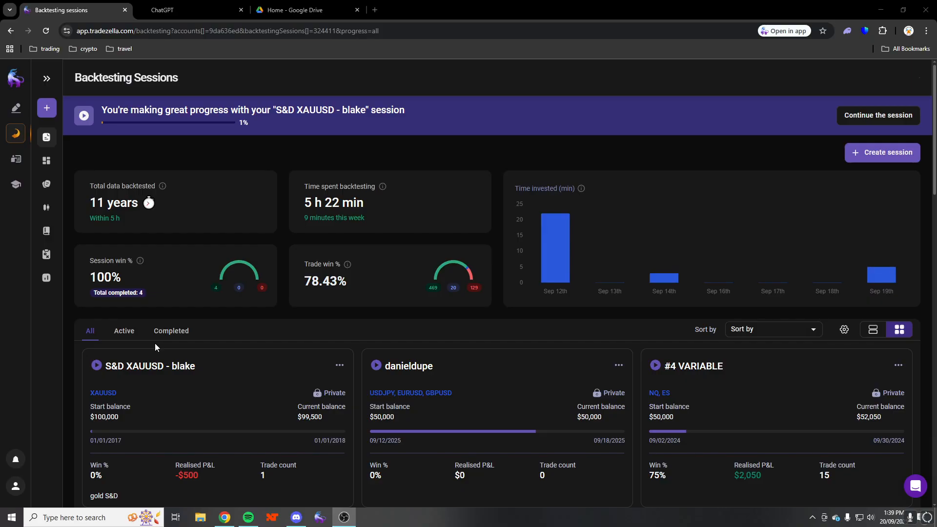
Start a new backtesting session and name it STDV
{"action": "left_click", "coordinate": [882, 153]}
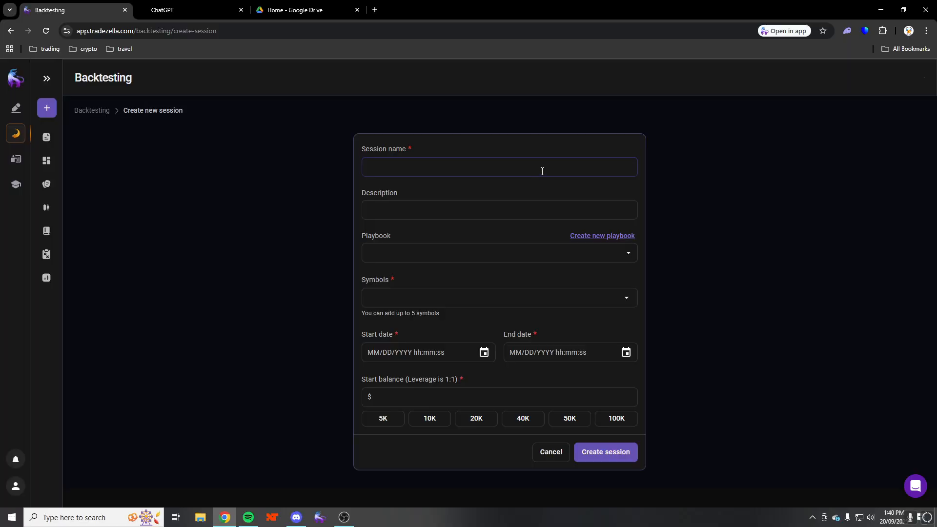
{"action": "left_click", "coordinate": [499, 167]}
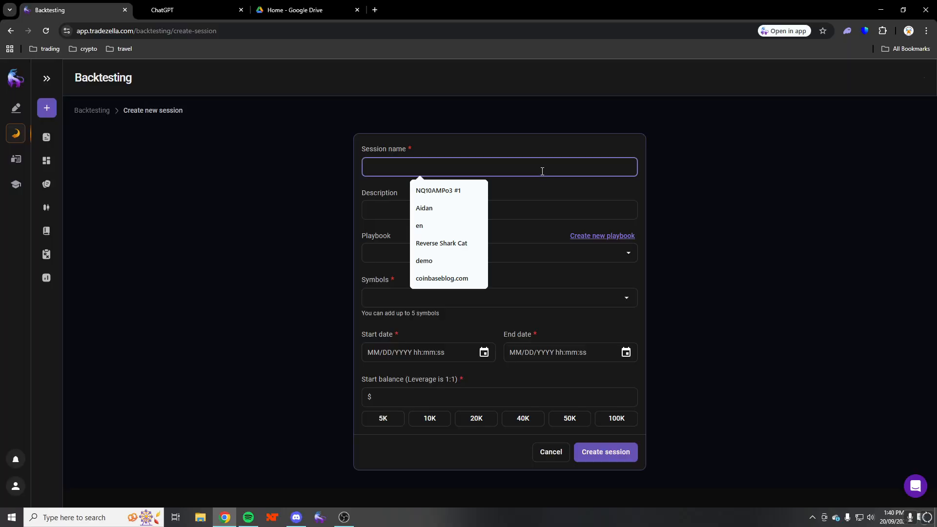
{"action": "type", "text": "STDV"}
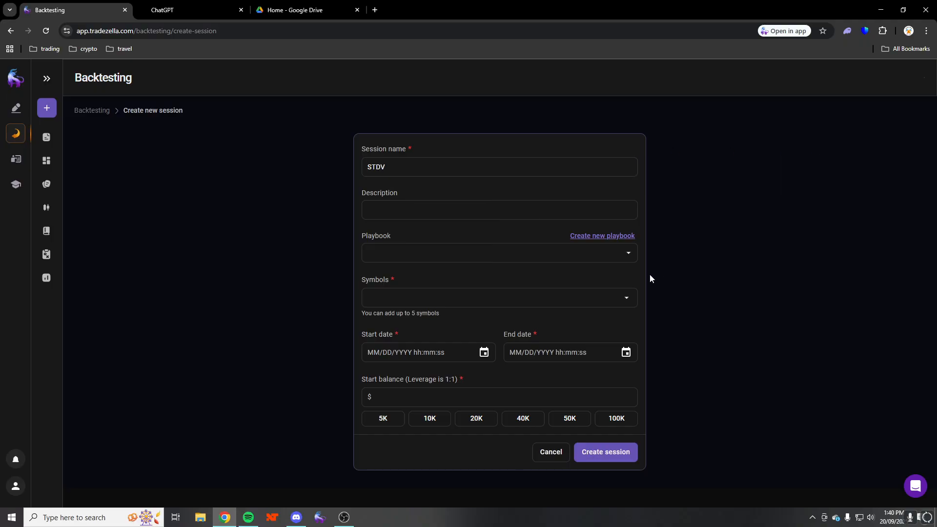
Pick a 09/14/2025 start date and an initial end date of the 19th
{"action": "left_click", "coordinate": [424, 352]}
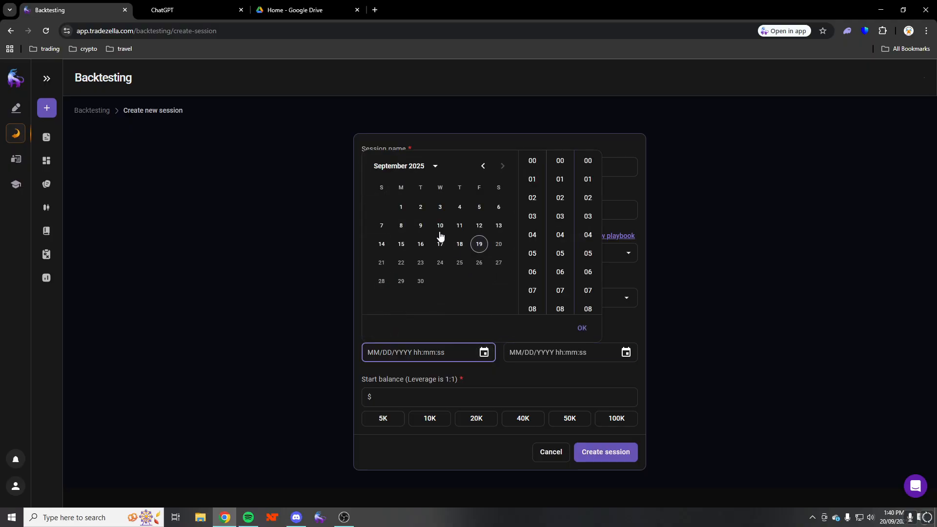
{"action": "left_click", "coordinate": [401, 244]}
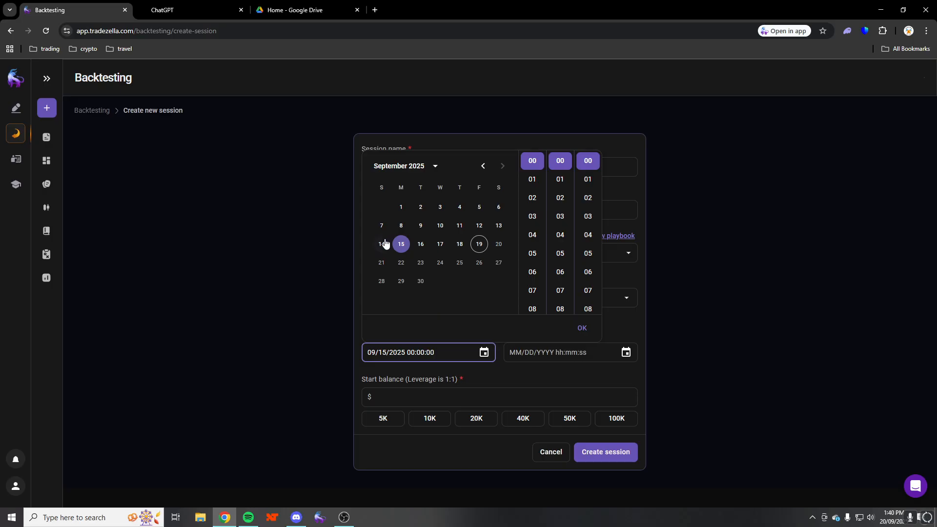
{"action": "left_click", "coordinate": [382, 244]}
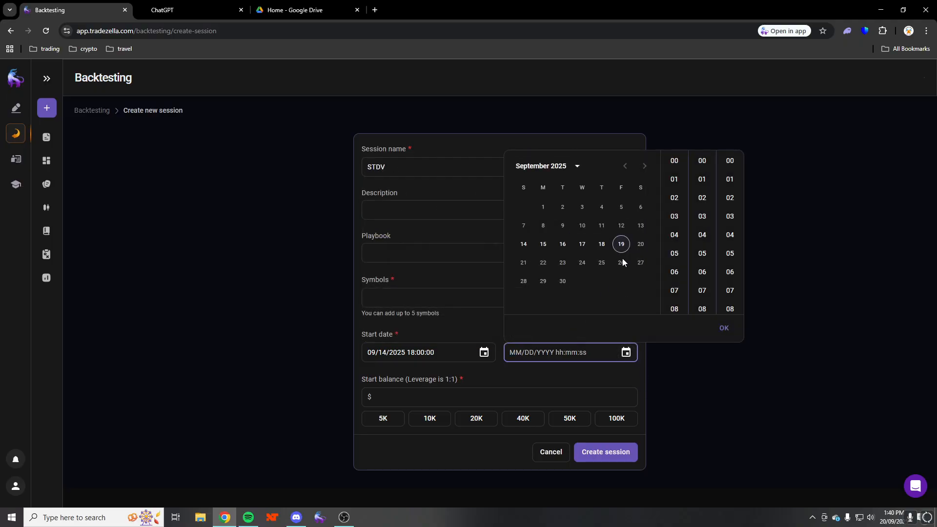
{"action": "left_click", "coordinate": [724, 329]}
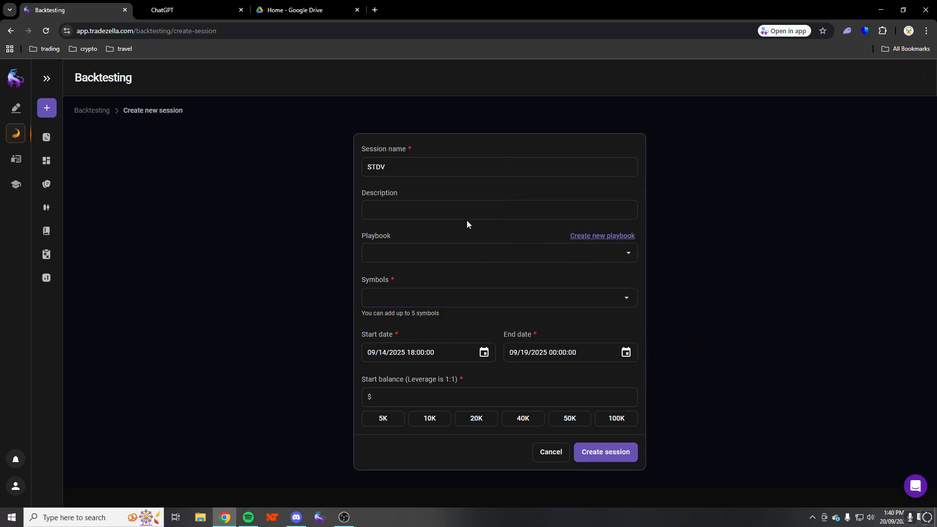
Add NQ and ES to the session's symbols
{"action": "left_click", "coordinate": [499, 253]}
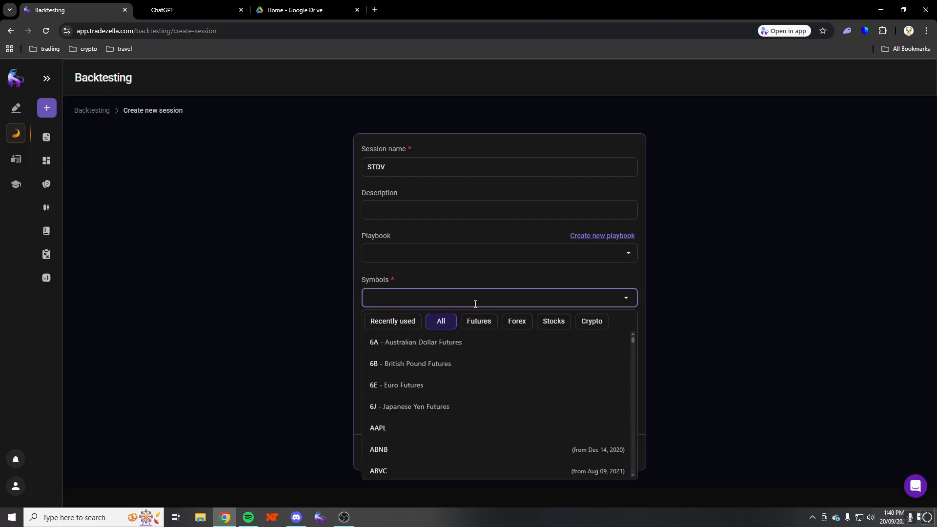
{"action": "type", "text": "MNQ"}
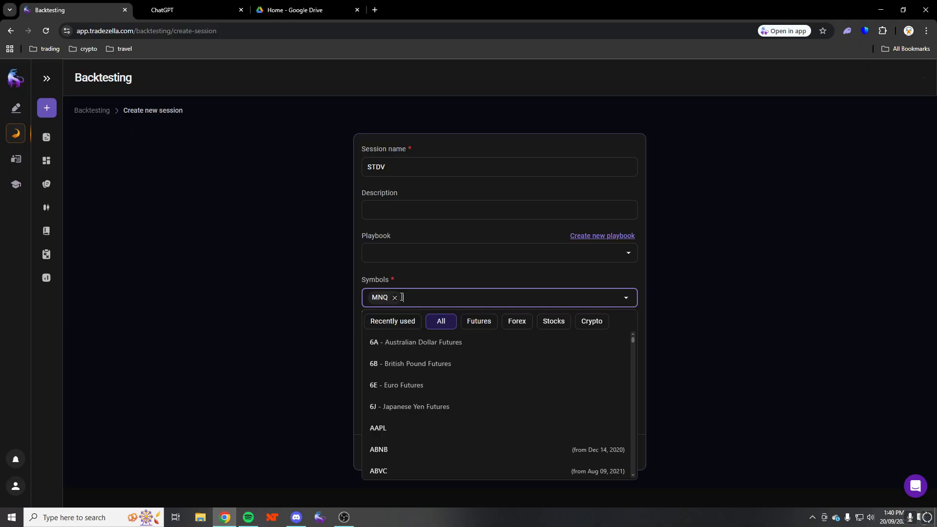
{"action": "type", "text": "nbq"}
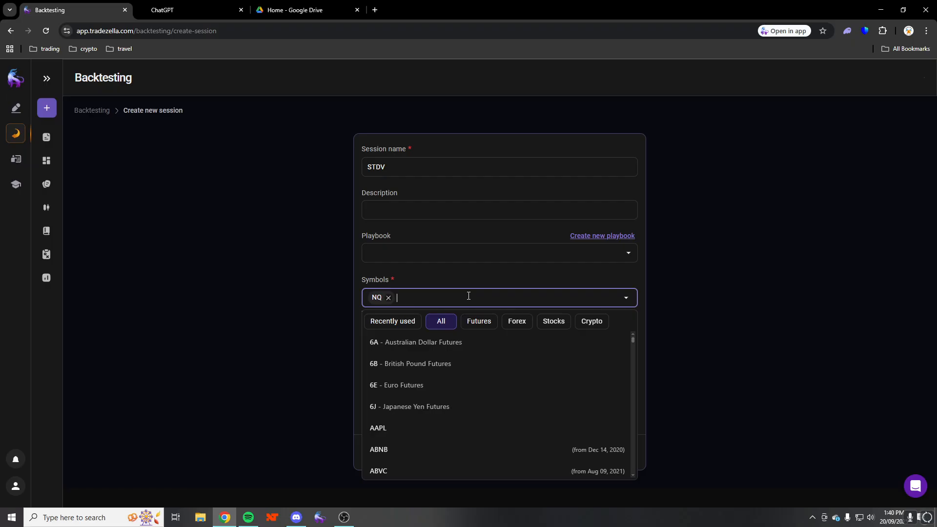
{"action": "type", "text": "es"}
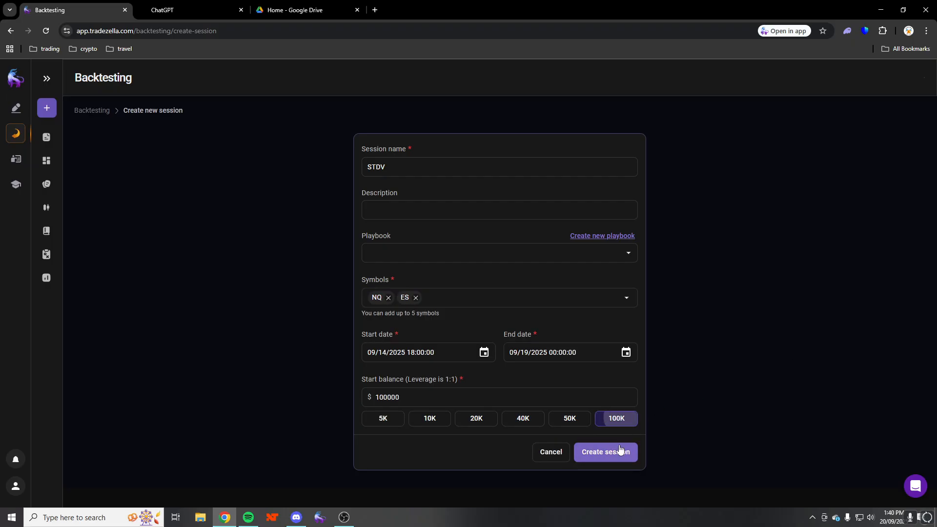
Create the session, correcting the end date to 09/17/2025
{"action": "left_click", "coordinate": [625, 352]}
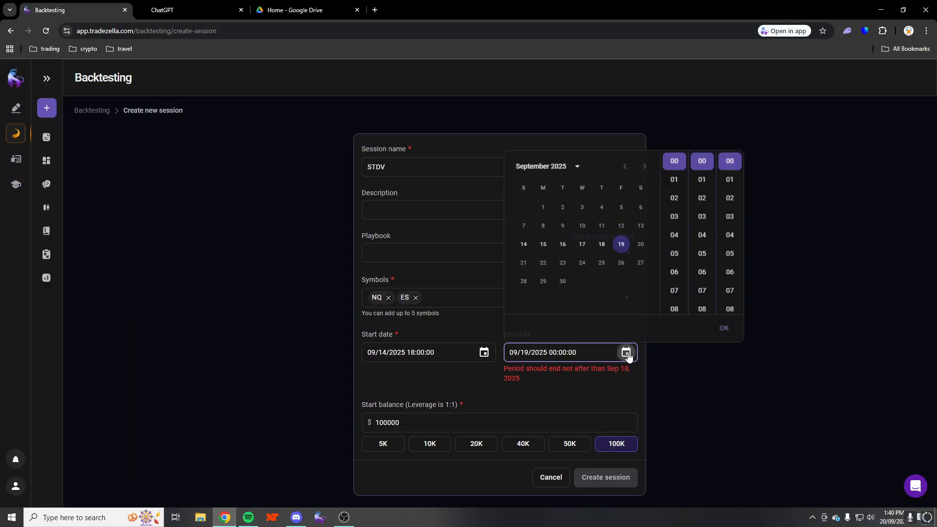
{"action": "left_click", "coordinate": [601, 244]}
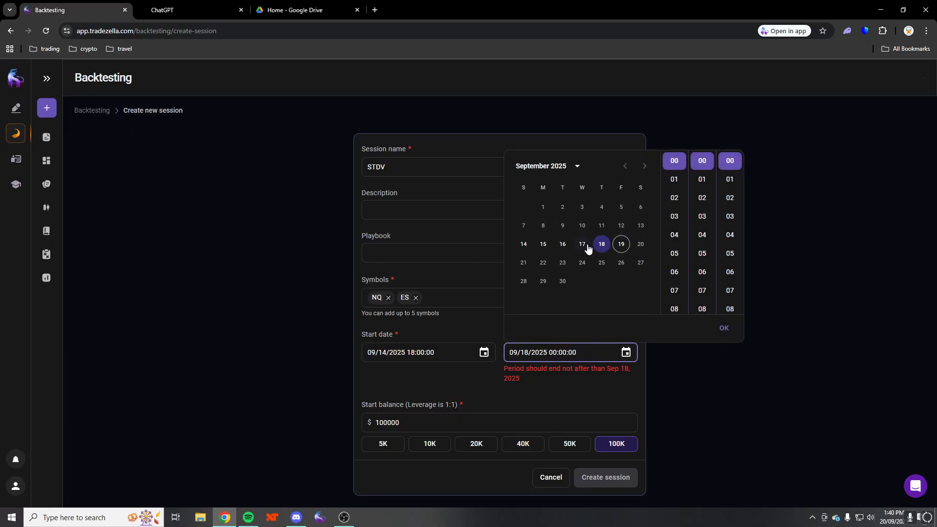
{"action": "left_click", "coordinate": [582, 244]}
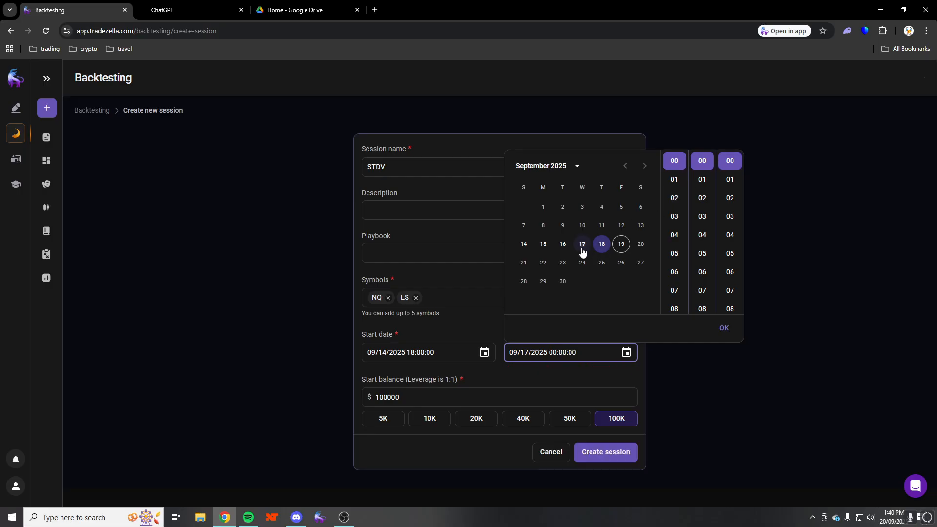
{"action": "left_click", "coordinate": [605, 452]}
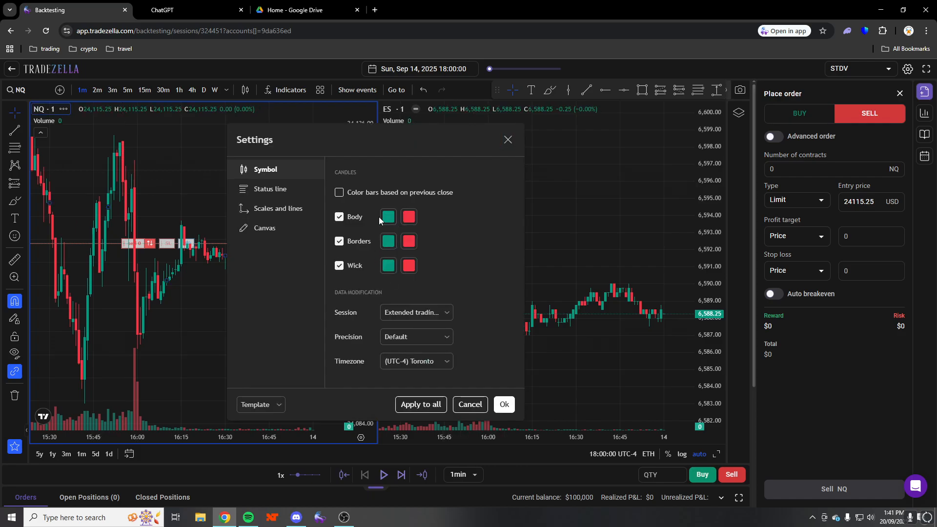
Set white-and-black candle bodies and borders, and pick a grey canvas background
{"action": "left_click", "coordinate": [387, 216]}
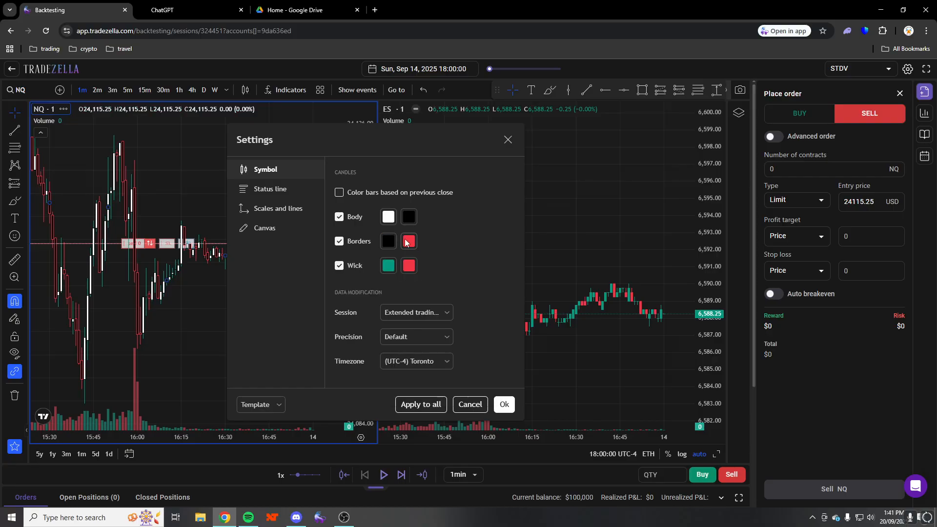
{"action": "left_click", "coordinate": [409, 241]}
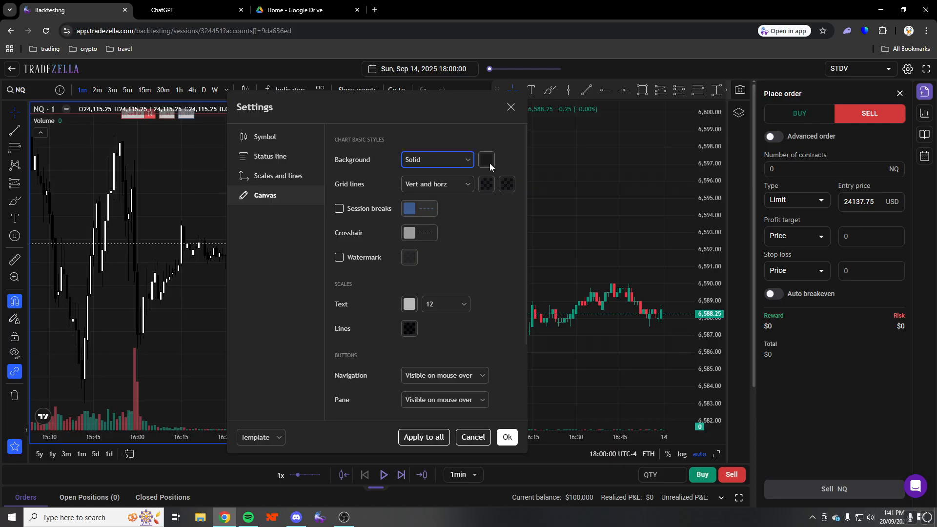
{"action": "left_click", "coordinate": [486, 159]}
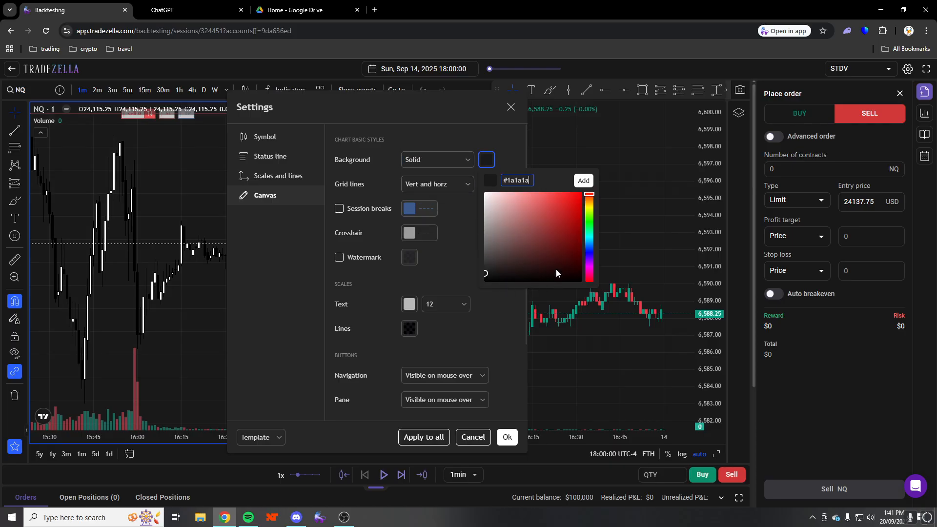
{"action": "left_click", "coordinate": [589, 226]}
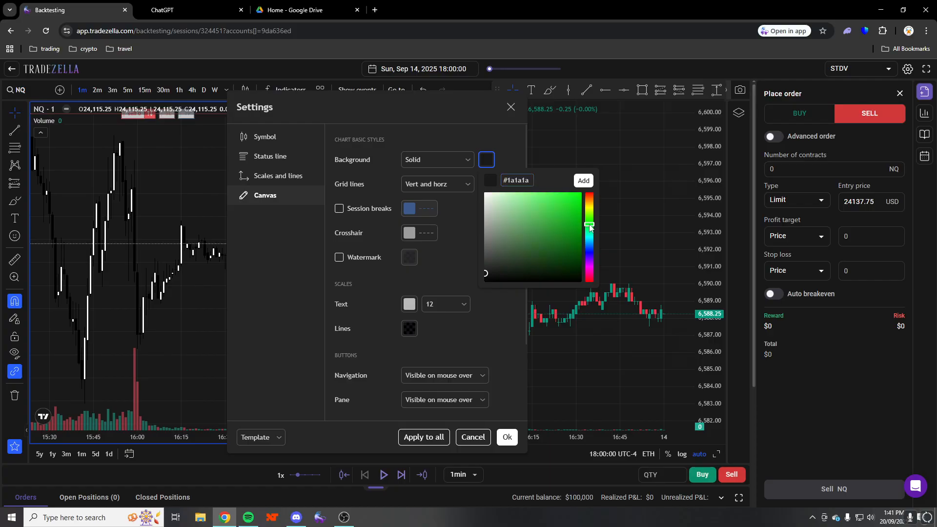
{"action": "left_click_drag", "start_coordinate": [589, 226], "coordinate": [589, 206]}
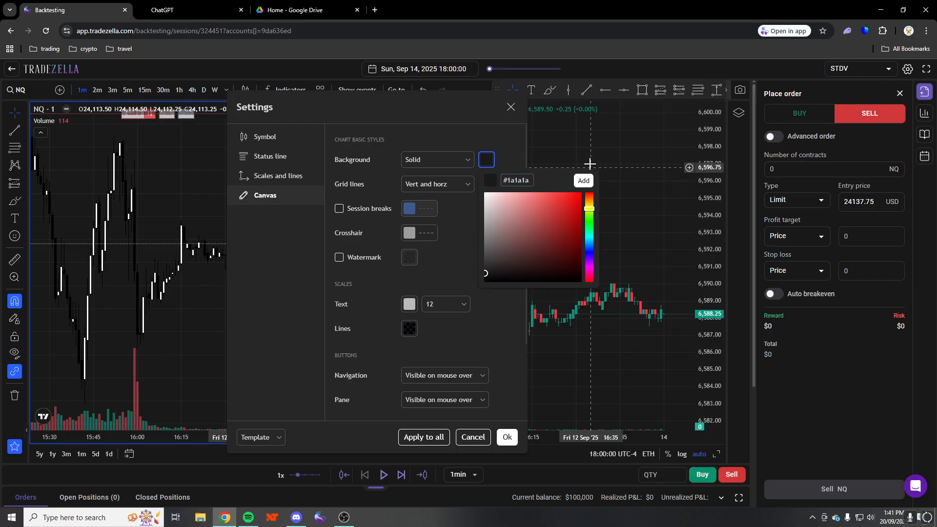
{"action": "left_click_drag", "start_coordinate": [589, 207], "coordinate": [589, 256]}
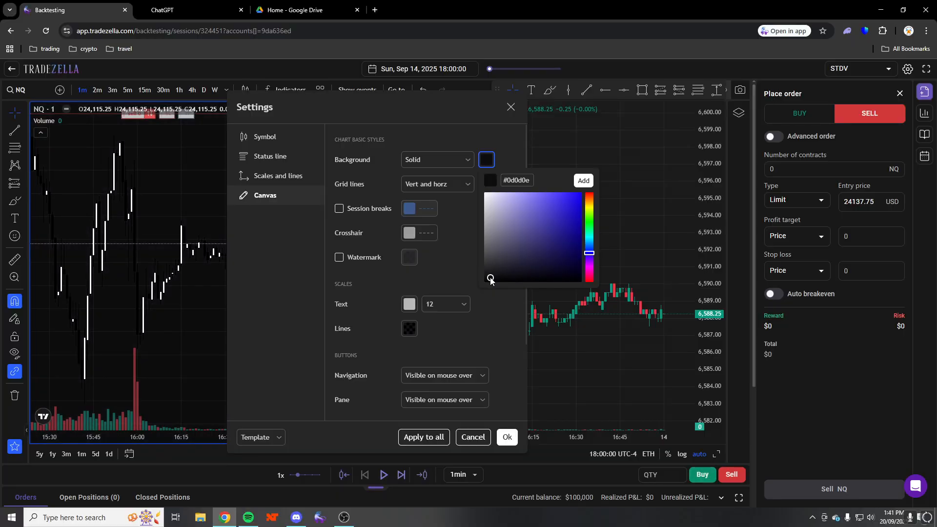
{"action": "left_click_drag", "start_coordinate": [490, 279], "coordinate": [490, 254]}
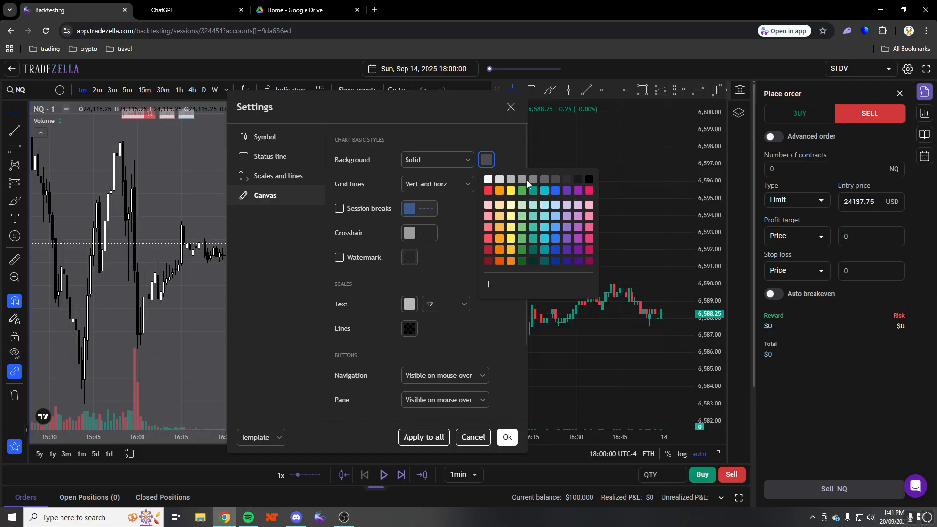
{"action": "left_click", "coordinate": [436, 184]}
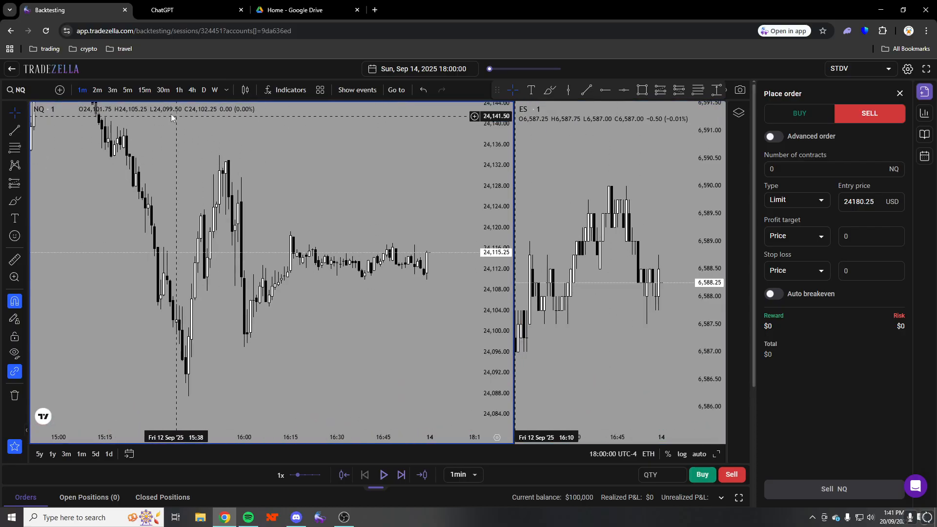
Switch NQ to 15-minute candles and step the replay forward to Sep 14 20:48
{"action": "left_click", "coordinate": [143, 89]}
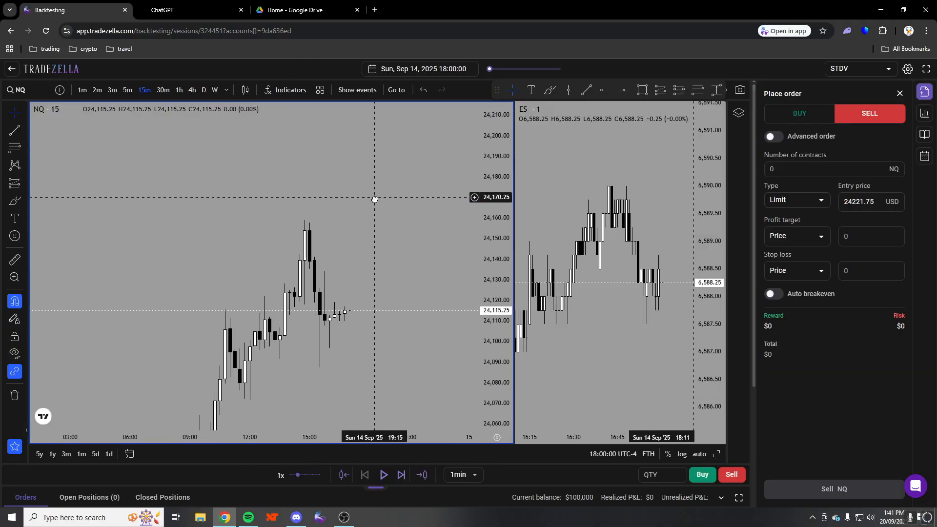
{"action": "left_click", "coordinate": [400, 474]}
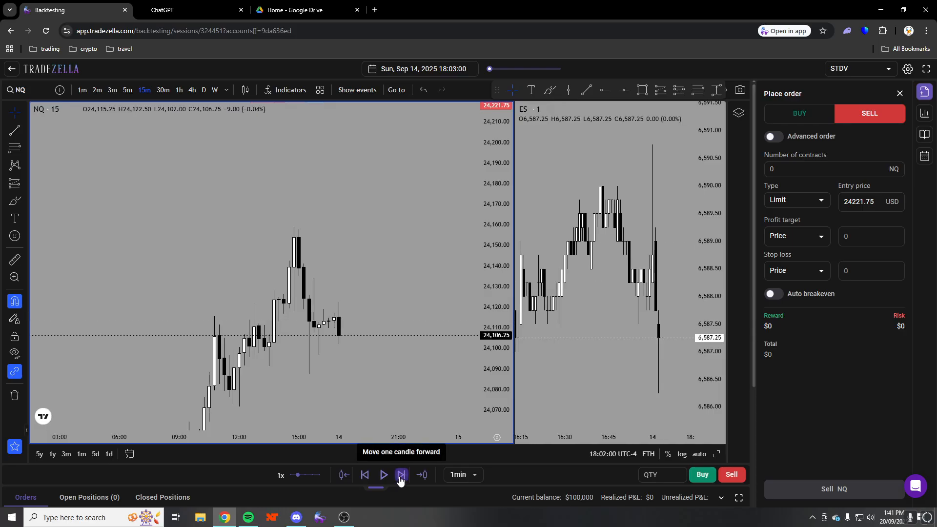
{"action": "left_click", "coordinate": [401, 475]}
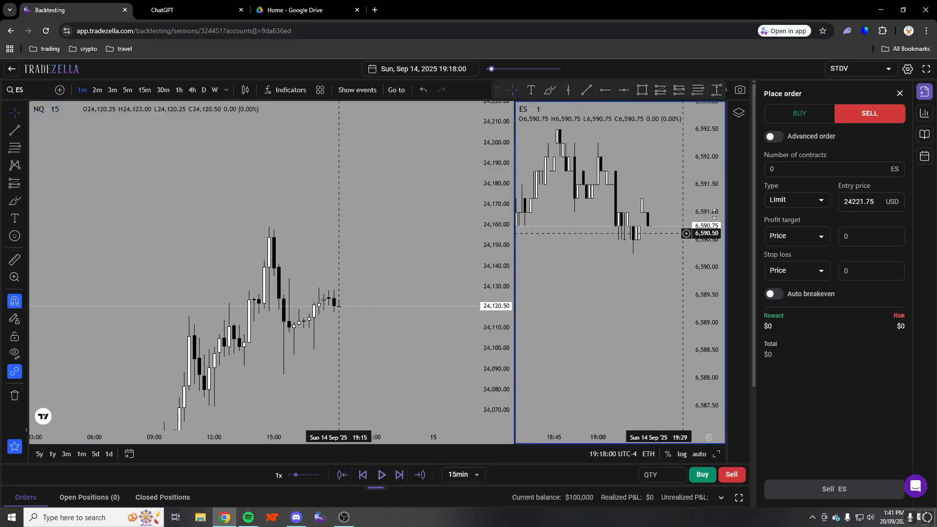
{"action": "left_click", "coordinate": [899, 93]}
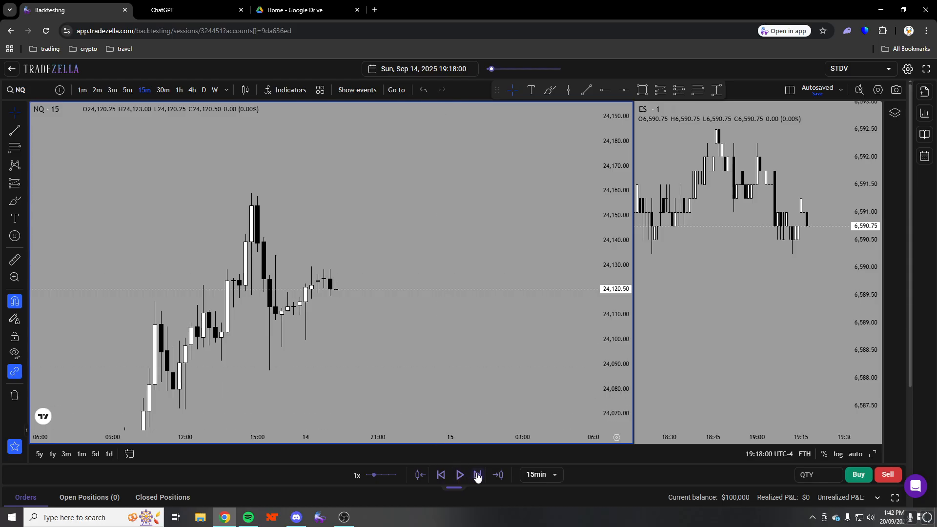
{"action": "left_click", "coordinate": [459, 474]}
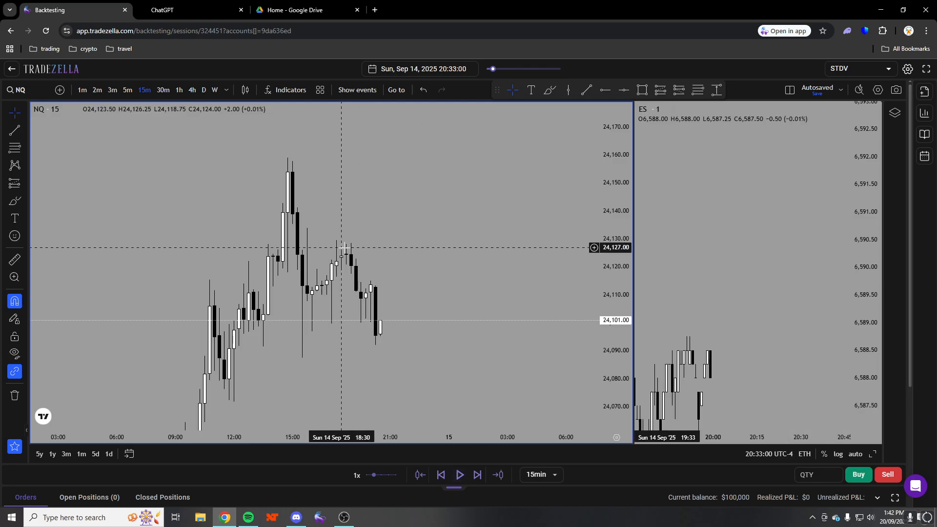
{"action": "left_click", "coordinate": [478, 474]}
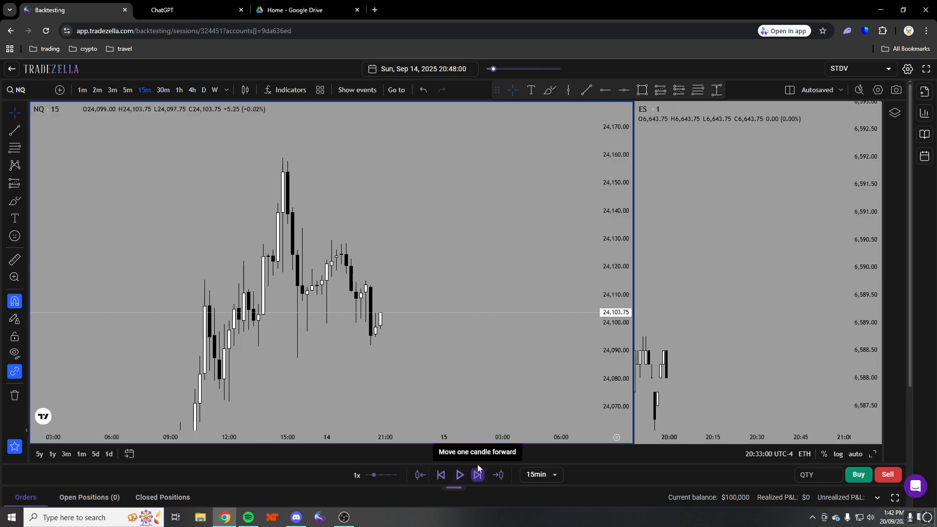
{"action": "left_click", "coordinate": [476, 474]}
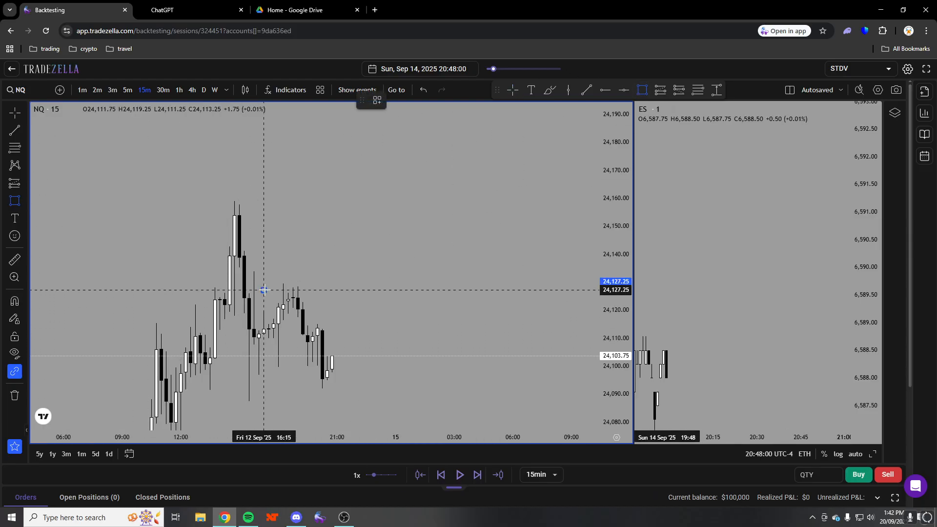
Step the NQ replay forward six candles into Monday, September 15
{"action": "right_click", "coordinate": [278, 308]}
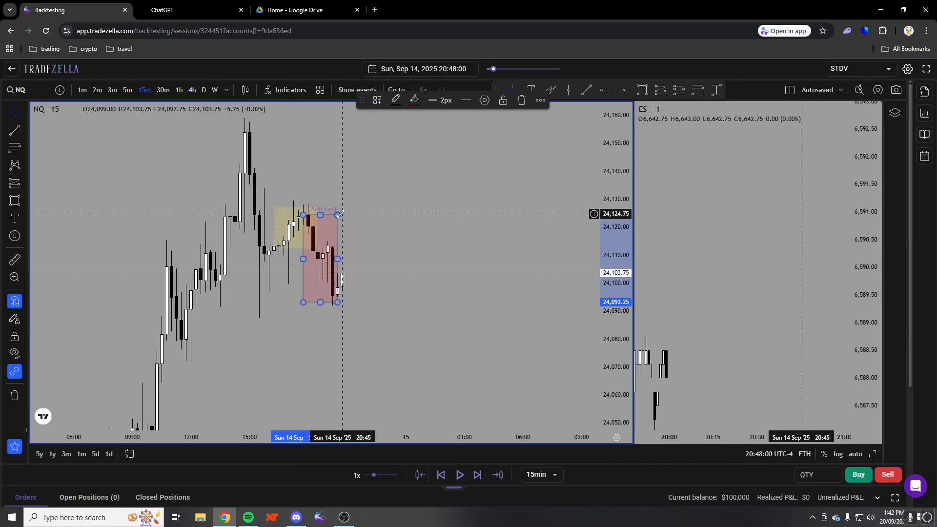
{"action": "left_click", "coordinate": [478, 475]}
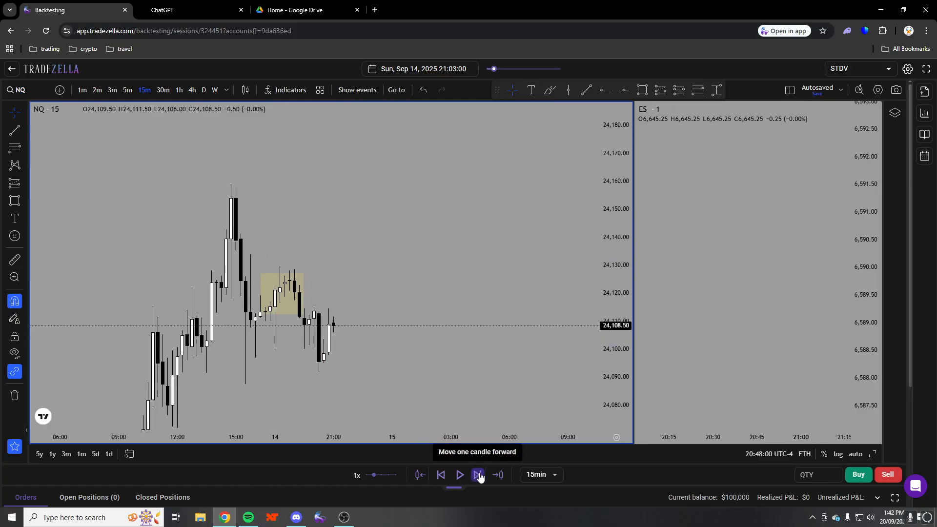
{"action": "left_click", "coordinate": [478, 475]}
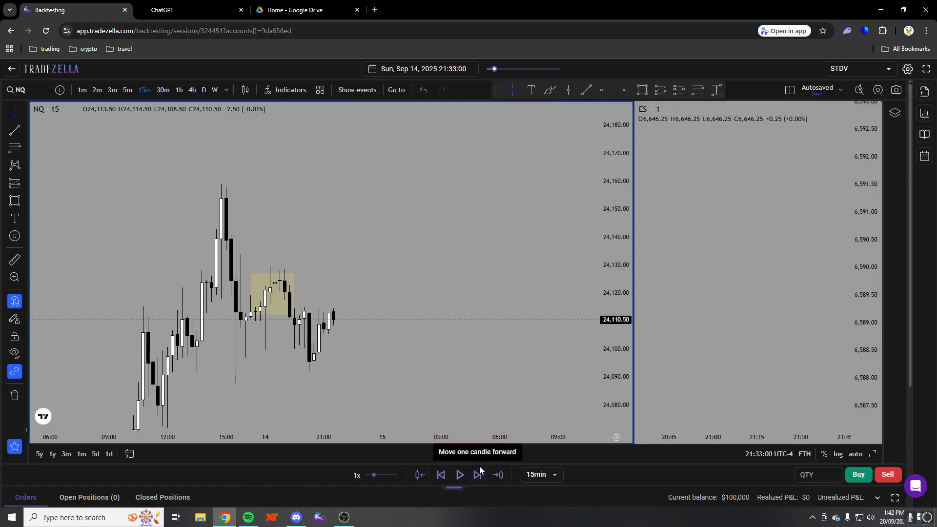
{"action": "left_click", "coordinate": [477, 475]}
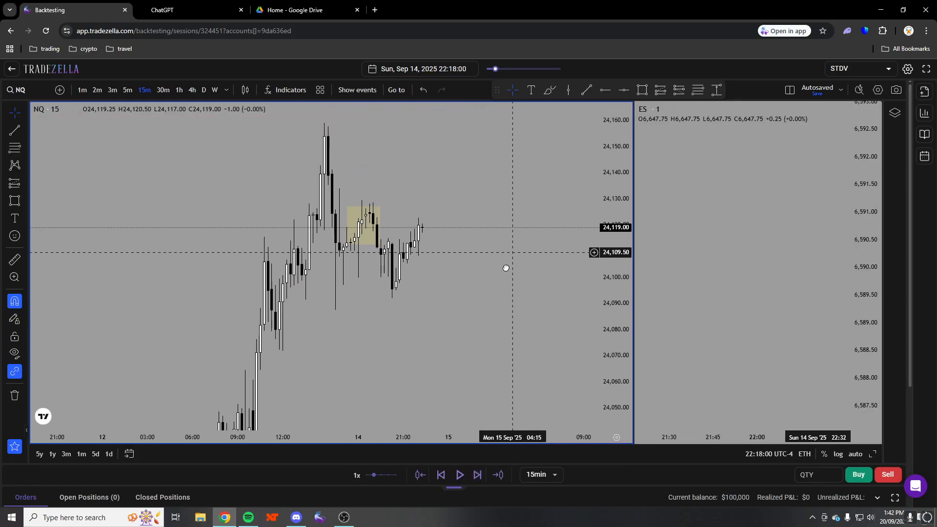
{"action": "left_click", "coordinate": [477, 474]}
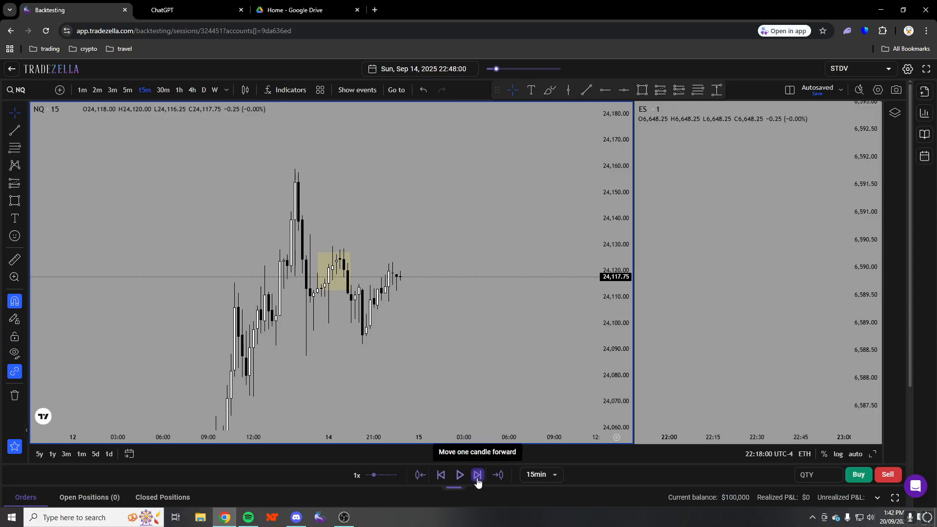
{"action": "left_click", "coordinate": [477, 475]}
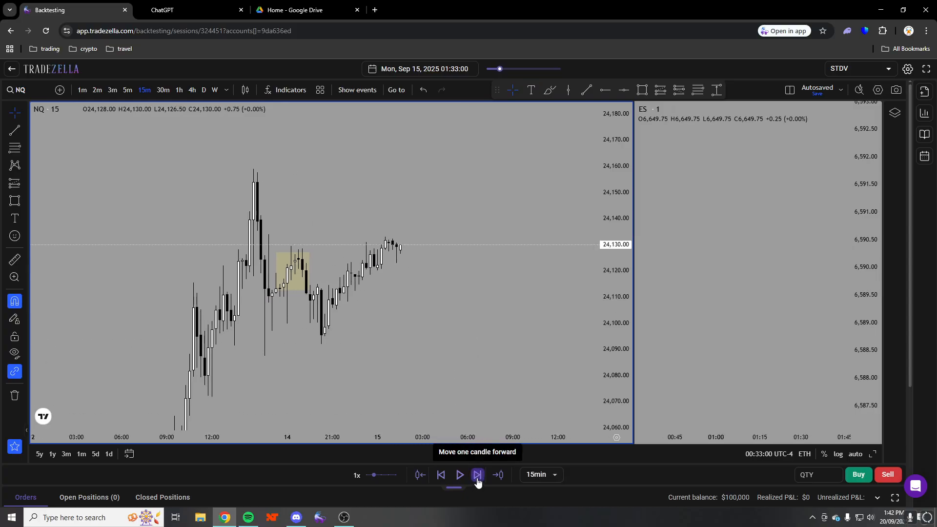
{"action": "left_click", "coordinate": [477, 474]}
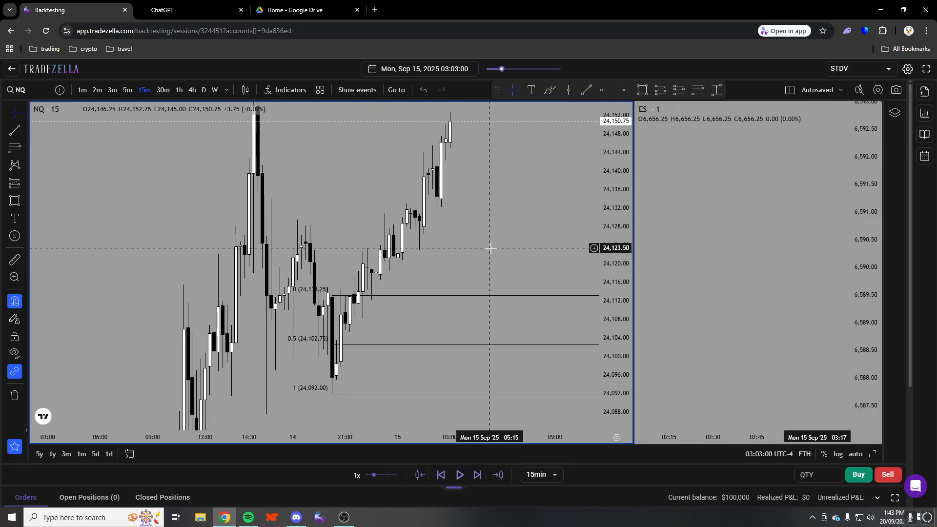
Pan up to the Fib extension levels near 24,166.50 and open the line's options
{"action": "left_click_drag", "start_coordinate": [490, 247], "coordinate": [349, 284]}
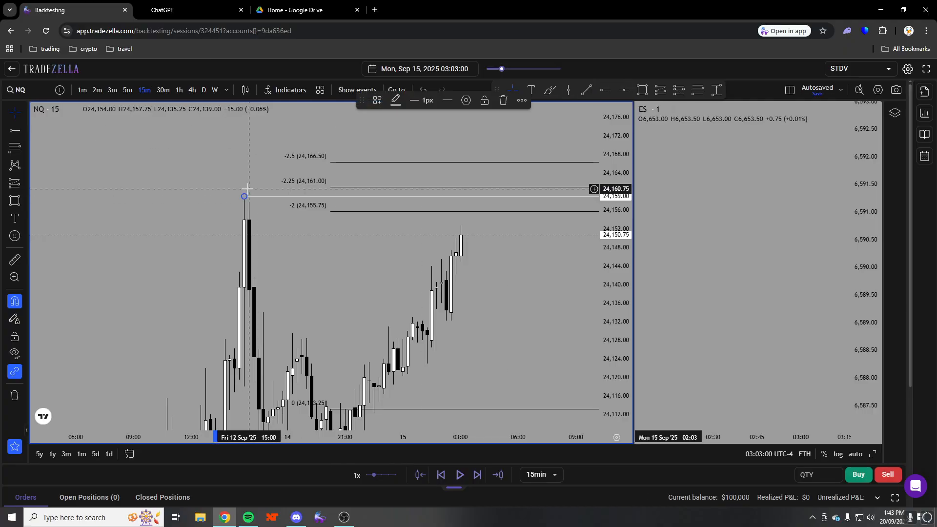
{"action": "right_click", "coordinate": [244, 196]}
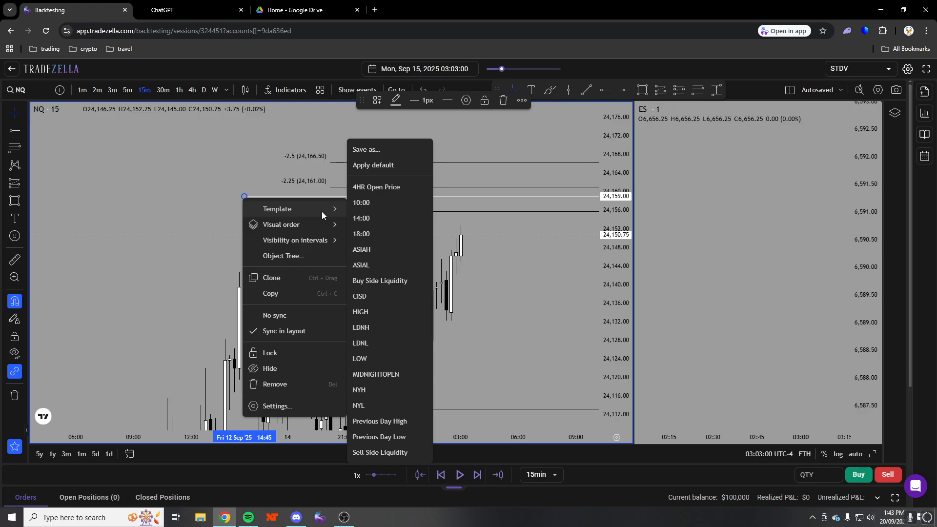
{"action": "mouse_move", "coordinate": [332, 202]}
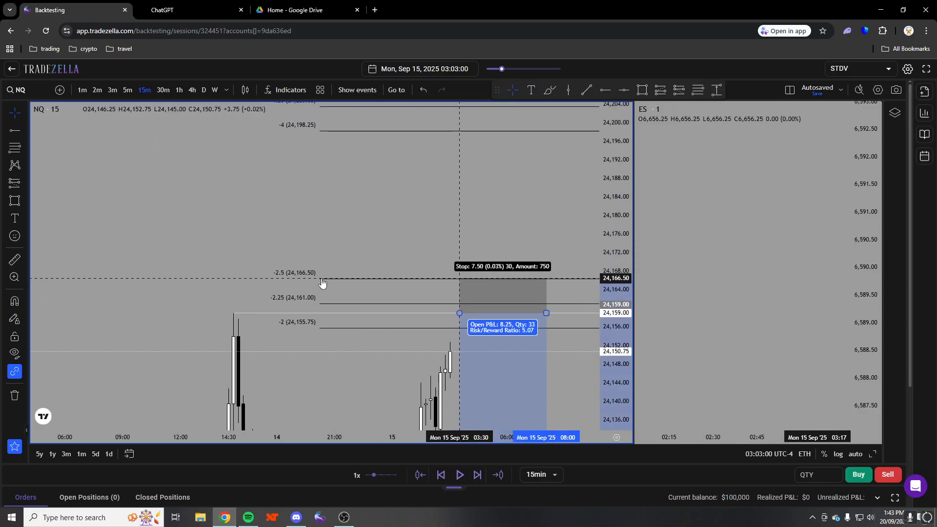
Place the short position's stop at 24,166 and entry at 24,161, viewed on hourly candles
{"action": "left_click_drag", "start_coordinate": [322, 278], "coordinate": [318, 287]}
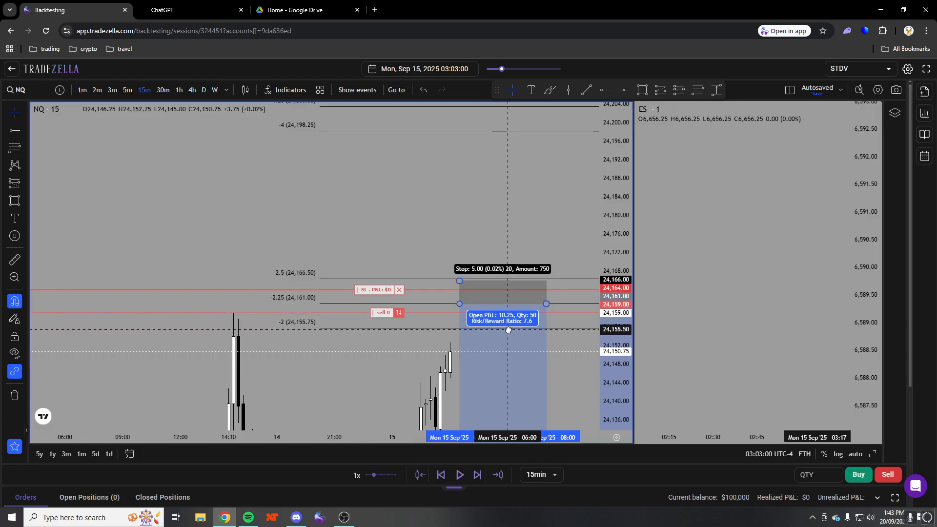
{"action": "left_click_drag", "start_coordinate": [508, 328], "coordinate": [352, 281]}
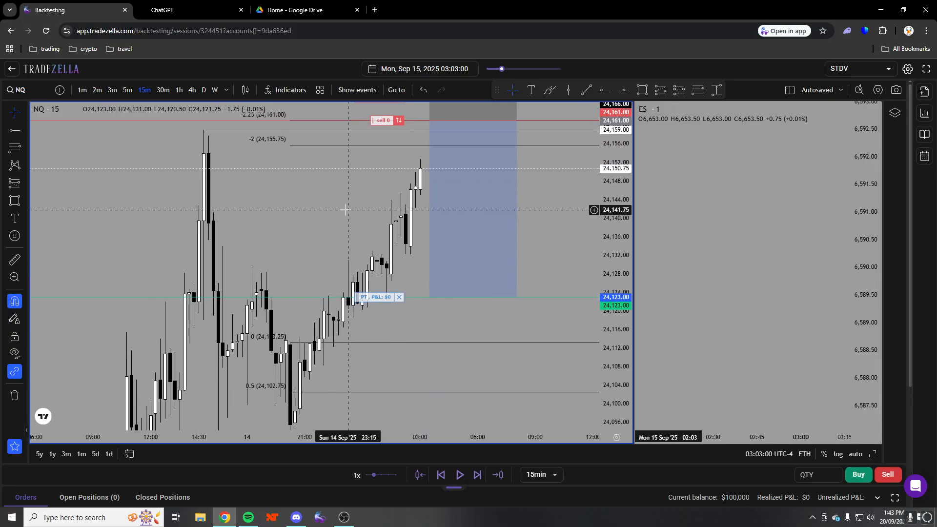
{"action": "left_click", "coordinate": [178, 90]}
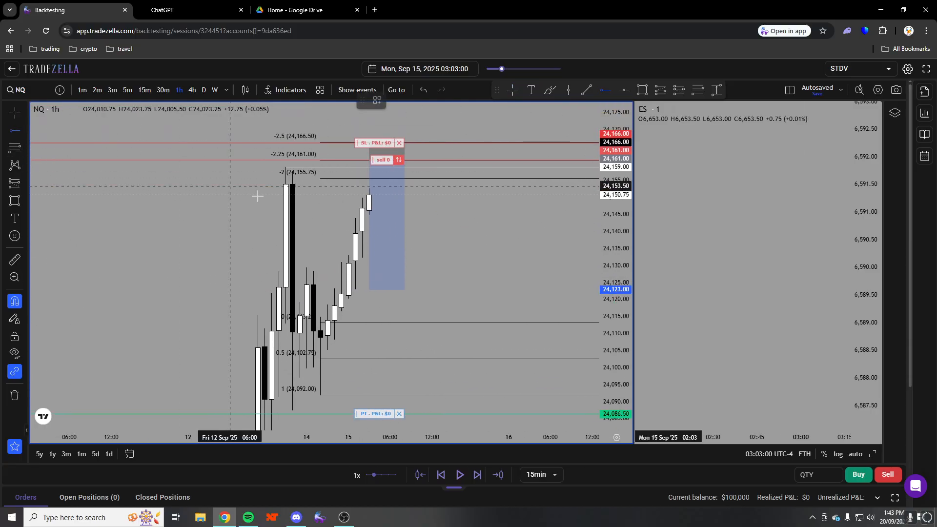
{"action": "mouse_move", "coordinate": [348, 282]}
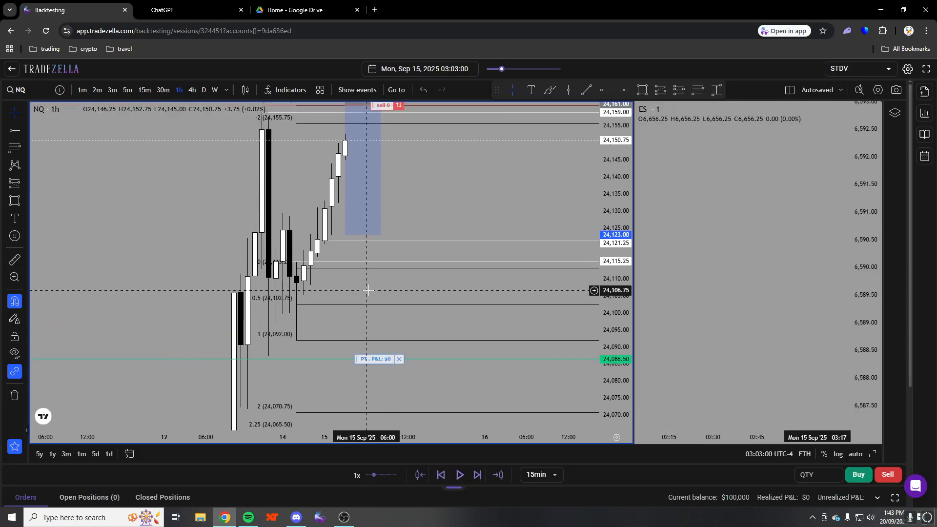
{"action": "mouse_move", "coordinate": [394, 242]}
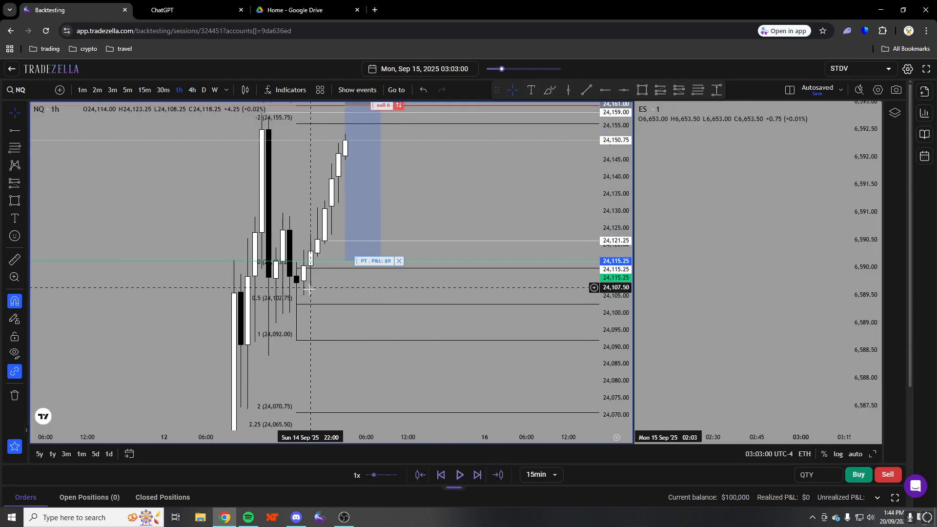
Cycle the NQ and ES charts through 1m, 5m and 15m, then open the sell order details
{"action": "left_click", "coordinate": [82, 89]}
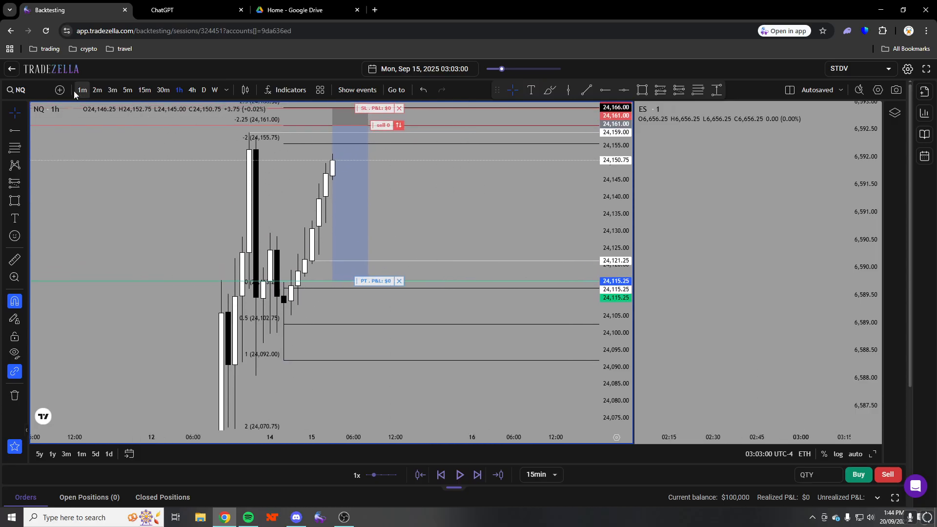
{"action": "left_click", "coordinate": [81, 90]}
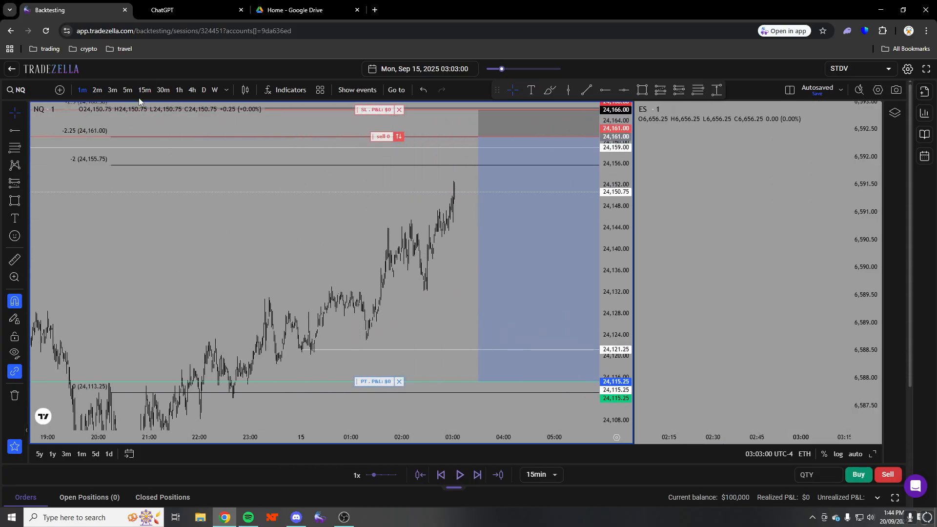
{"action": "left_click", "coordinate": [127, 90]}
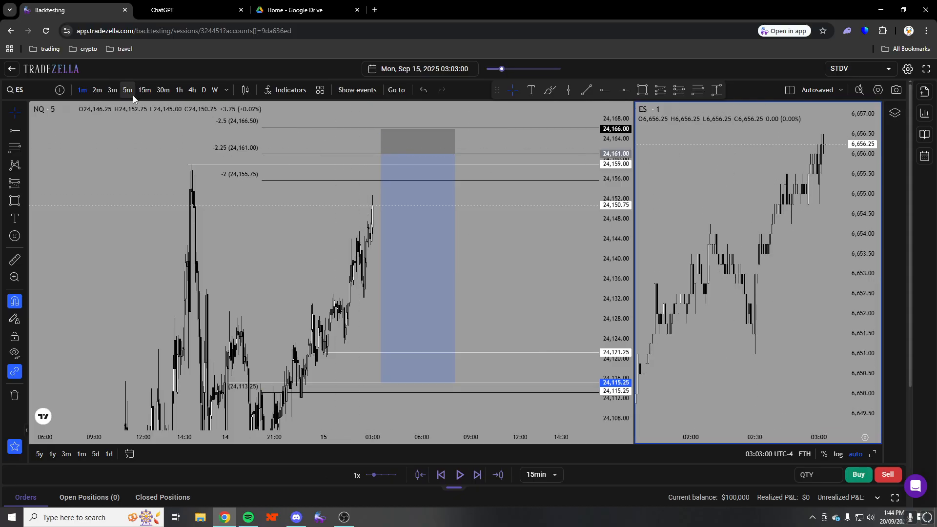
{"action": "left_click", "coordinate": [144, 89]}
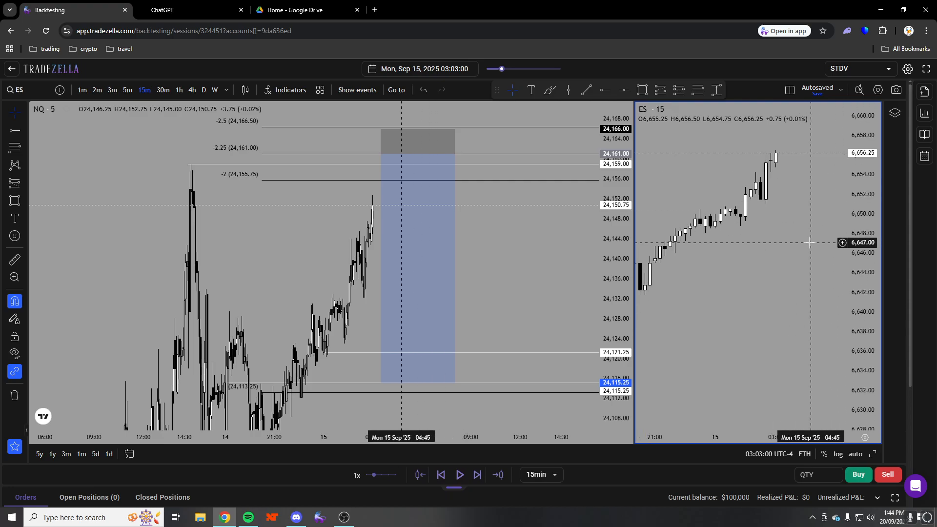
{"action": "left_click", "coordinate": [128, 90]}
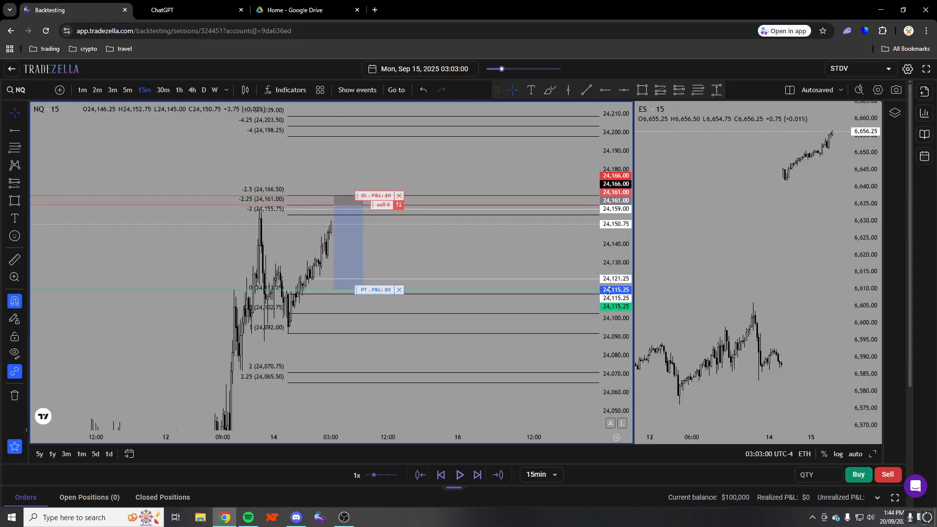
{"action": "left_click", "coordinate": [96, 90]}
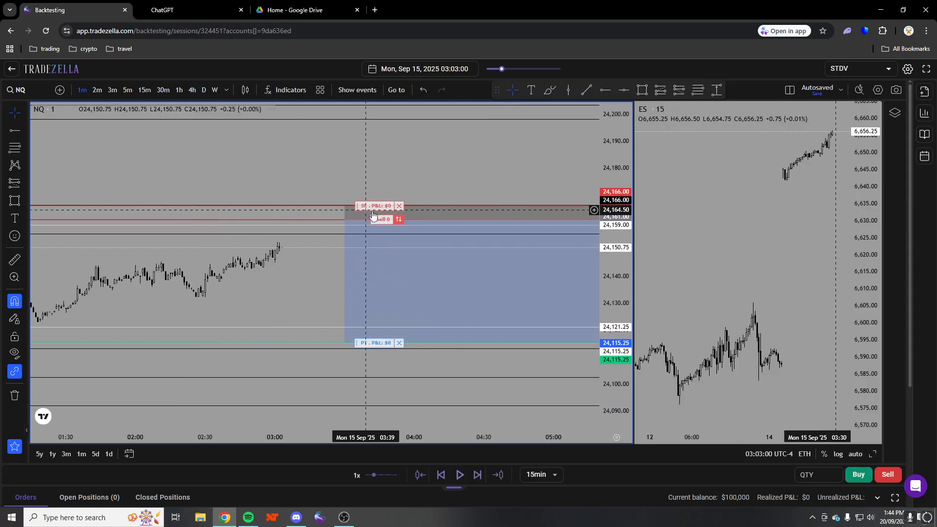
{"action": "left_click", "coordinate": [144, 90]}
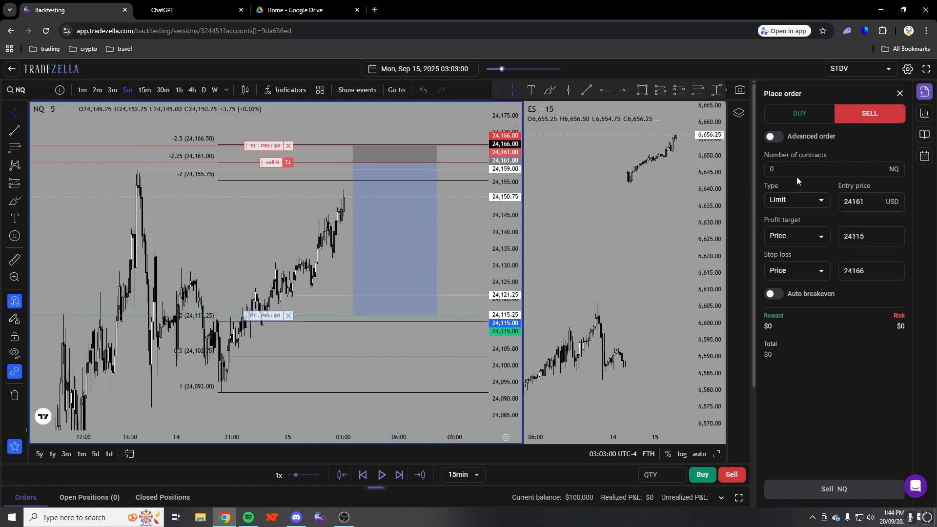
Enable advanced order options and advance the replay three candles past 03:33
{"action": "left_click", "coordinate": [771, 136]}
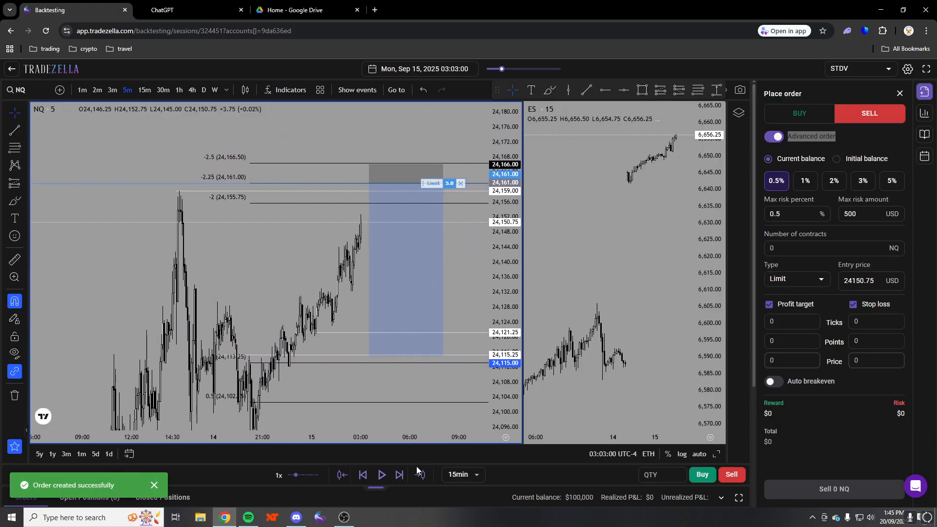
{"action": "left_click", "coordinate": [400, 474]}
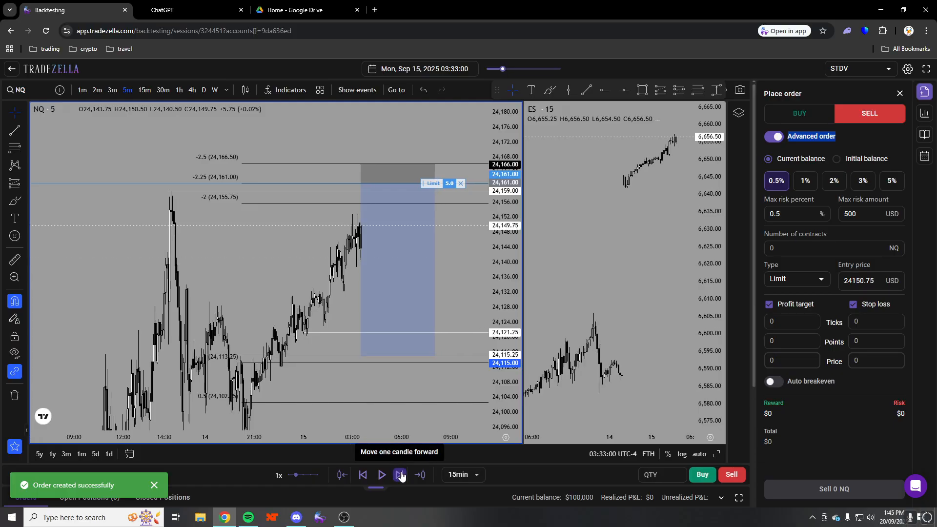
{"action": "left_click", "coordinate": [400, 475]}
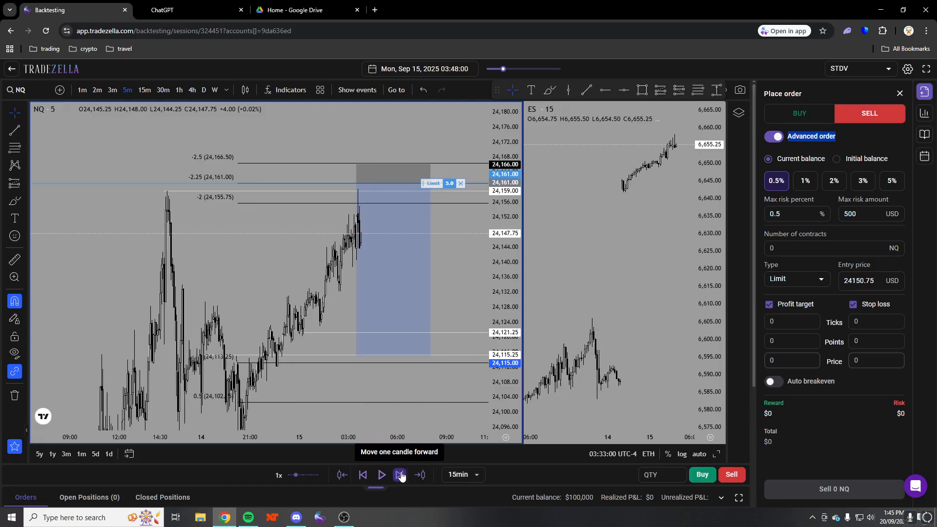
{"action": "left_click", "coordinate": [398, 474]}
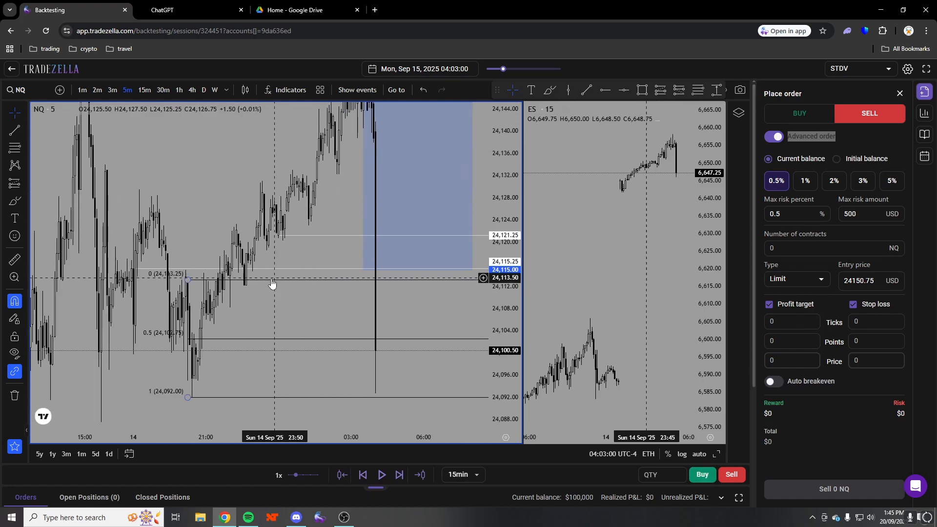
Advance the replay eight candles until the 24,161 sell limit fills, reaching Sep 15 10:33
{"action": "left_click", "coordinate": [398, 475]}
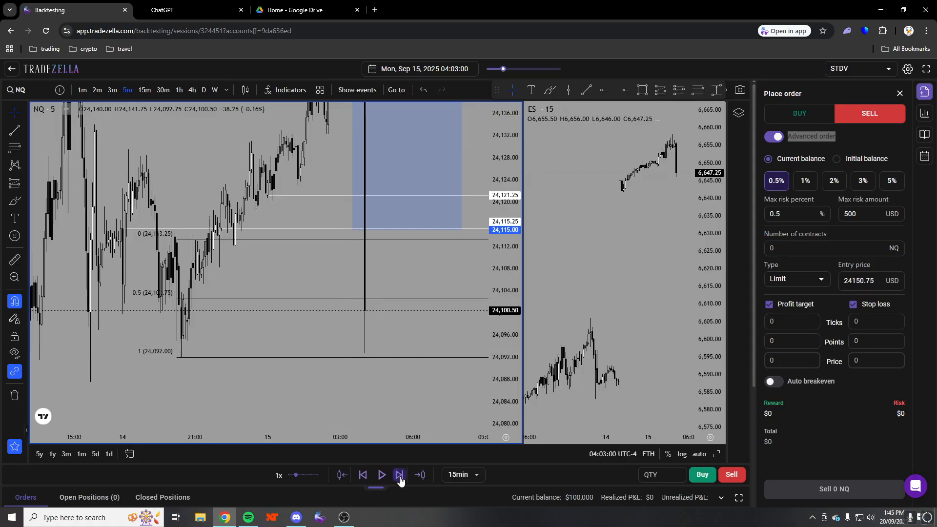
{"action": "left_click", "coordinate": [399, 475]}
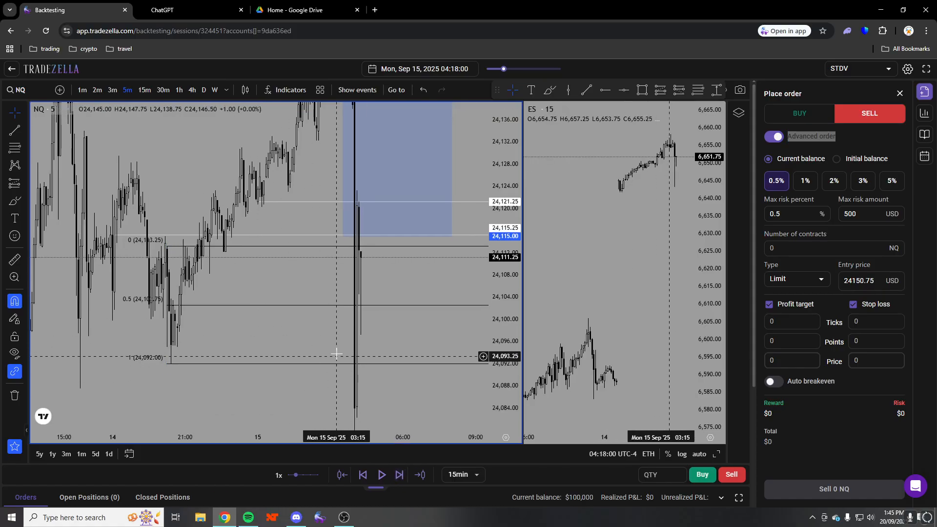
{"action": "left_click", "coordinate": [399, 474]}
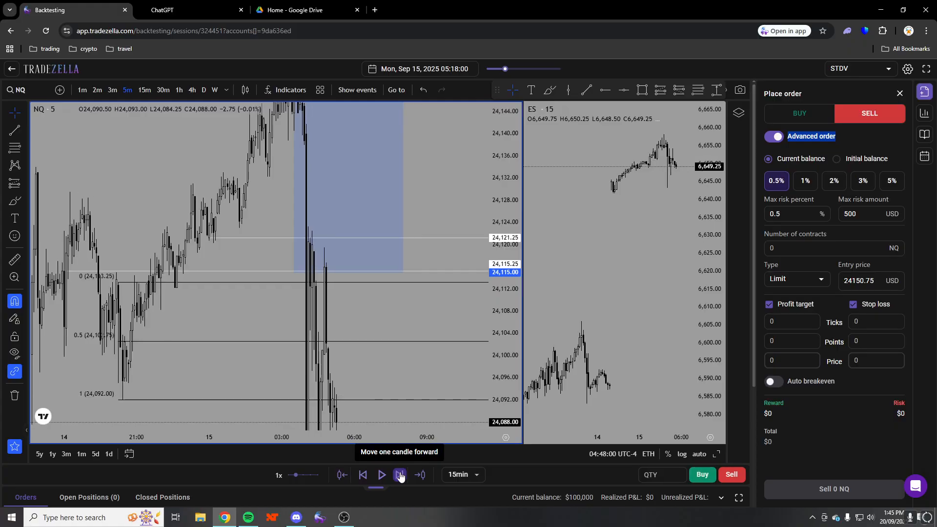
{"action": "left_click", "coordinate": [400, 474]}
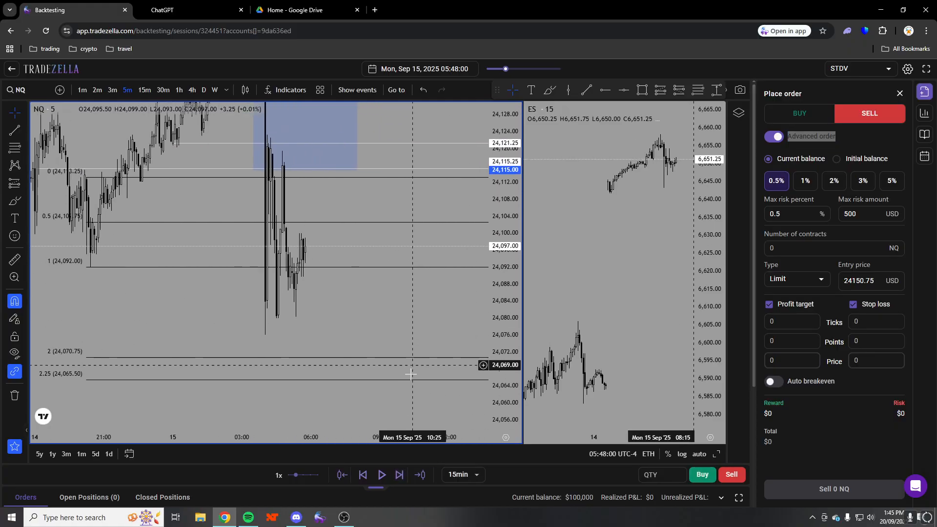
{"action": "left_click", "coordinate": [382, 474]}
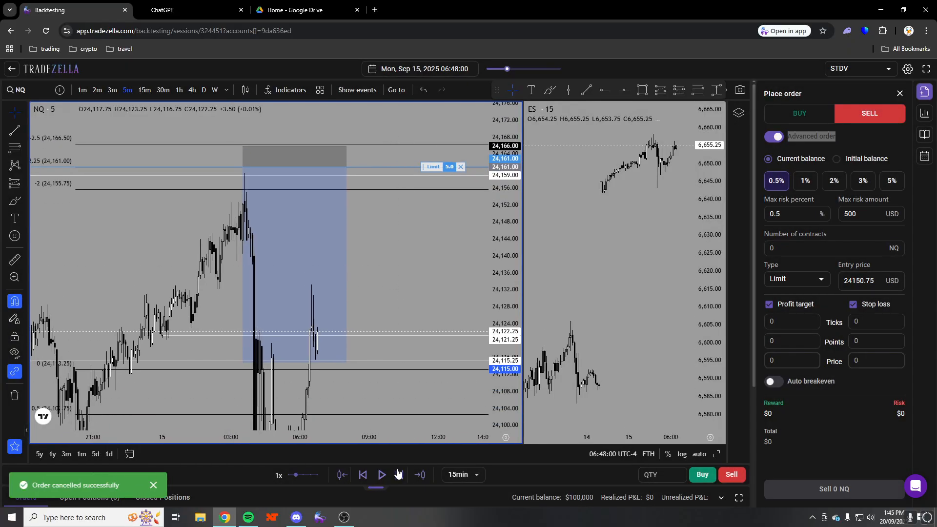
{"action": "left_click", "coordinate": [399, 475]}
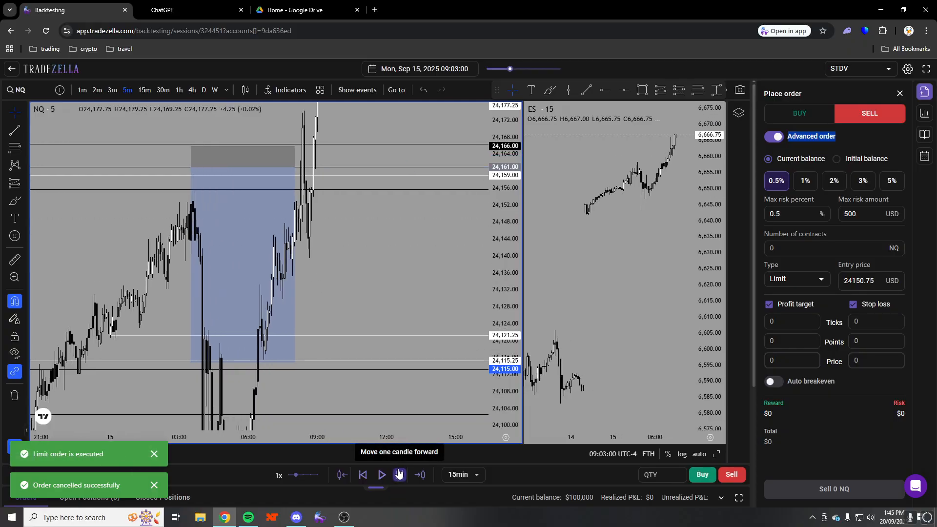
{"action": "left_click", "coordinate": [381, 474]}
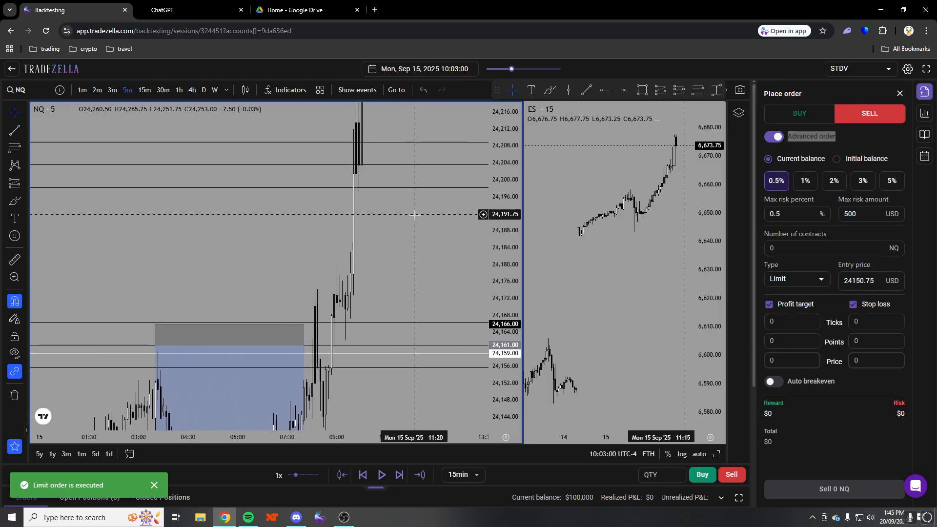
{"action": "left_click", "coordinate": [399, 475]}
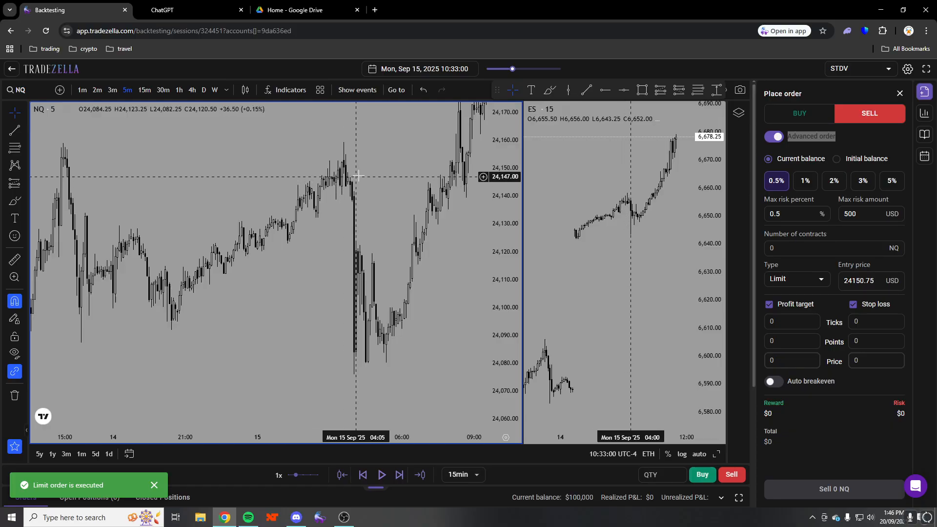
Switch NQ to 15-minute candles and step the replay forward to 01:15 Tuesday
{"action": "left_click_drag", "start_coordinate": [357, 176], "coordinate": [407, 193]}
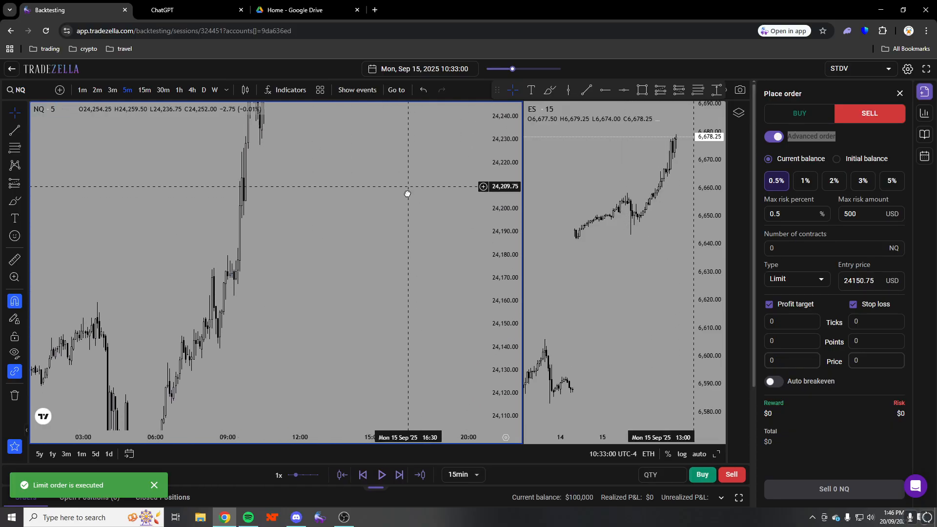
{"action": "left_click", "coordinate": [399, 475]}
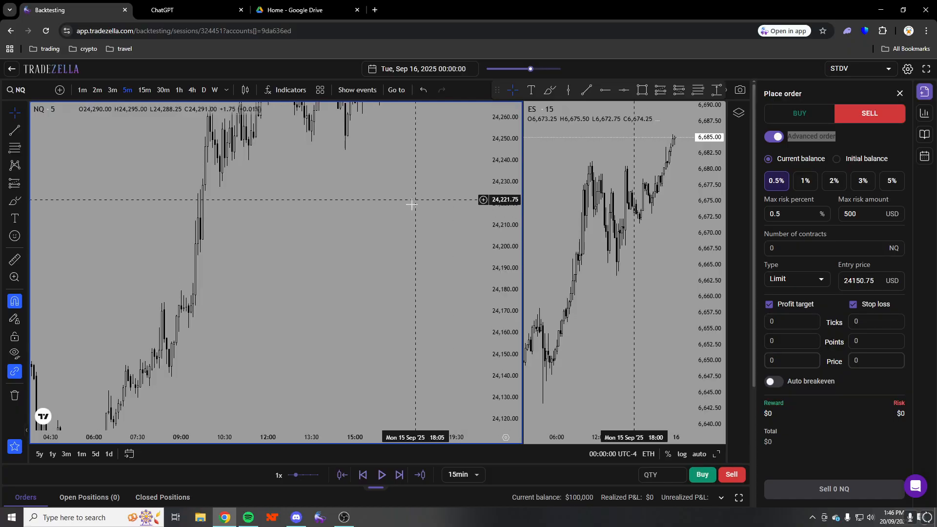
{"action": "left_click", "coordinate": [127, 90]}
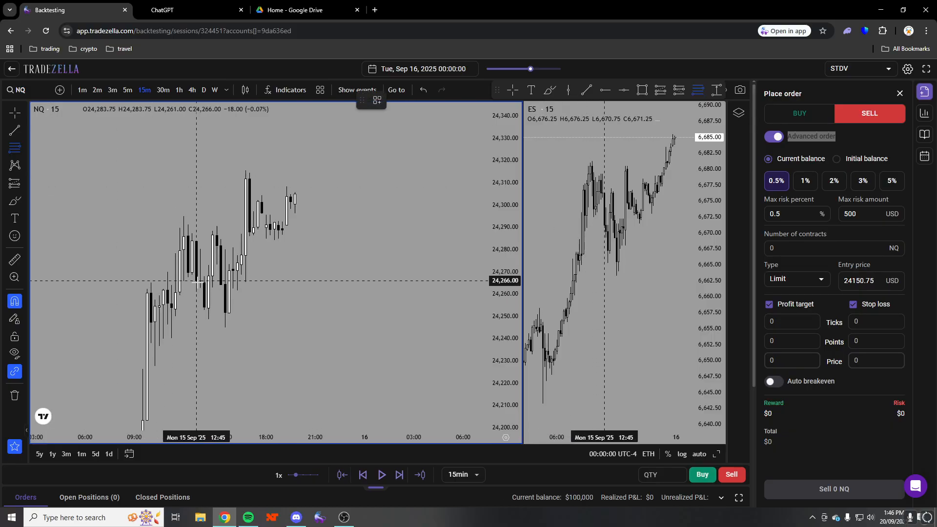
{"action": "mouse_move", "coordinate": [269, 268]}
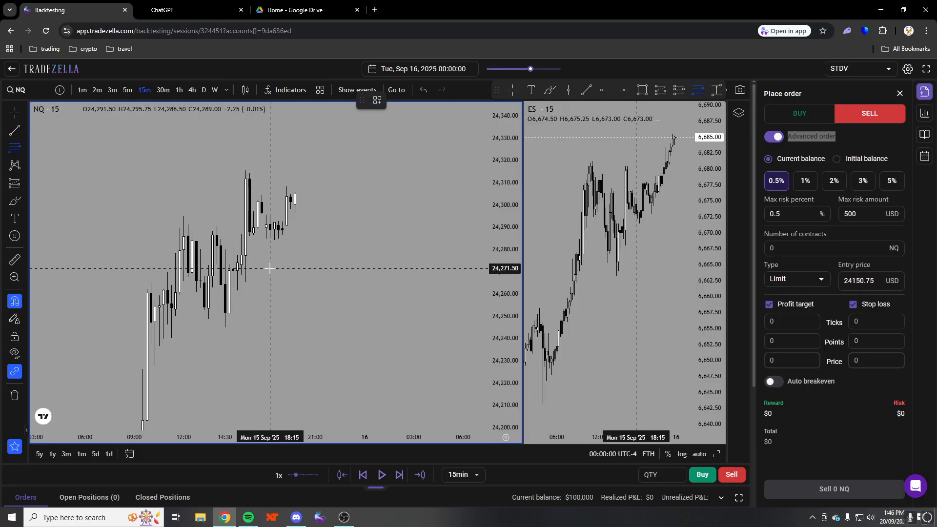
{"action": "mouse_move", "coordinate": [381, 192]}
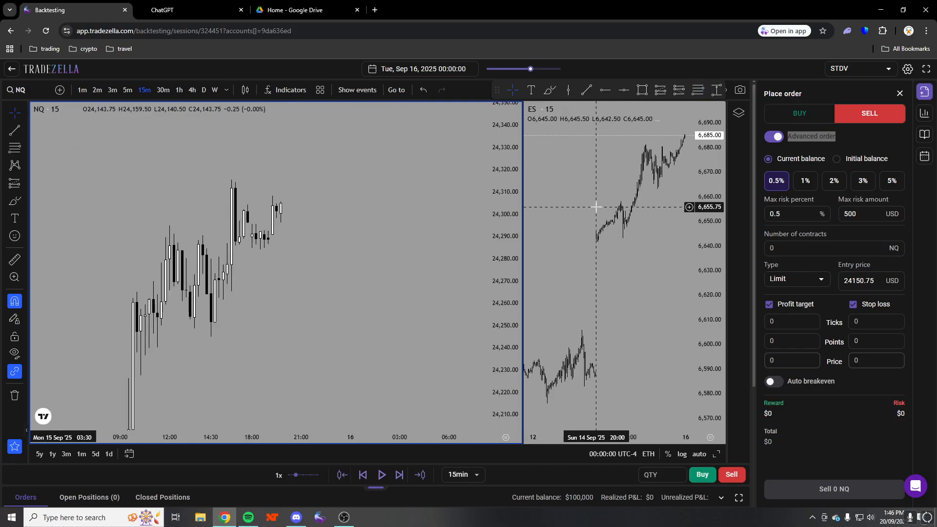
{"action": "left_click", "coordinate": [399, 474]}
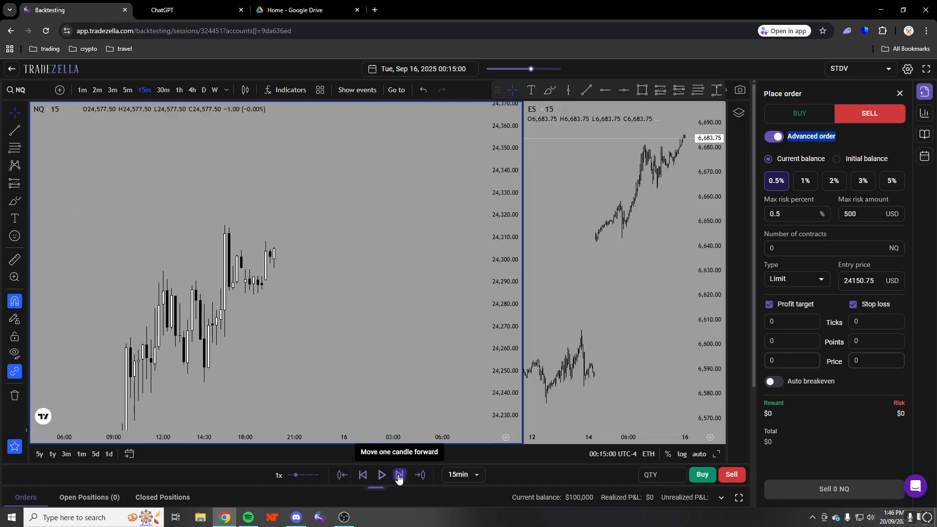
{"action": "left_click", "coordinate": [399, 475]}
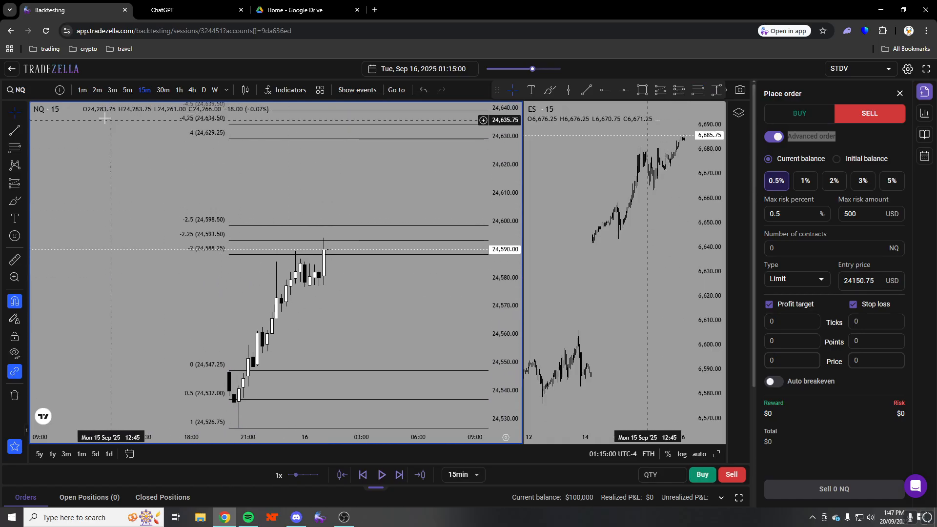
Switch NQ to 1-minute candles and step the replay to 02:00 Tuesday, near 24,595
{"action": "left_click", "coordinate": [82, 89]}
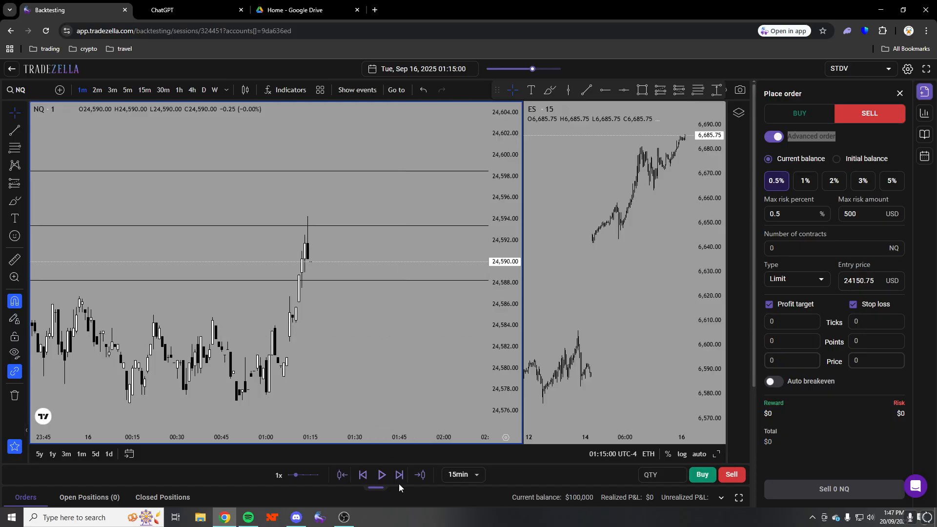
{"action": "left_click", "coordinate": [399, 474]}
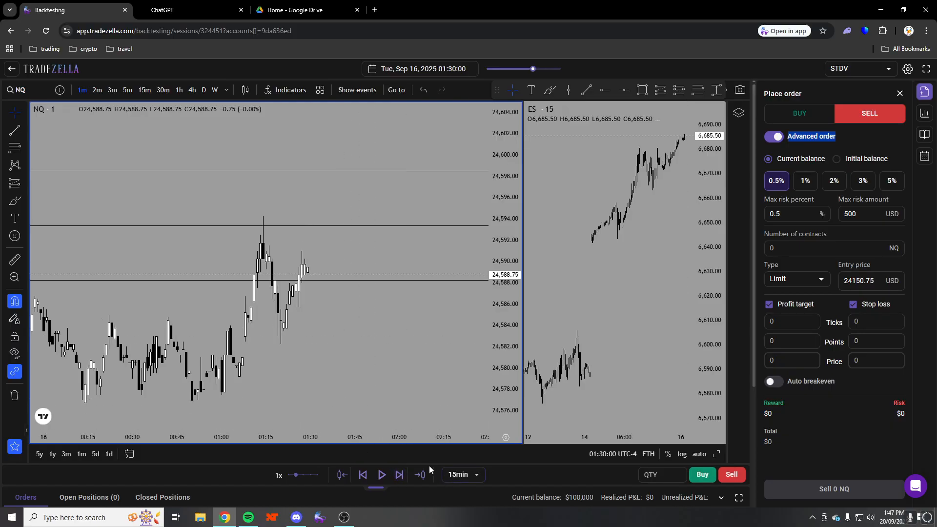
{"action": "left_click", "coordinate": [419, 475]}
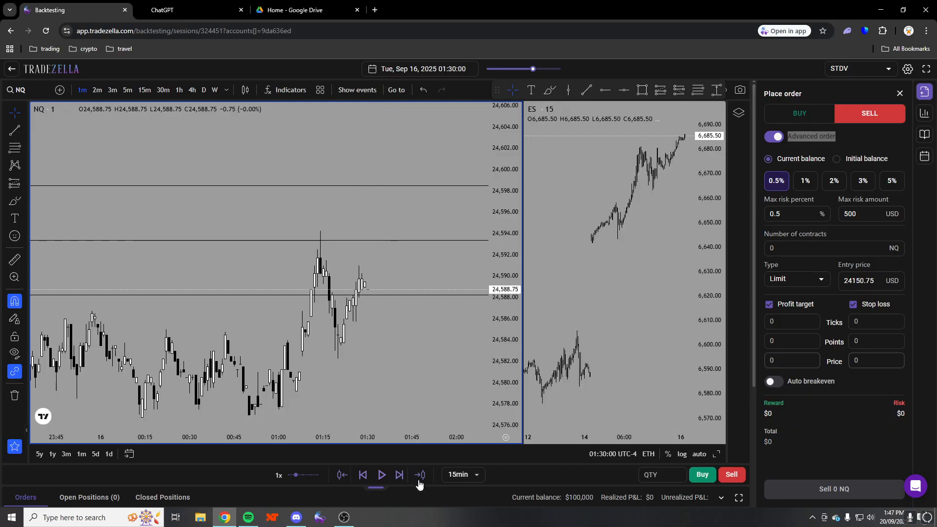
{"action": "left_click", "coordinate": [399, 474]}
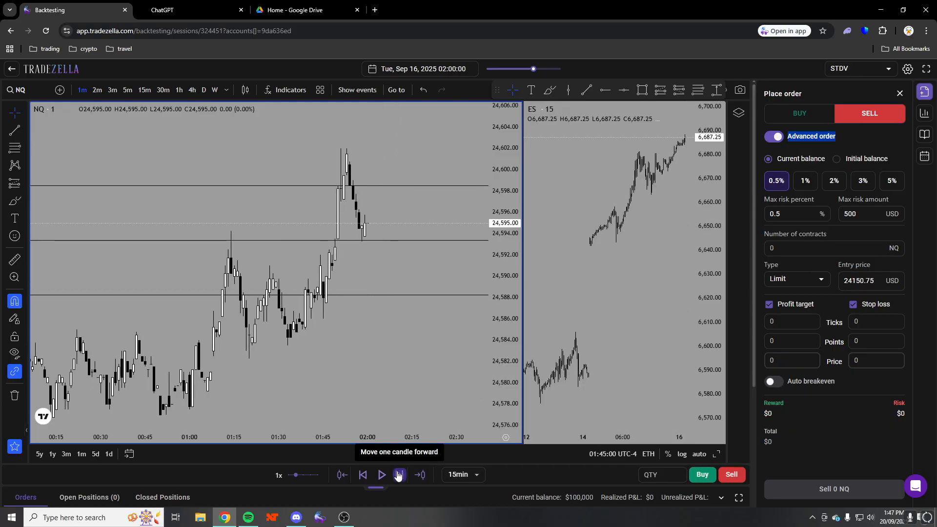
Change the replay step interval and advance the NQ replay five steps
{"action": "left_click", "coordinate": [463, 473]}
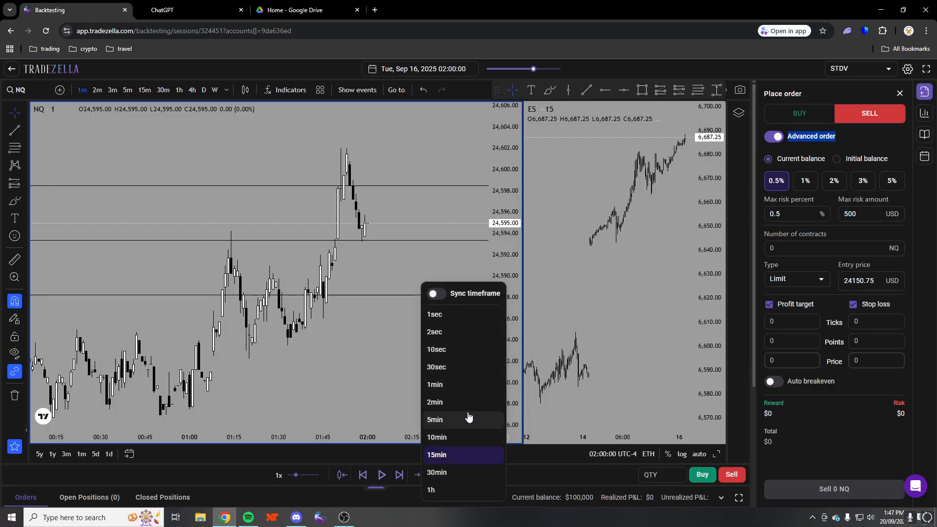
{"action": "left_click", "coordinate": [434, 419]}
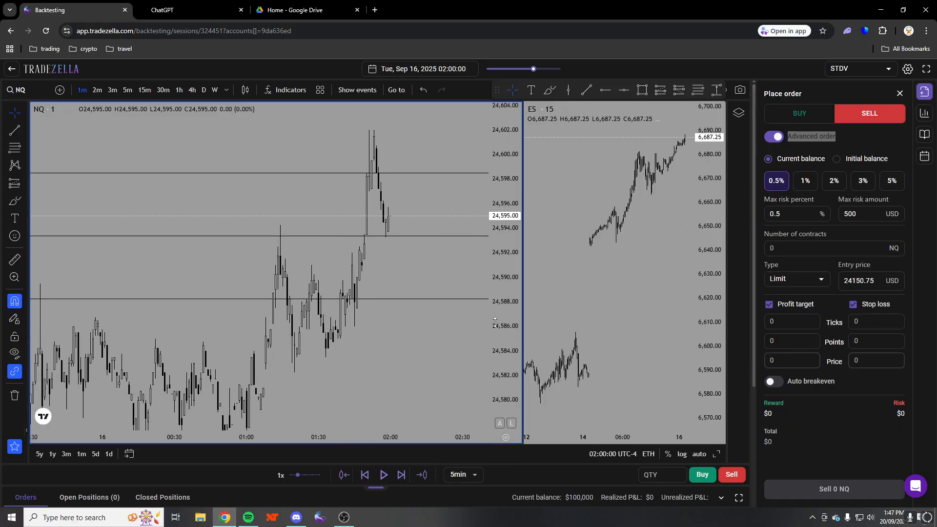
{"action": "left_click", "coordinate": [401, 475]}
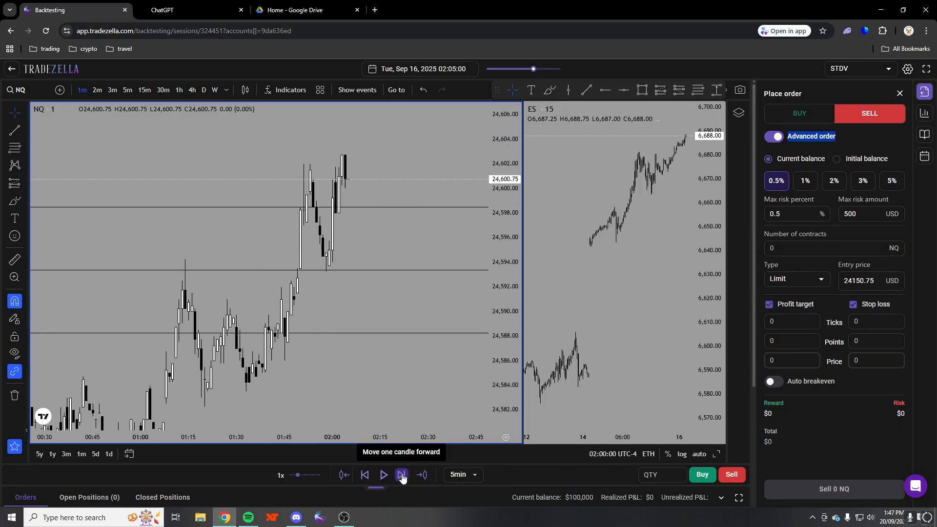
{"action": "left_click", "coordinate": [401, 474]}
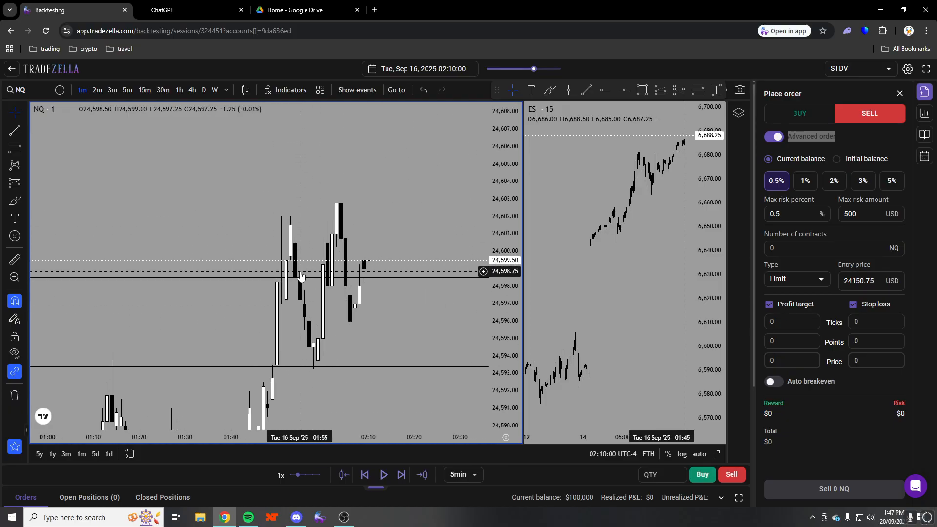
{"action": "left_click", "coordinate": [402, 475]}
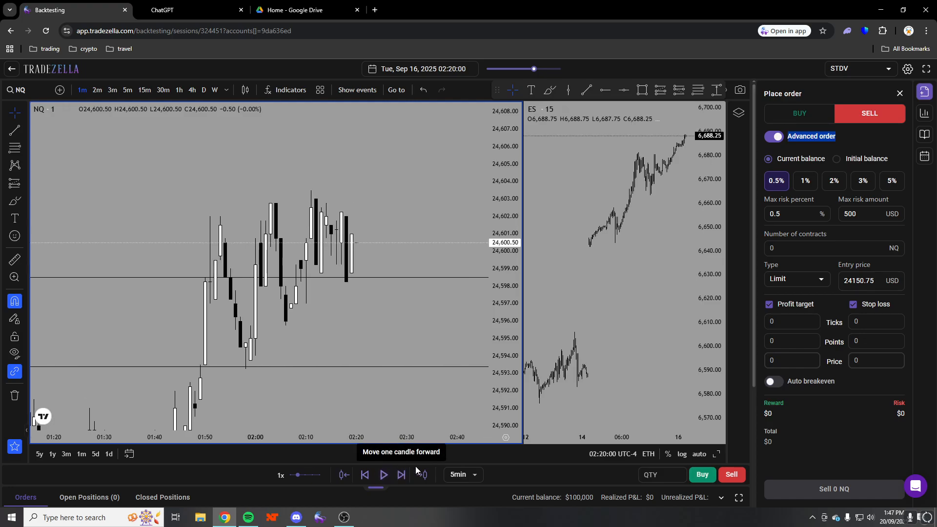
{"action": "left_click", "coordinate": [401, 475]}
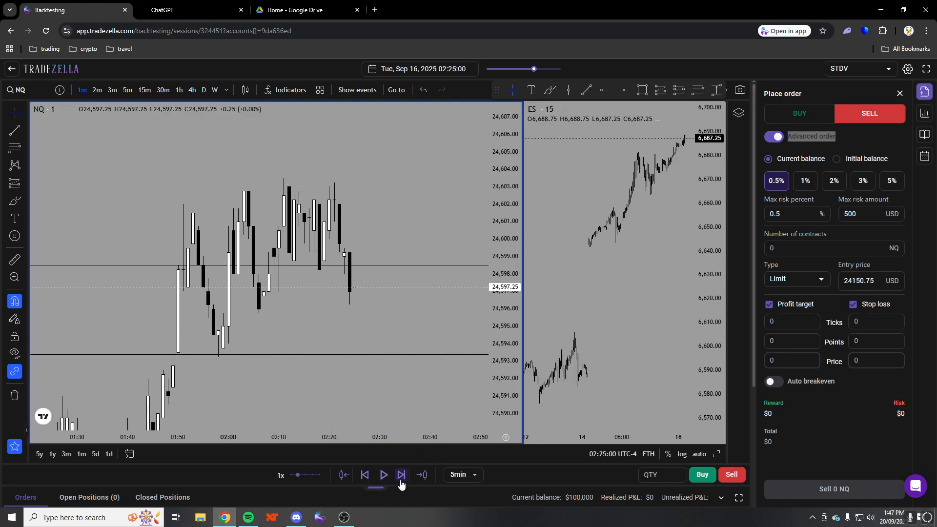
{"action": "left_click", "coordinate": [402, 474]}
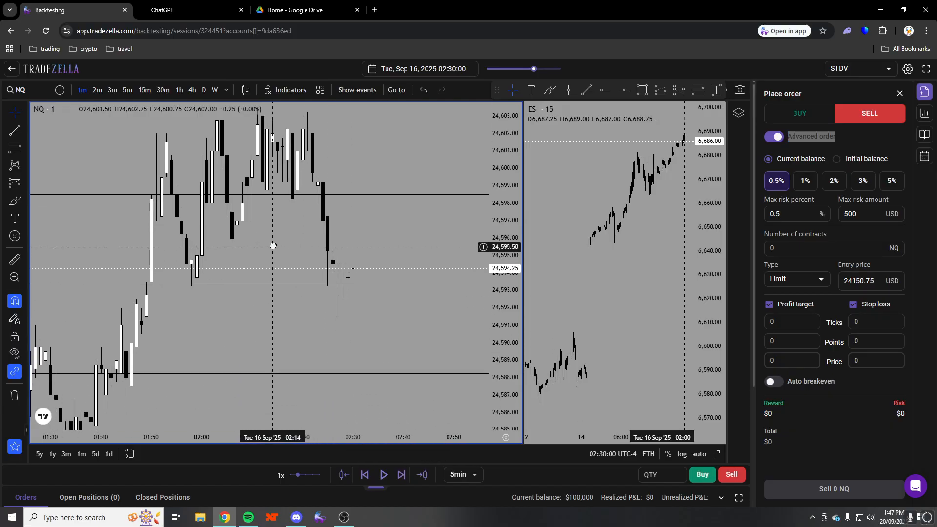
Toggle between 5-minute and 1-minute candles and replay NQ to 04:10, near 24,633
{"action": "left_click", "coordinate": [81, 90]}
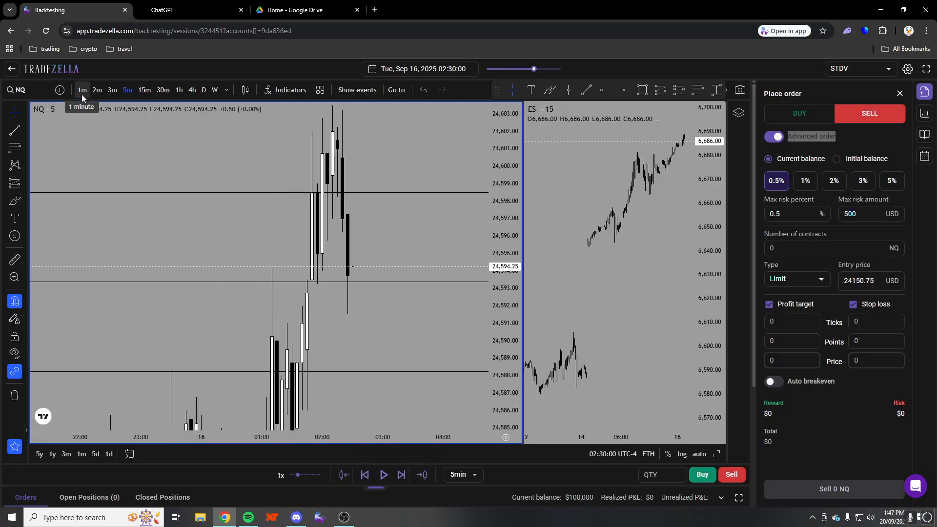
{"action": "left_click", "coordinate": [400, 474]}
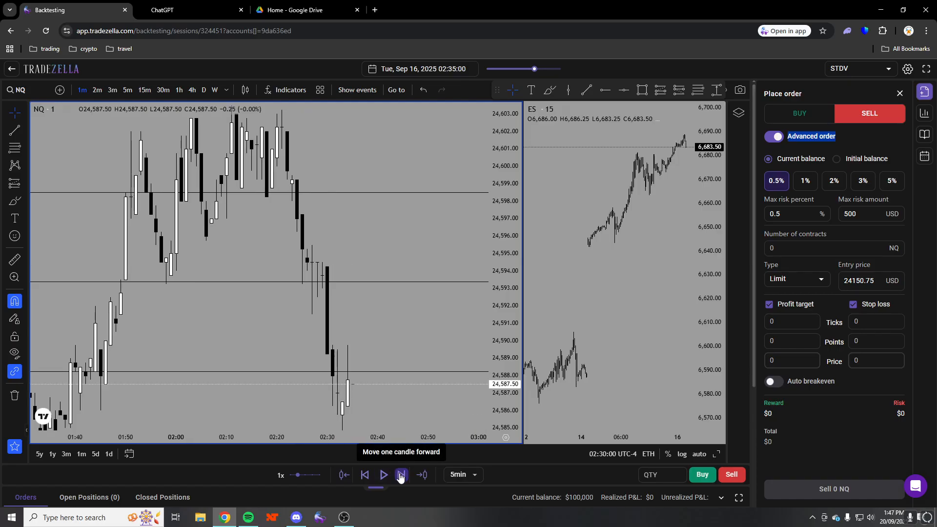
{"action": "left_click", "coordinate": [127, 90]}
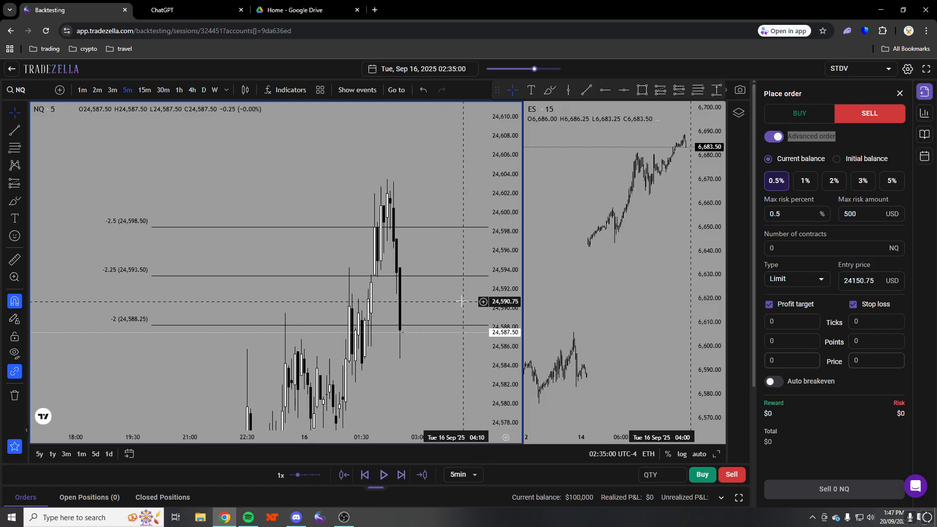
{"action": "left_click", "coordinate": [82, 90]}
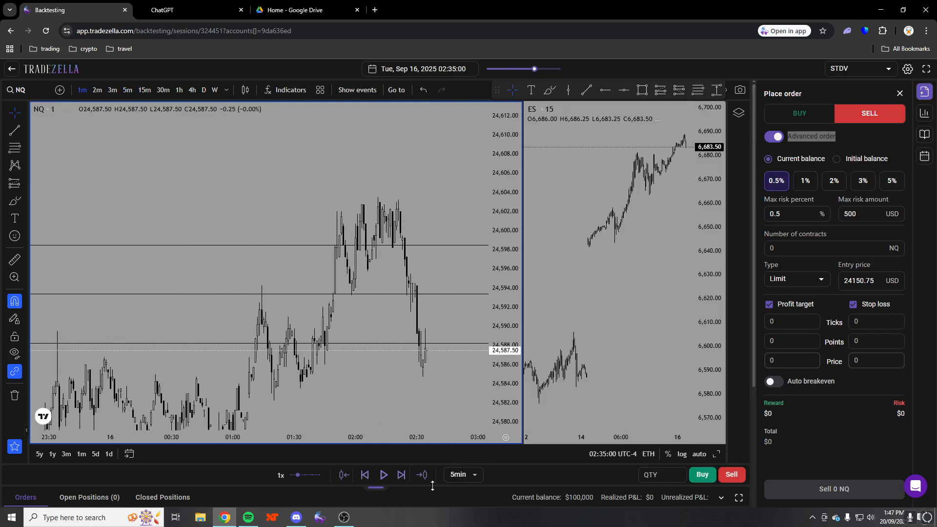
{"action": "left_click", "coordinate": [401, 474]}
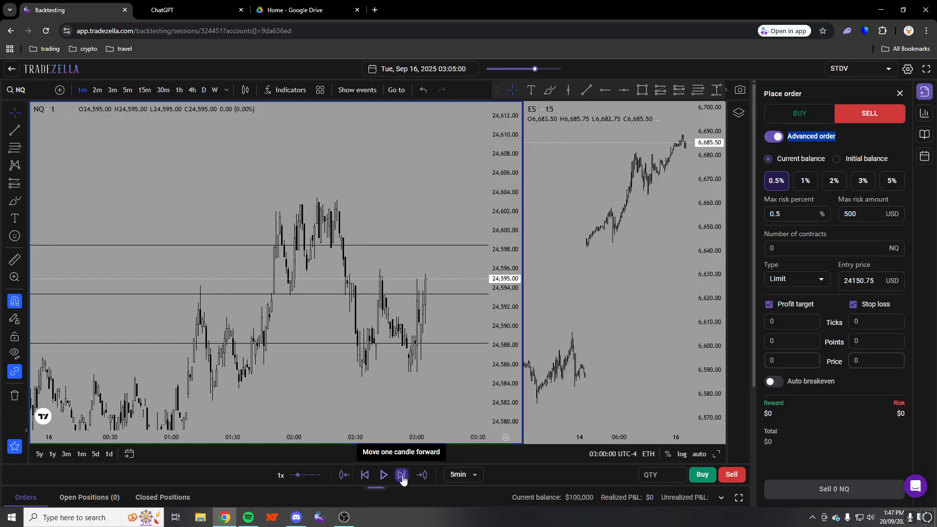
{"action": "left_click", "coordinate": [401, 475]}
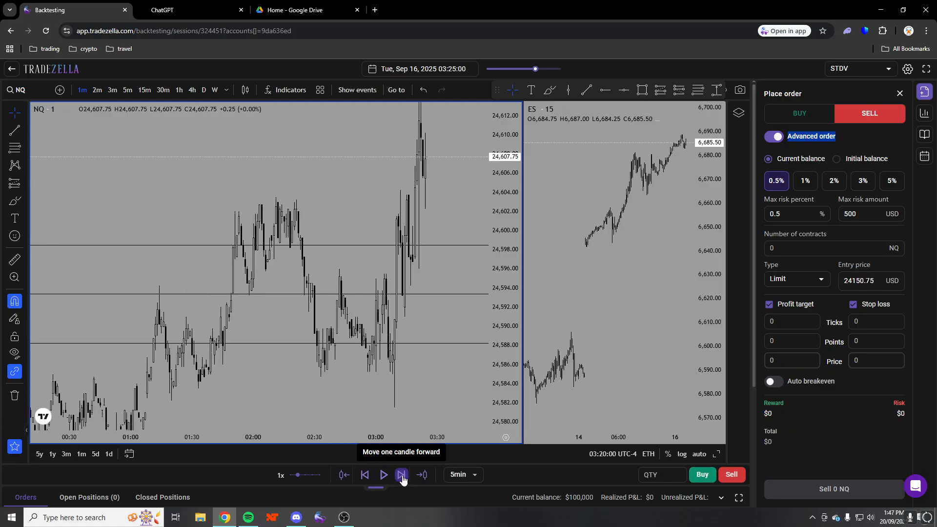
{"action": "left_click", "coordinate": [401, 475]}
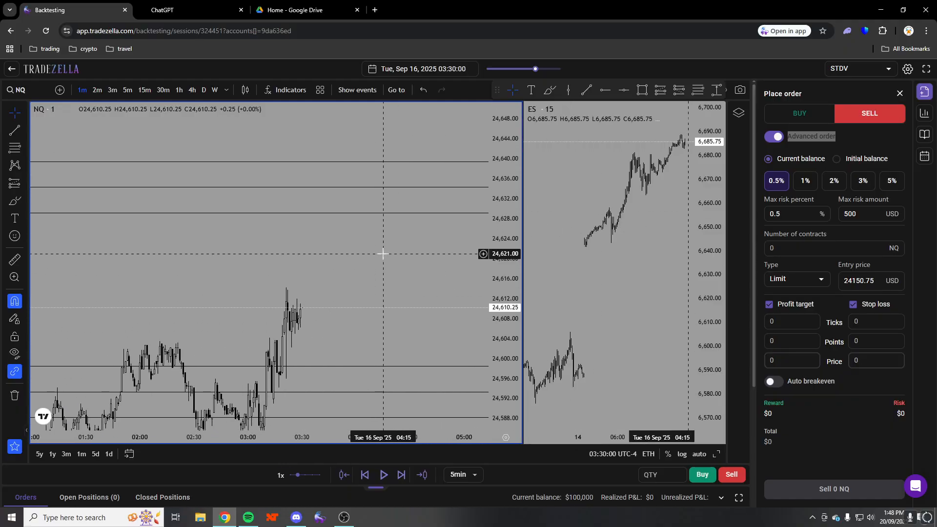
{"action": "left_click", "coordinate": [401, 474]}
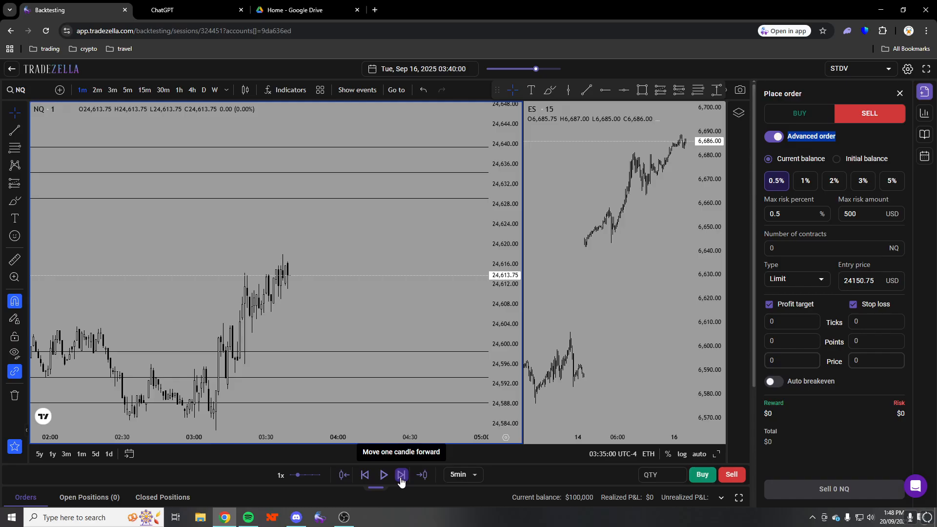
{"action": "left_click", "coordinate": [401, 474]}
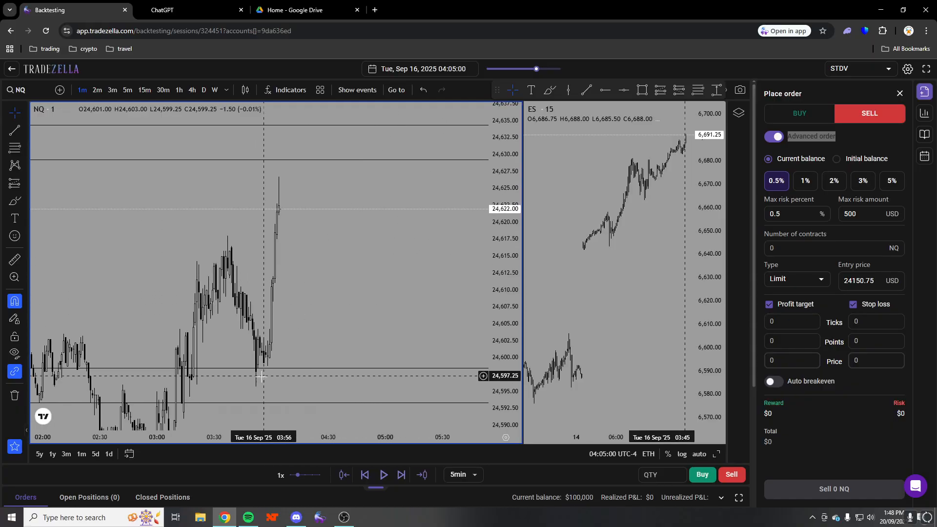
{"action": "left_click", "coordinate": [401, 474]}
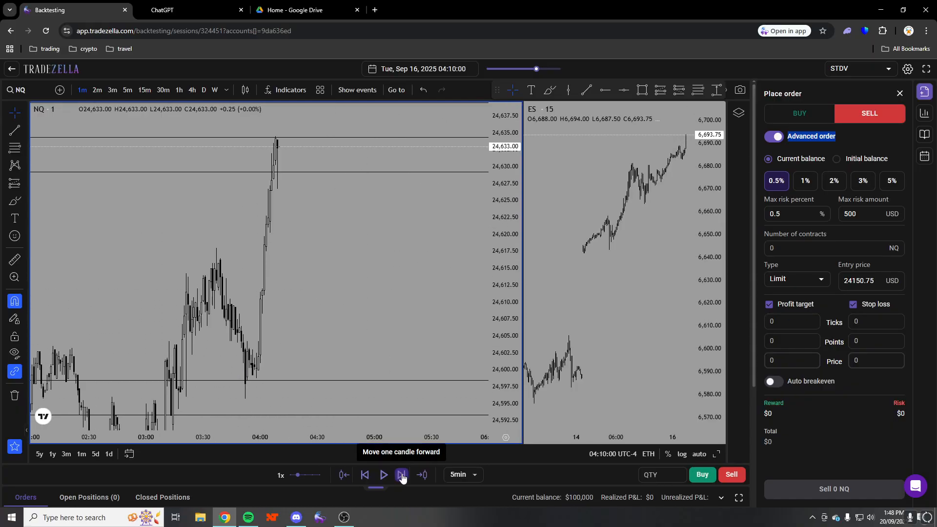
{"action": "left_click", "coordinate": [401, 474]}
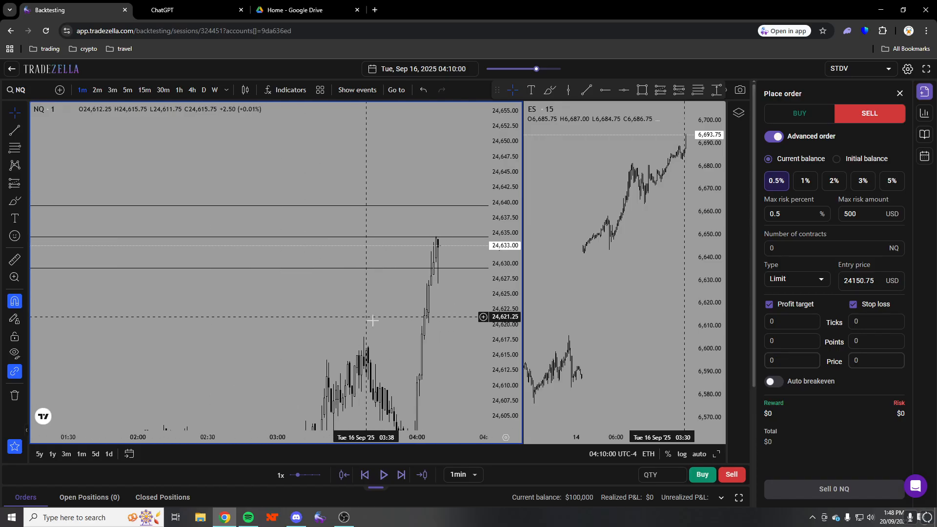
Step the NQ replay forward eight candles to 04:20
{"action": "left_click", "coordinate": [401, 475]}
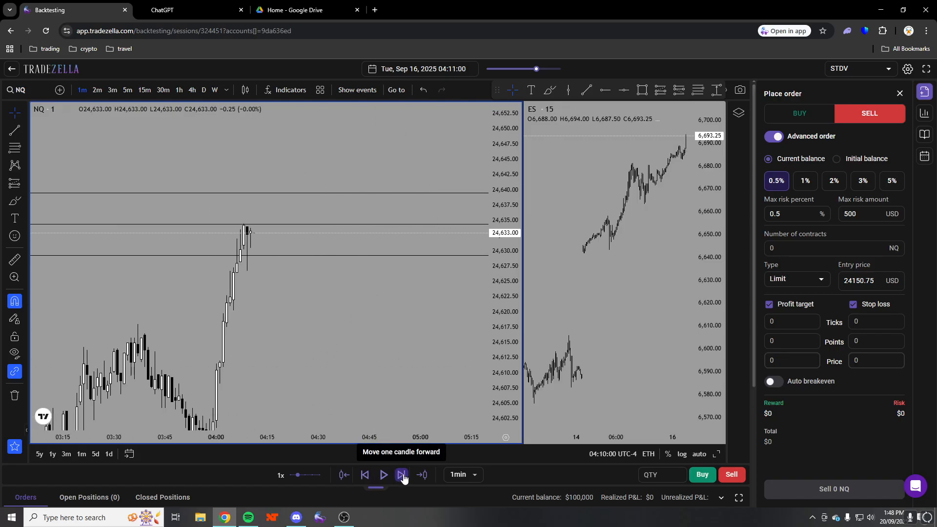
{"action": "left_click", "coordinate": [401, 474]}
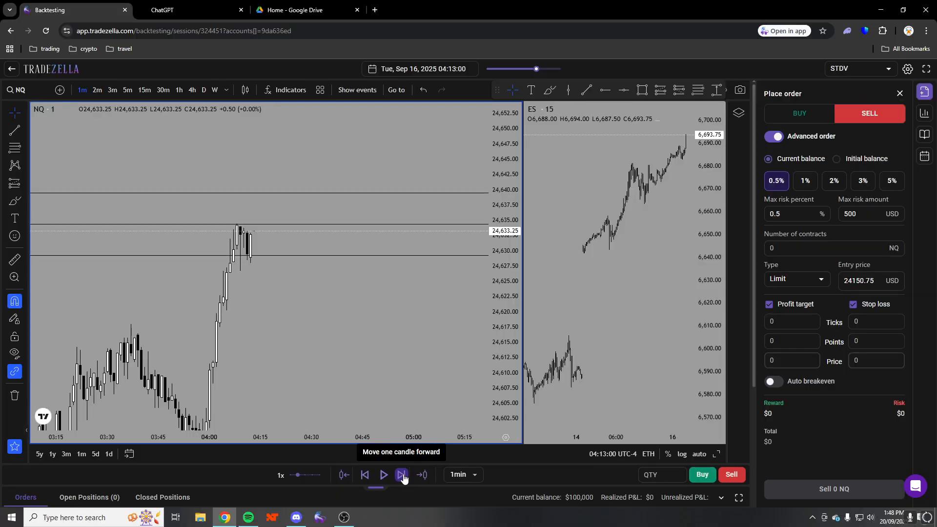
{"action": "left_click", "coordinate": [402, 474]}
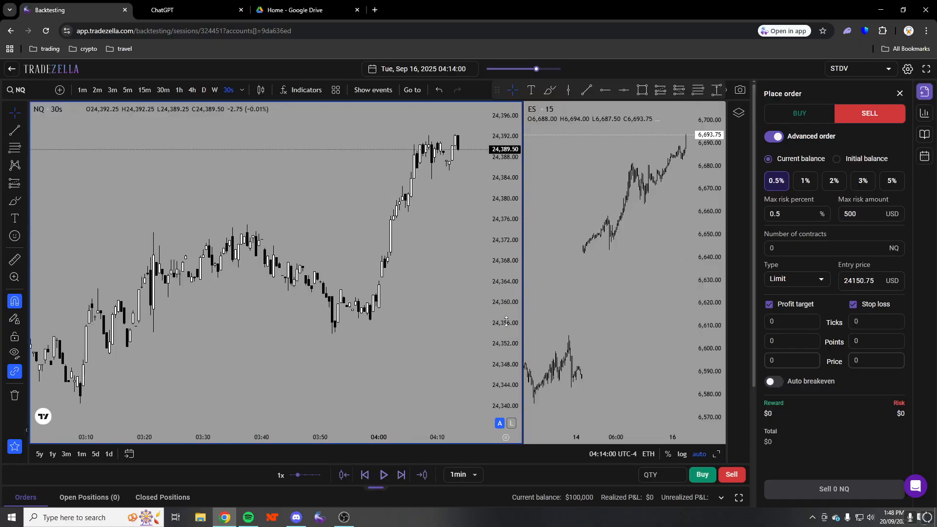
{"action": "left_click", "coordinate": [401, 474]}
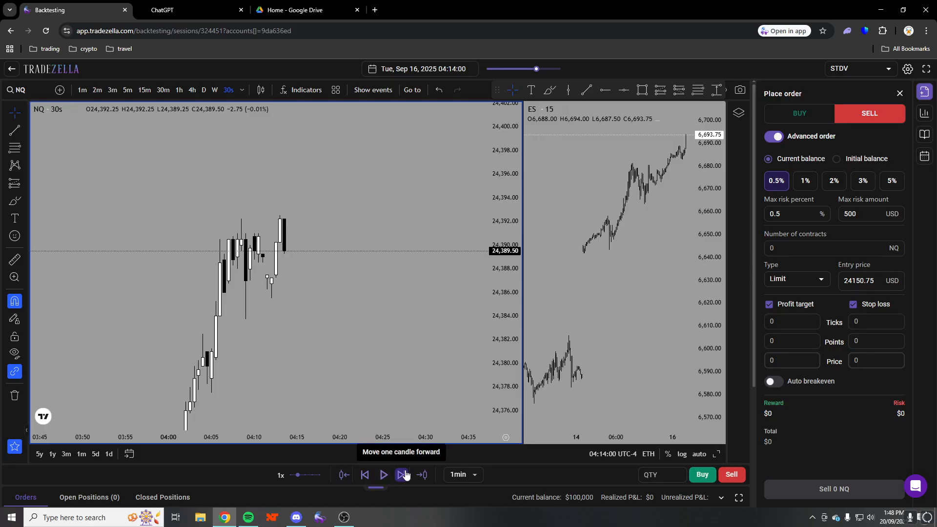
{"action": "left_click", "coordinate": [404, 475]}
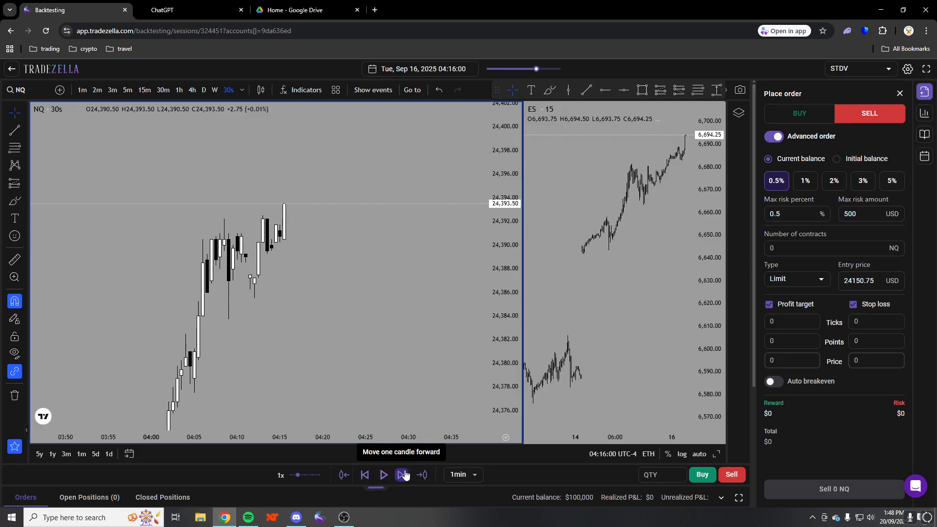
{"action": "left_click", "coordinate": [402, 475]}
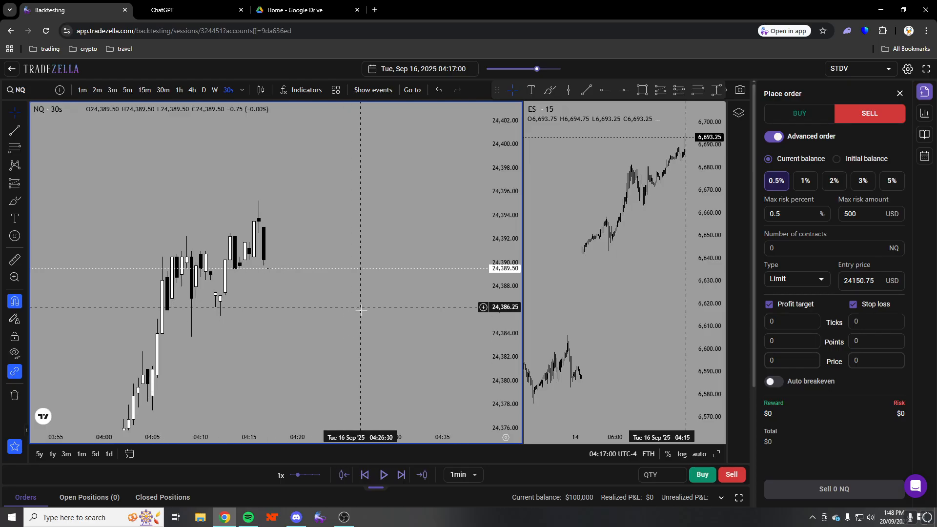
{"action": "left_click", "coordinate": [402, 475]}
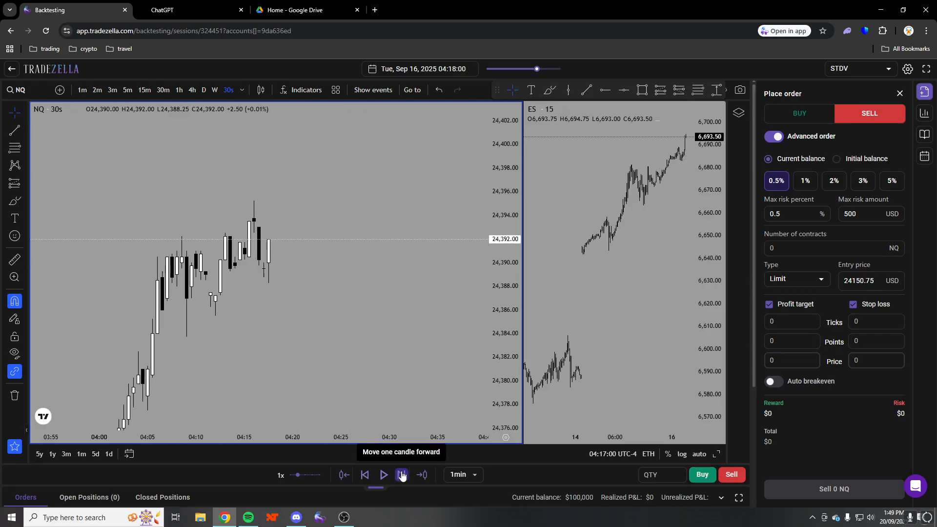
{"action": "left_click", "coordinate": [401, 474]}
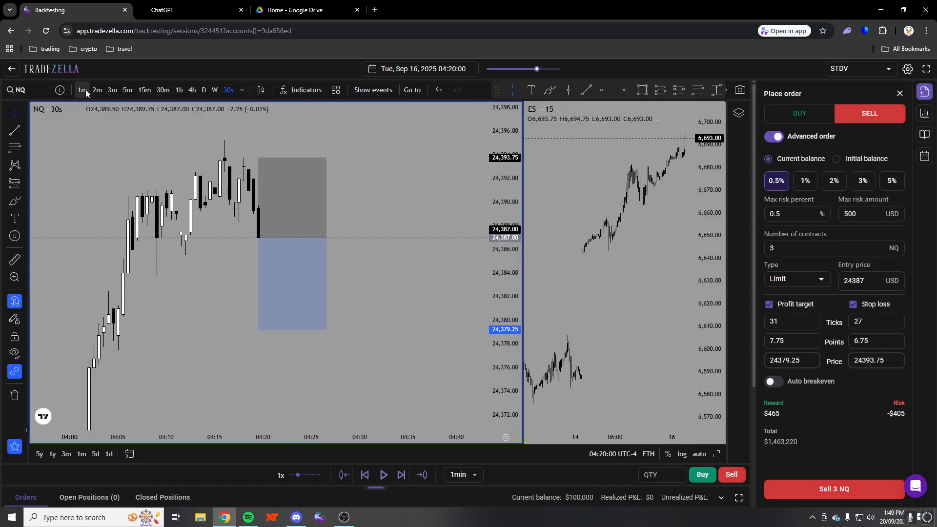
Draw a short at 24,630 on 1-minute candles and place a 3-contract sell limit
{"action": "left_click", "coordinate": [82, 90]}
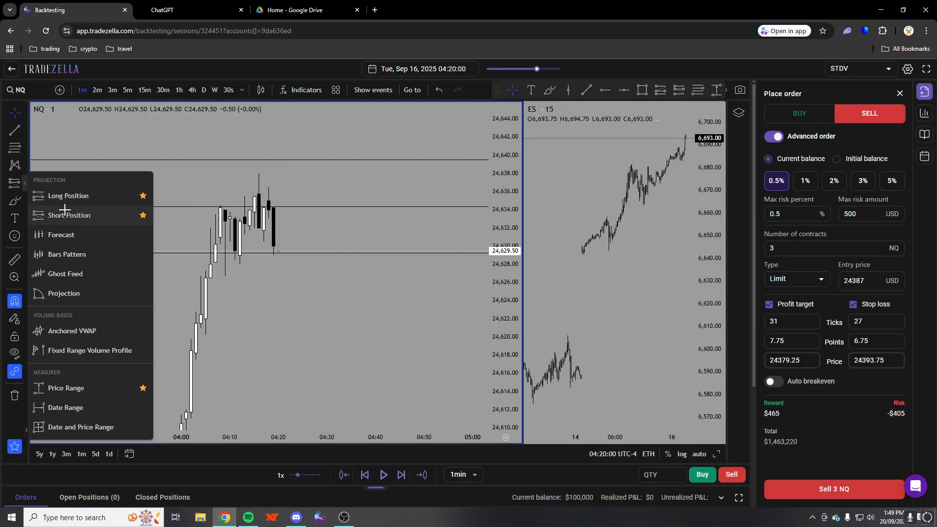
{"action": "left_click", "coordinate": [67, 215]}
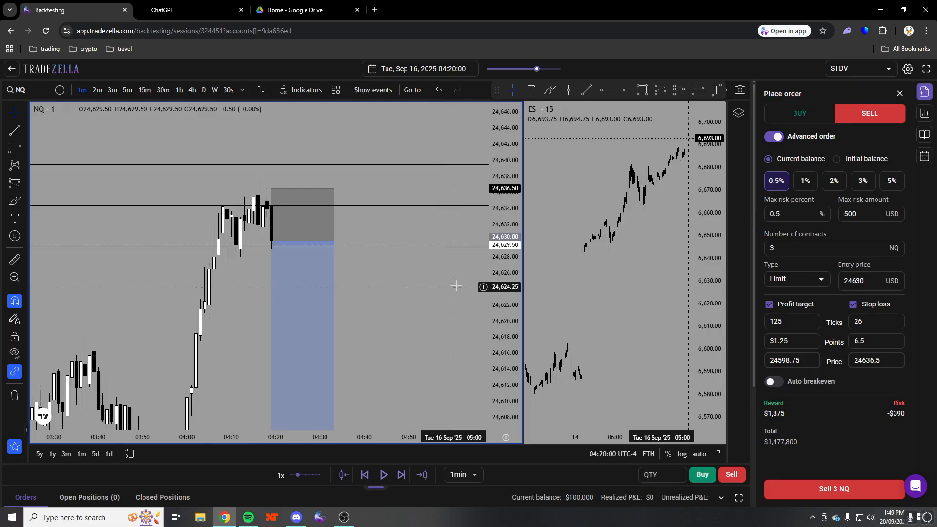
{"action": "left_click", "coordinate": [833, 489]}
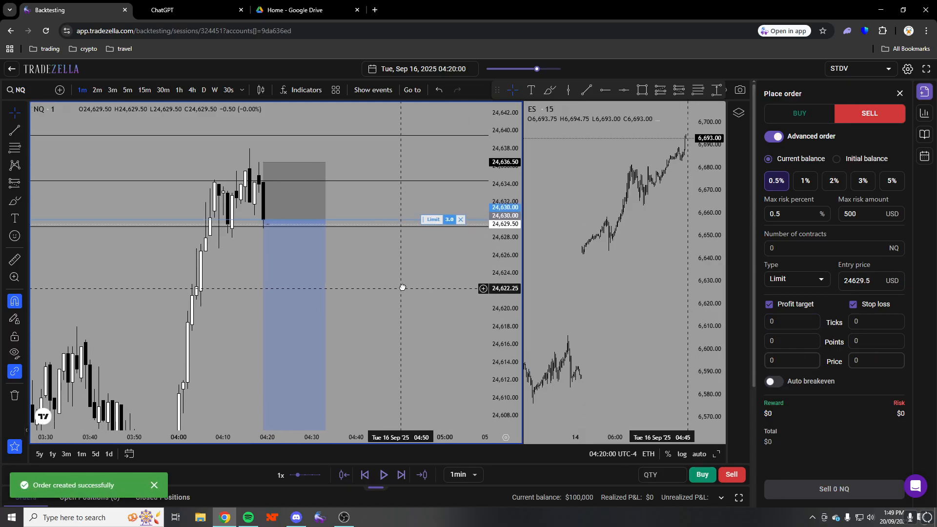
Step the replay from 04:48 to 04:57 as price spikes near 24,648, hitting the stop
{"action": "left_click", "coordinate": [401, 475]}
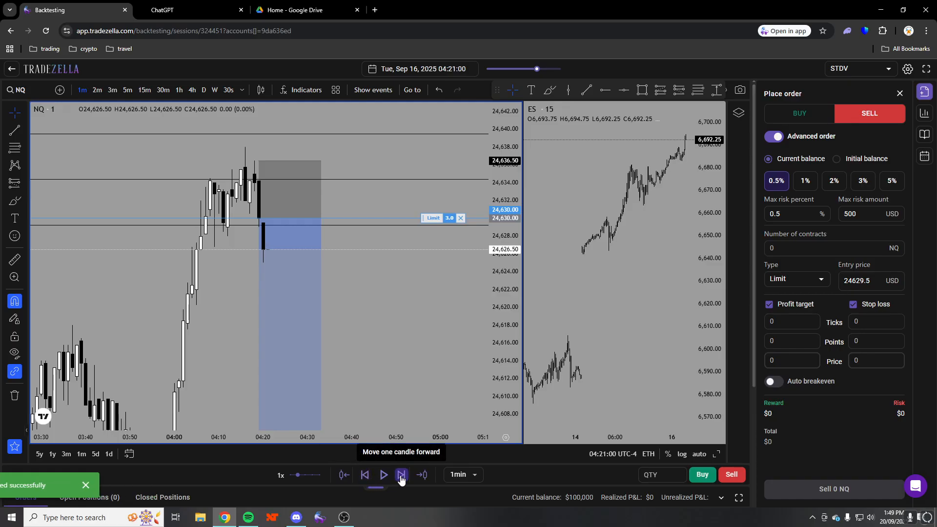
{"action": "mouse_move", "coordinate": [421, 474]}
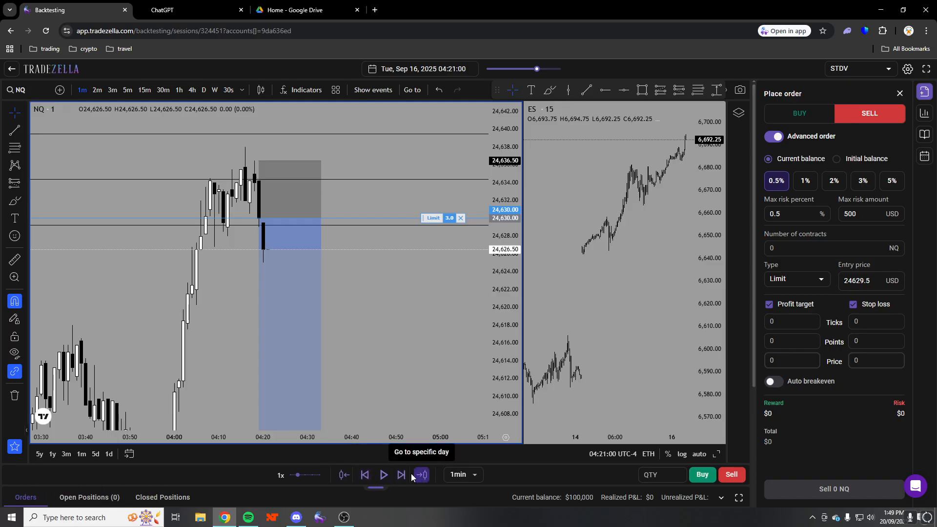
{"action": "left_click", "coordinate": [401, 474]}
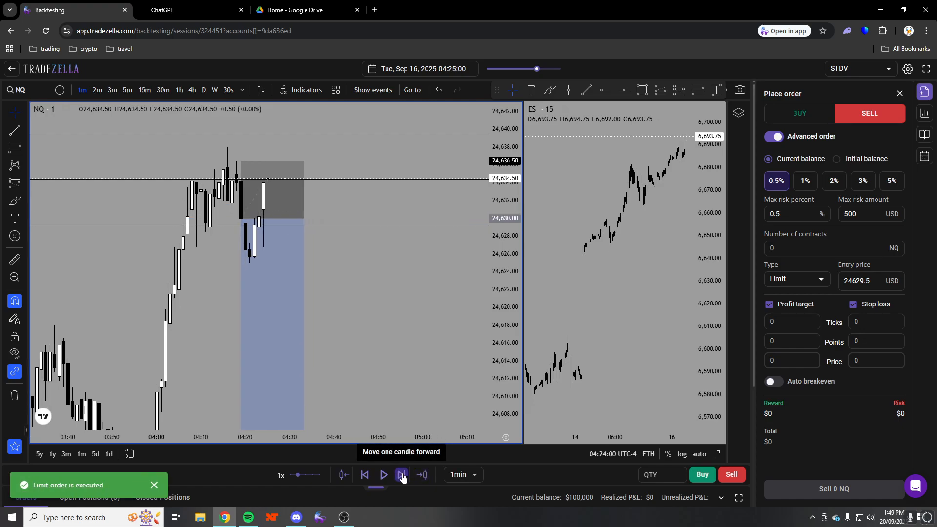
{"action": "left_click", "coordinate": [401, 474]}
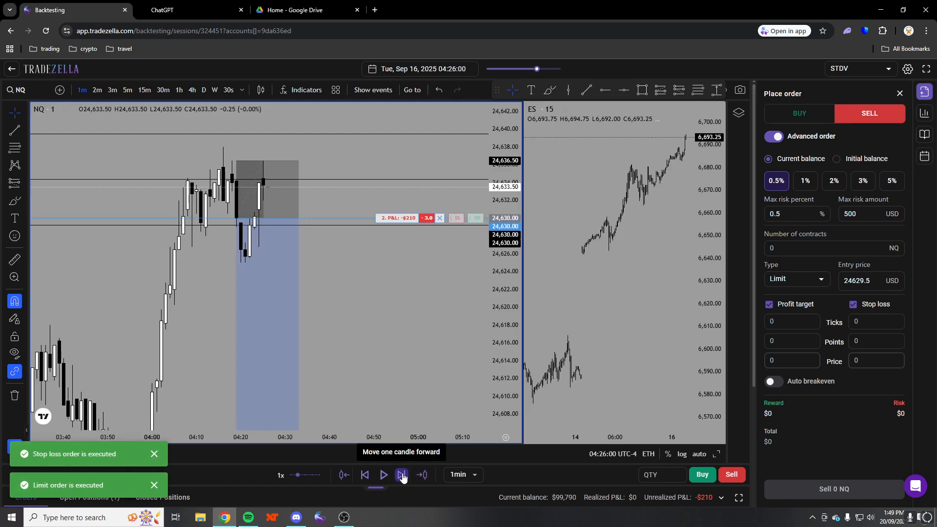
{"action": "left_click", "coordinate": [401, 476]}
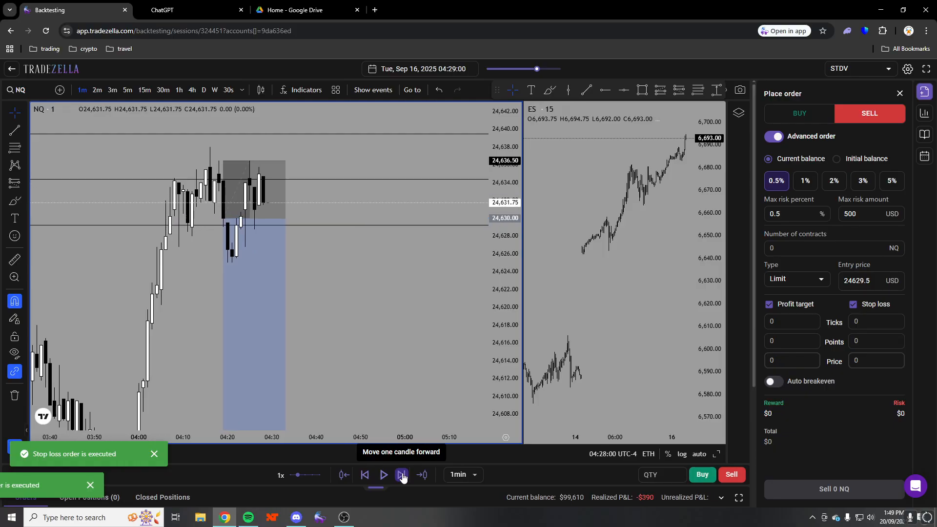
{"action": "left_click", "coordinate": [402, 474]}
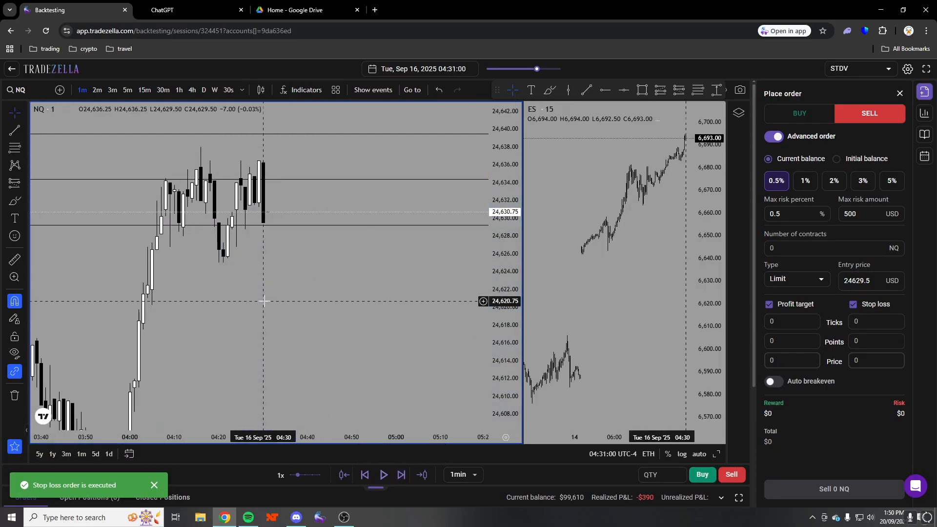
{"action": "left_click", "coordinate": [401, 474]}
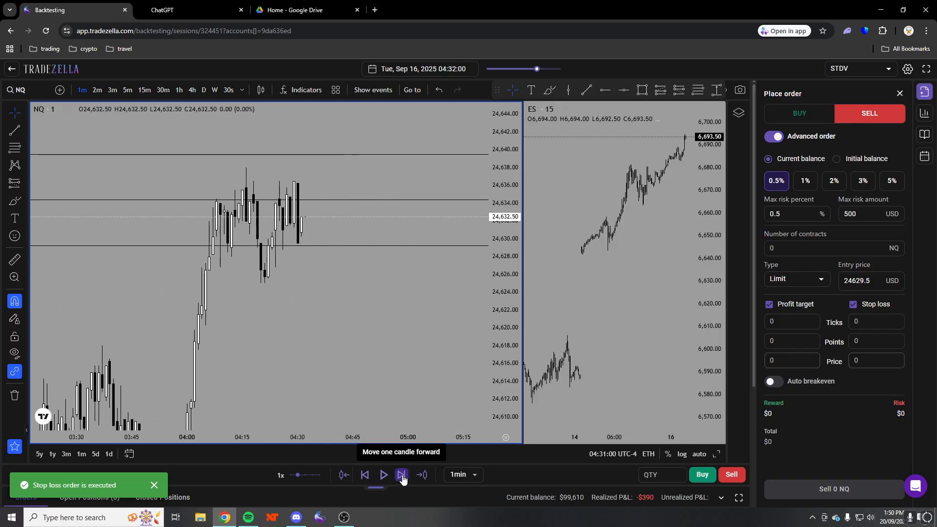
{"action": "left_click", "coordinate": [401, 475]}
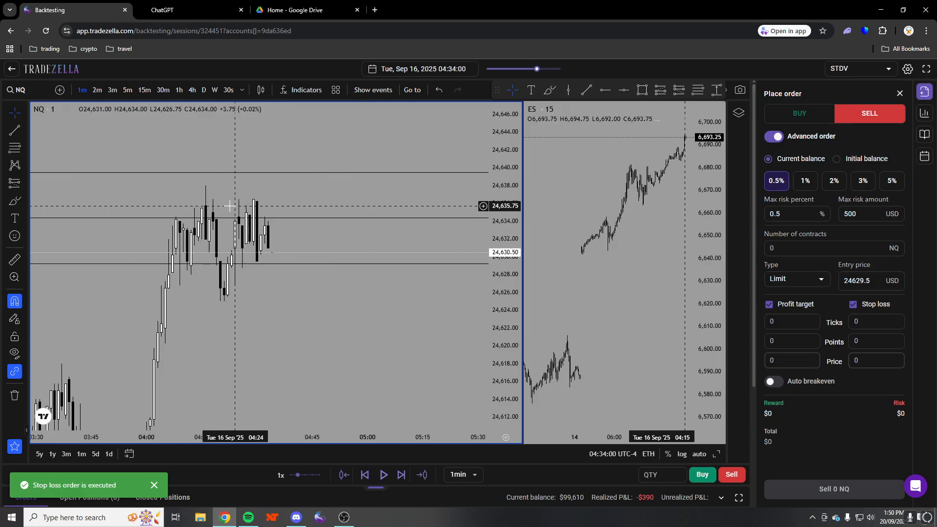
{"action": "left_click", "coordinate": [401, 474]}
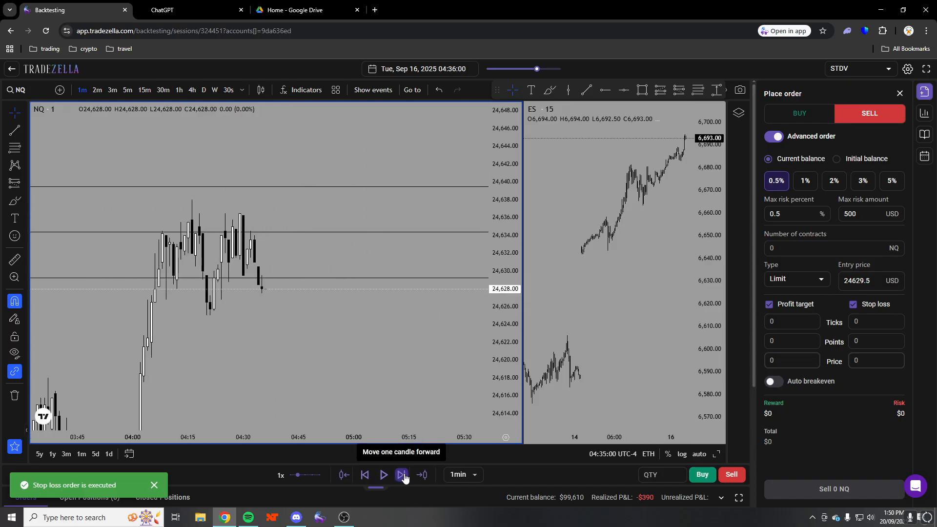
{"action": "left_click", "coordinate": [402, 474]}
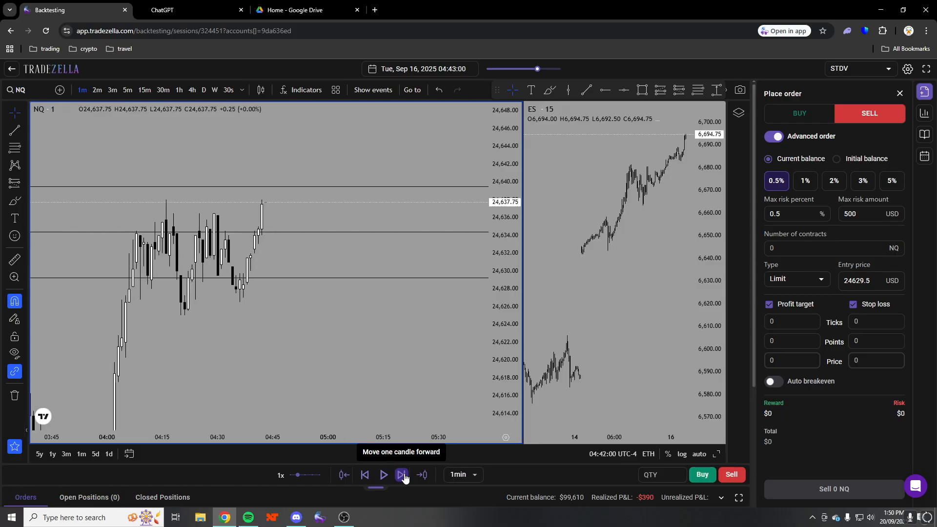
{"action": "left_click", "coordinate": [402, 474]}
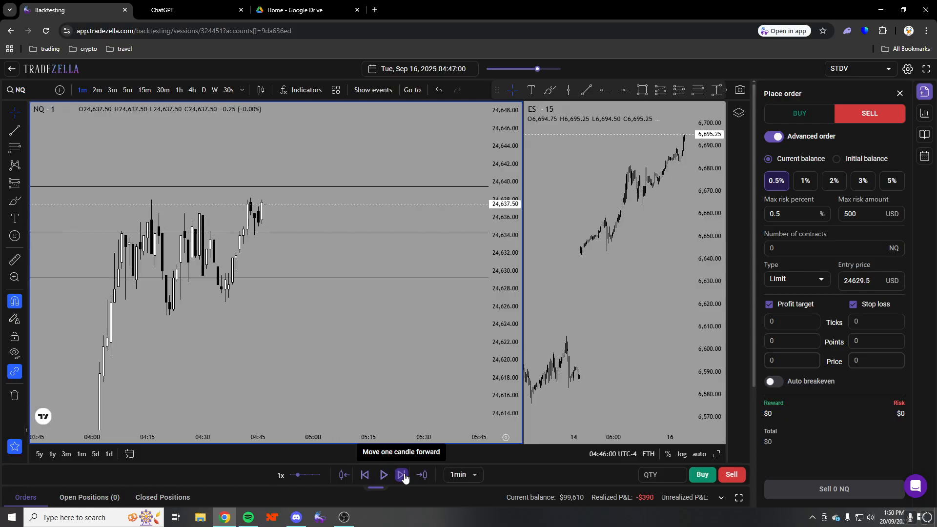
{"action": "left_click", "coordinate": [402, 474]}
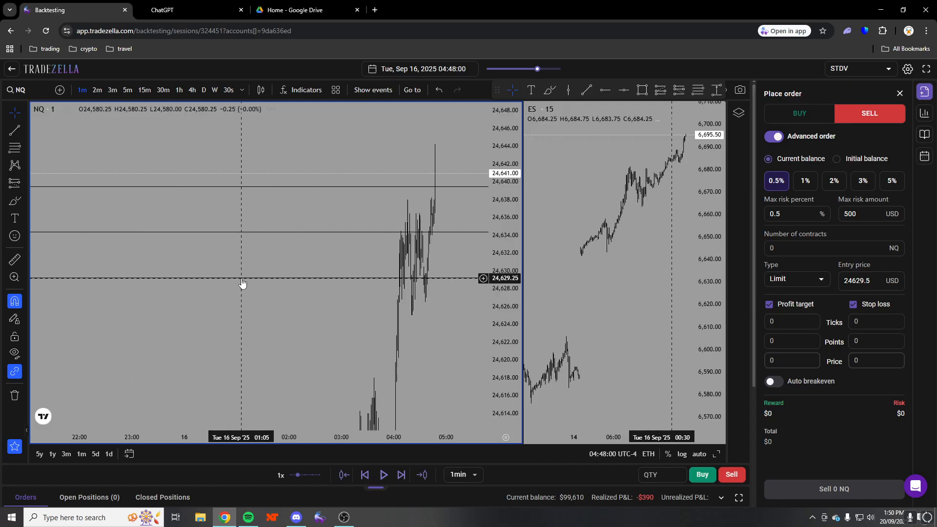
{"action": "left_click", "coordinate": [402, 475]}
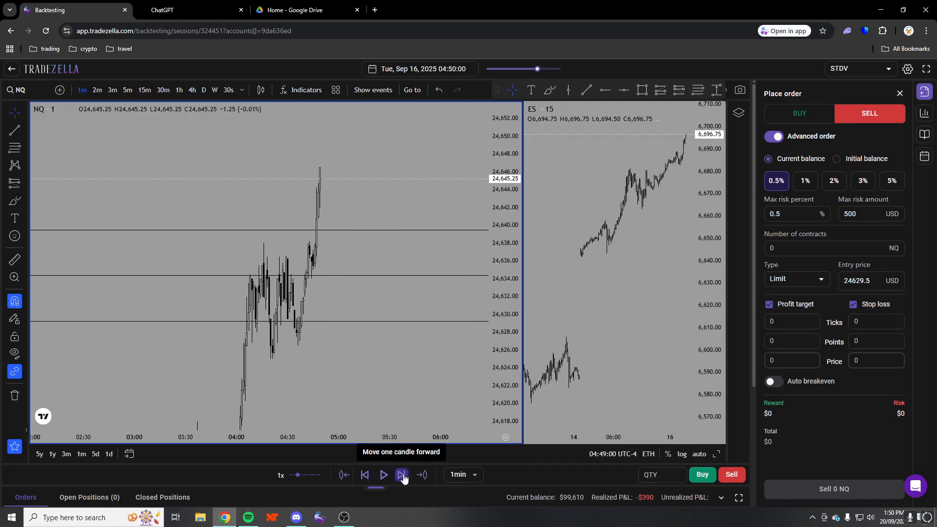
{"action": "left_click", "coordinate": [401, 474]}
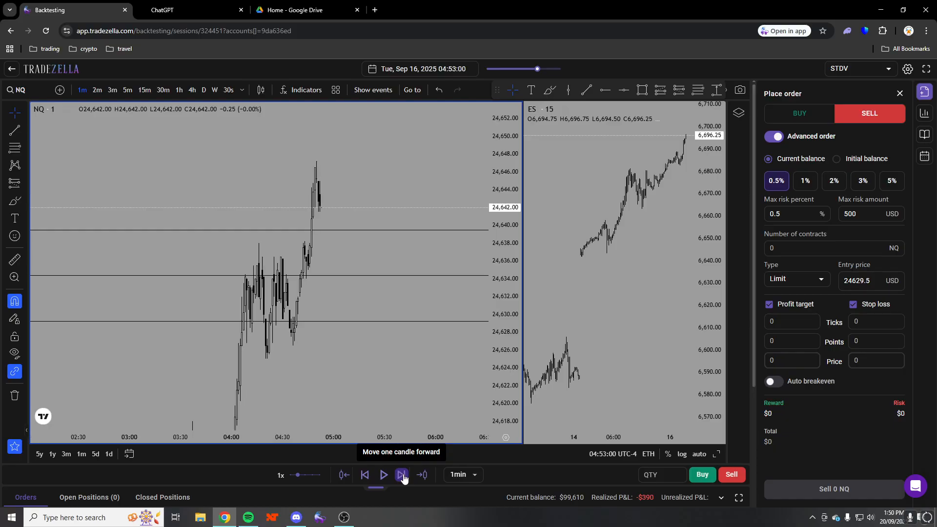
{"action": "left_click", "coordinate": [401, 474]}
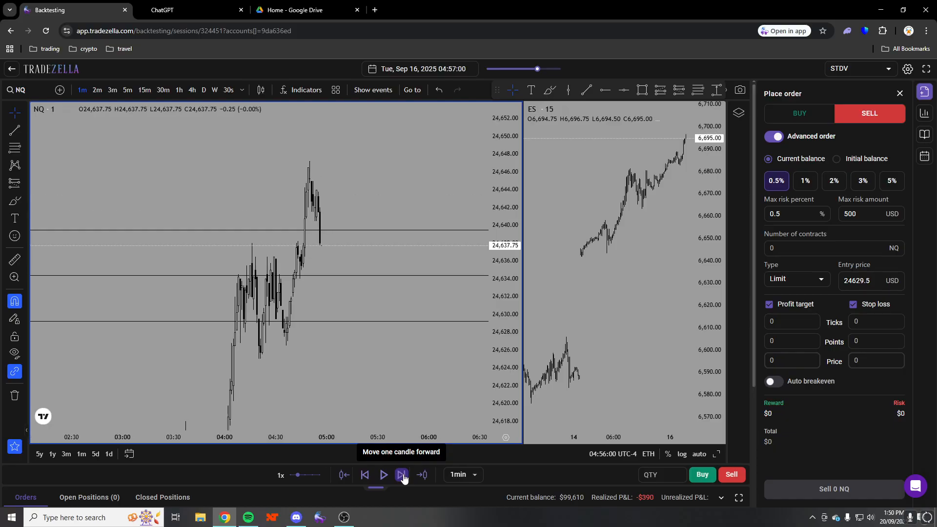
{"action": "left_click", "coordinate": [402, 474]}
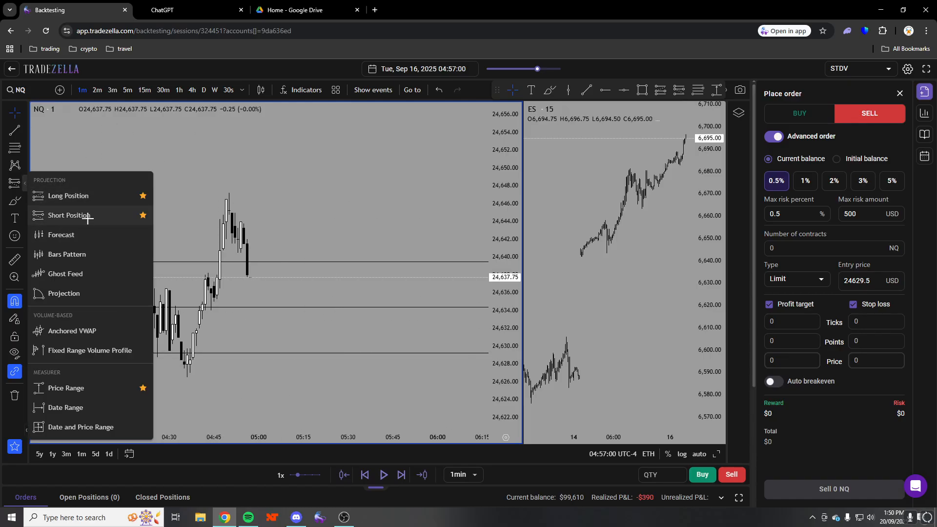
Draw a 2-contract short: entry 24,638, stop 24,647.25, target 24,527.25, on hourly candles
{"action": "left_click", "coordinate": [69, 215]}
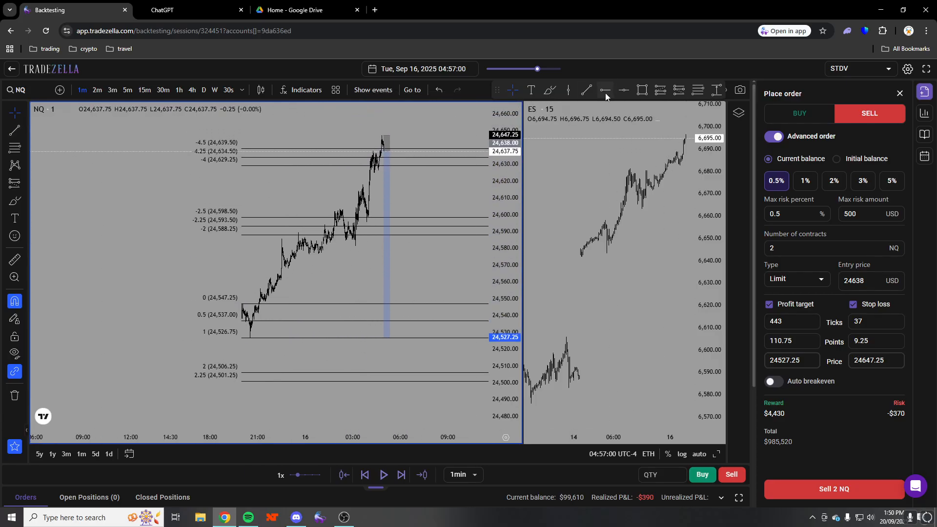
{"action": "left_click", "coordinate": [179, 90]}
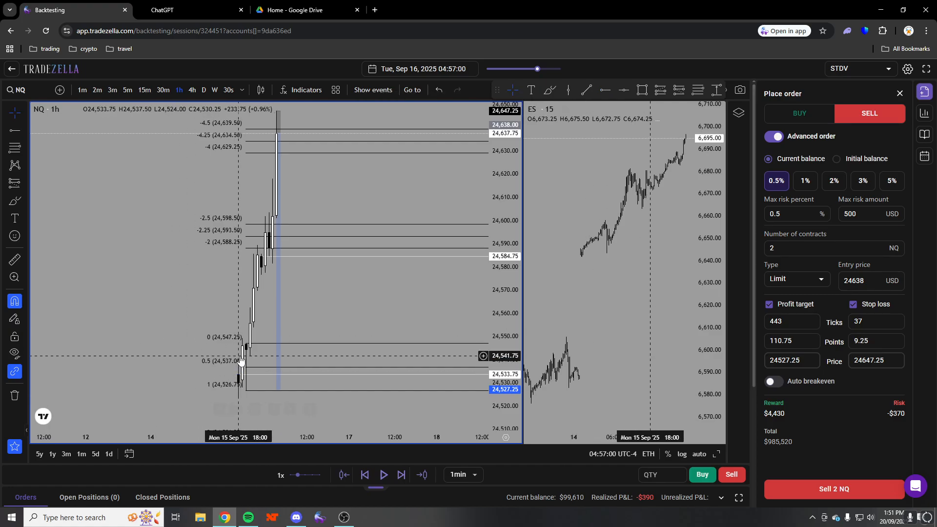
Return to 1-minute candles and sell 2 NQ contracts at market
{"action": "left_click", "coordinate": [82, 90]}
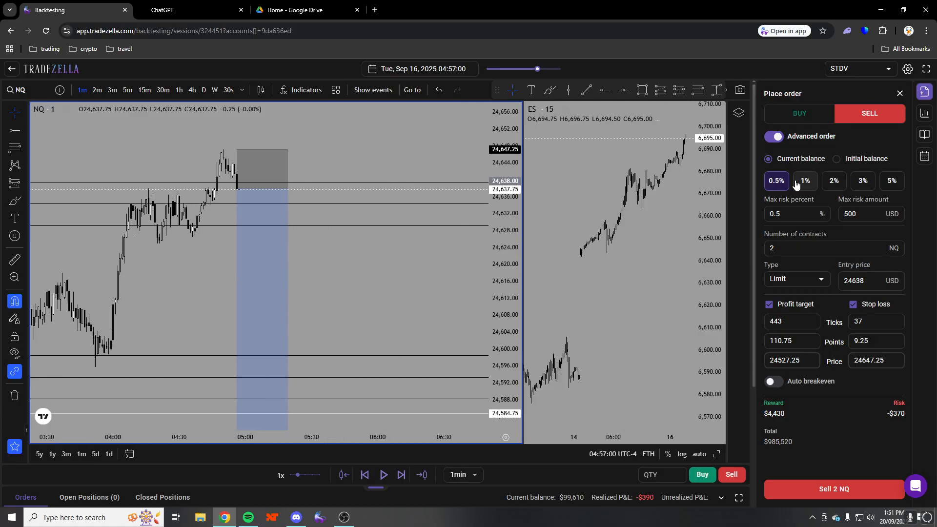
{"action": "left_click", "coordinate": [797, 279]}
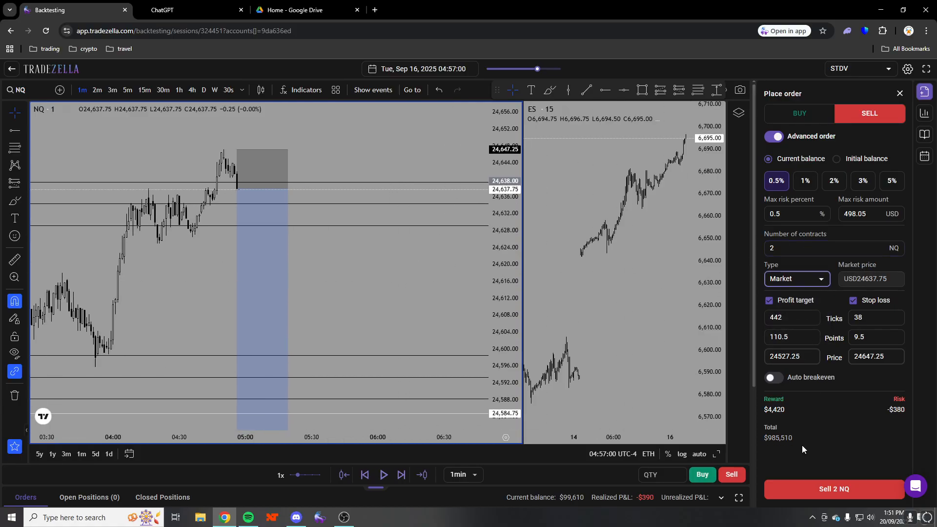
{"action": "left_click", "coordinate": [833, 489]}
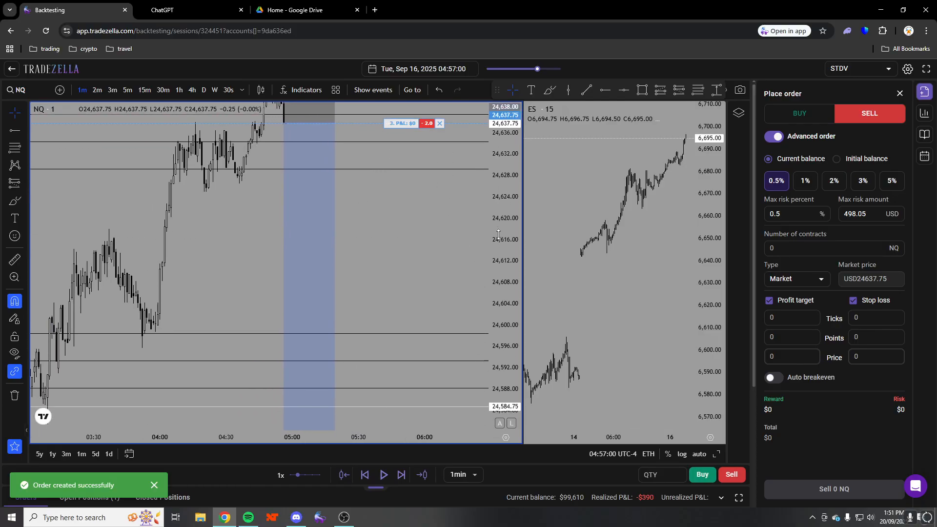
Advance the replay four candles to 05:14, with unrealized P&L about -$10
{"action": "left_click", "coordinate": [401, 475]}
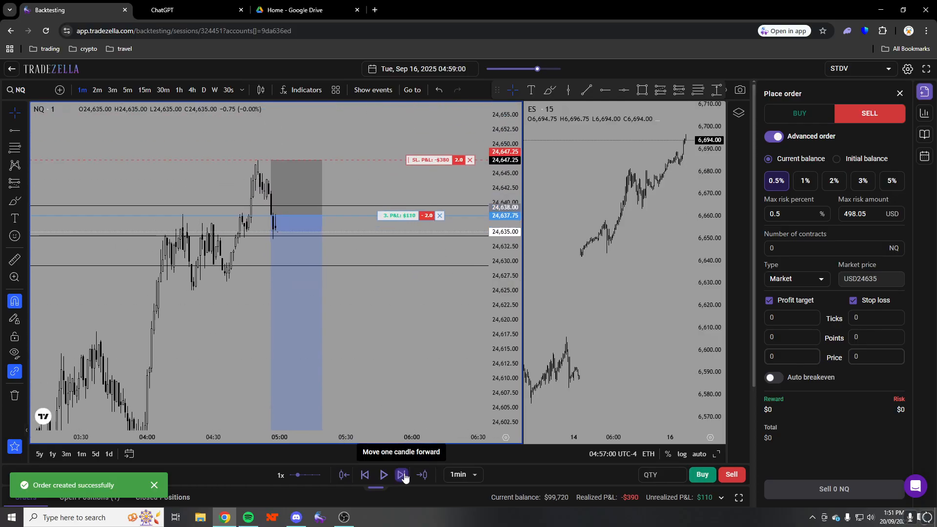
{"action": "left_click", "coordinate": [402, 475]}
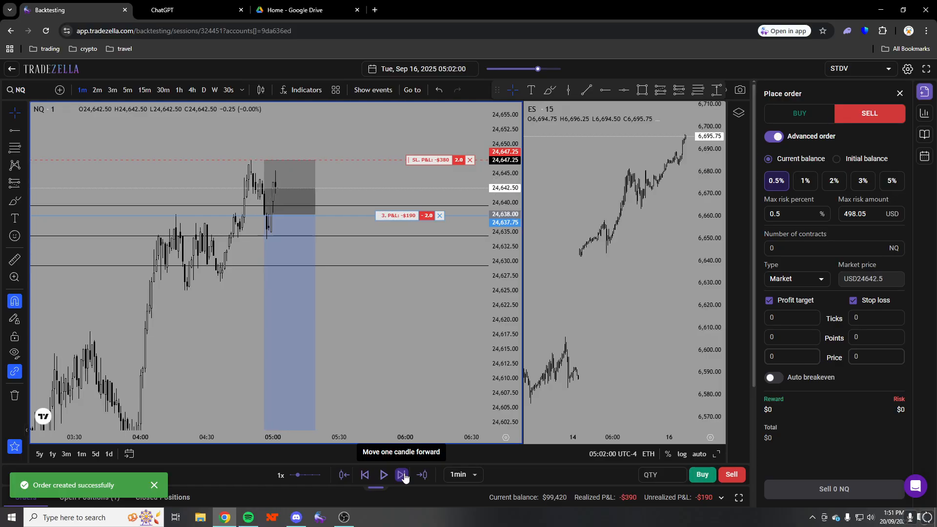
{"action": "left_click", "coordinate": [402, 475]}
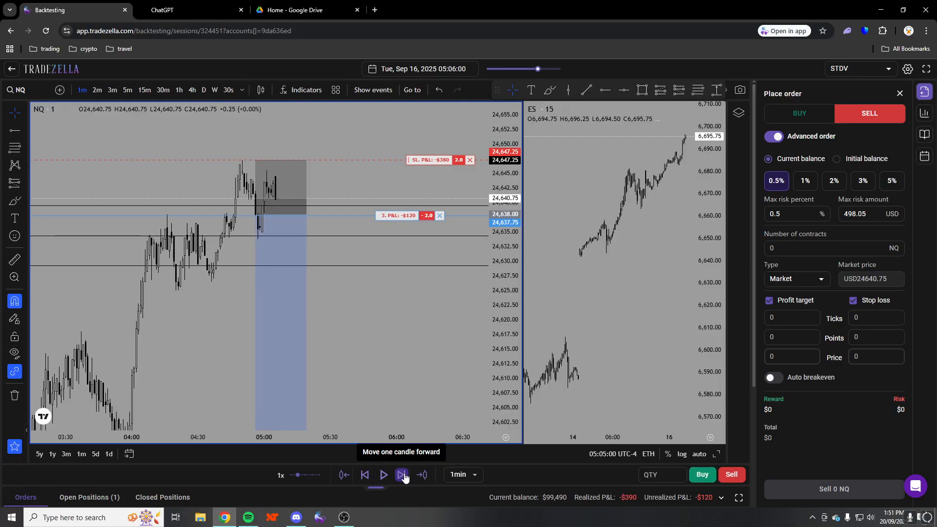
{"action": "left_click", "coordinate": [401, 475]}
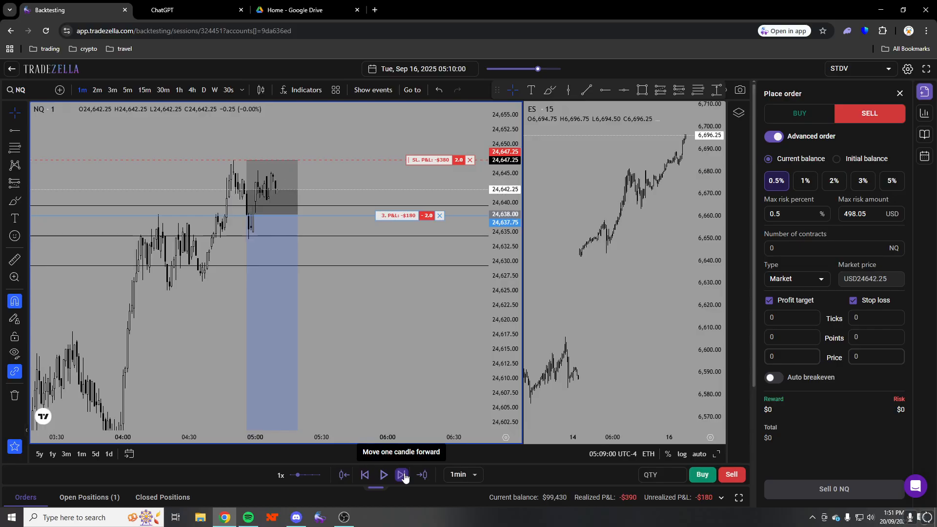
{"action": "left_click", "coordinate": [462, 475]}
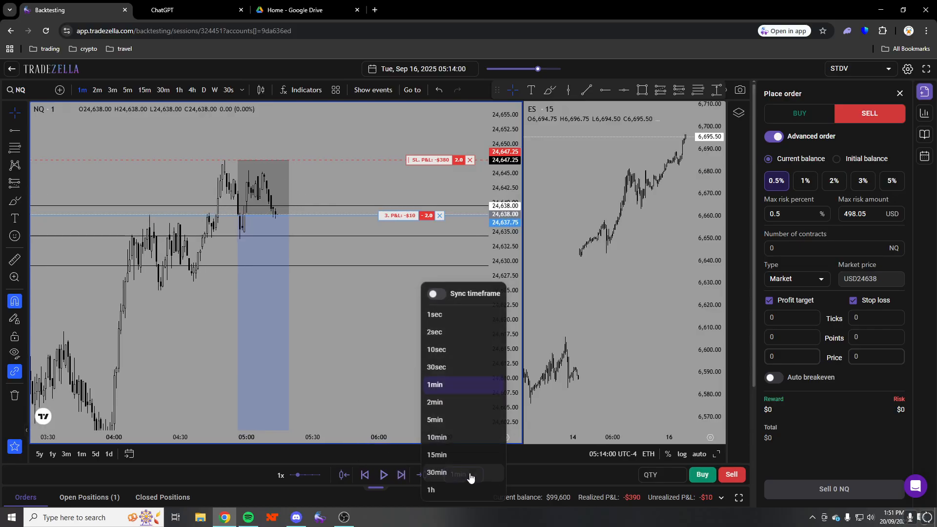
Set 10-minute replay steps and advance to 06:24, checking hourly, 1-minute and 5-minute views
{"action": "left_click", "coordinate": [436, 437]}
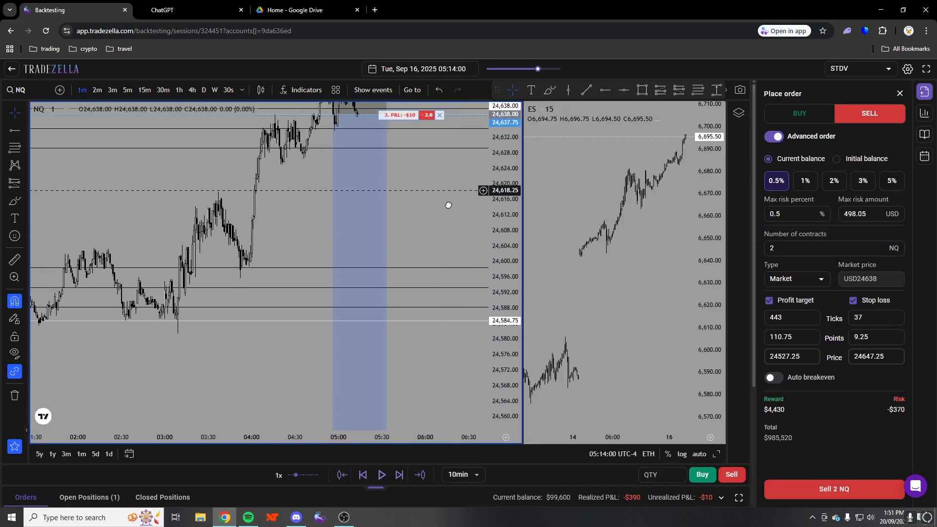
{"action": "left_click", "coordinate": [399, 475]}
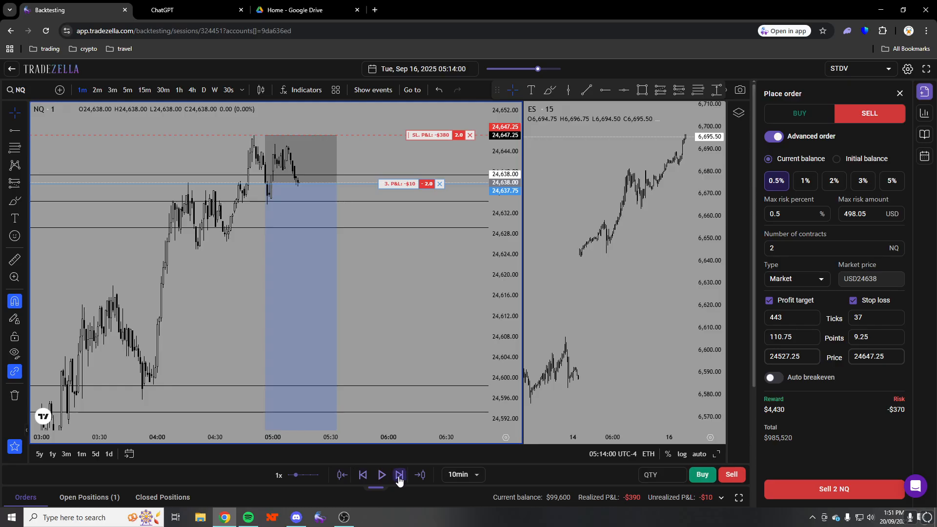
{"action": "left_click", "coordinate": [399, 474]}
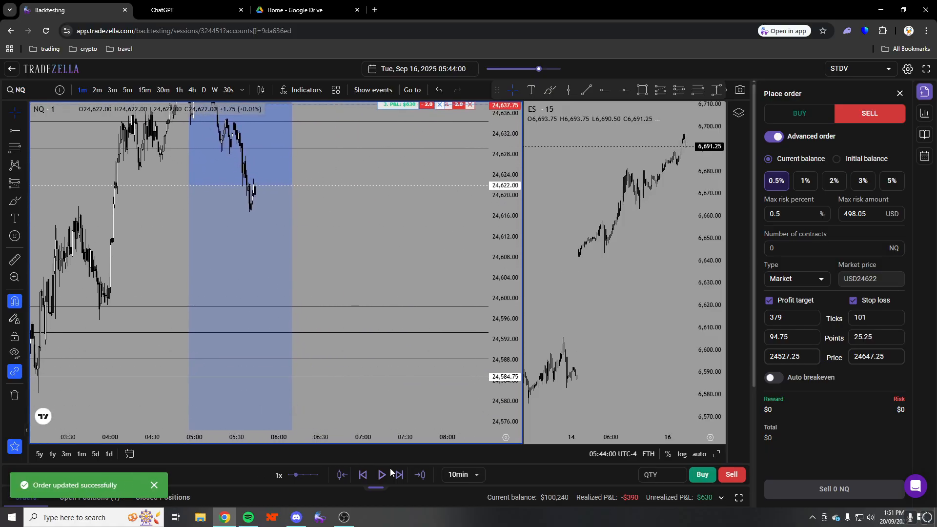
{"action": "left_click", "coordinate": [179, 90]}
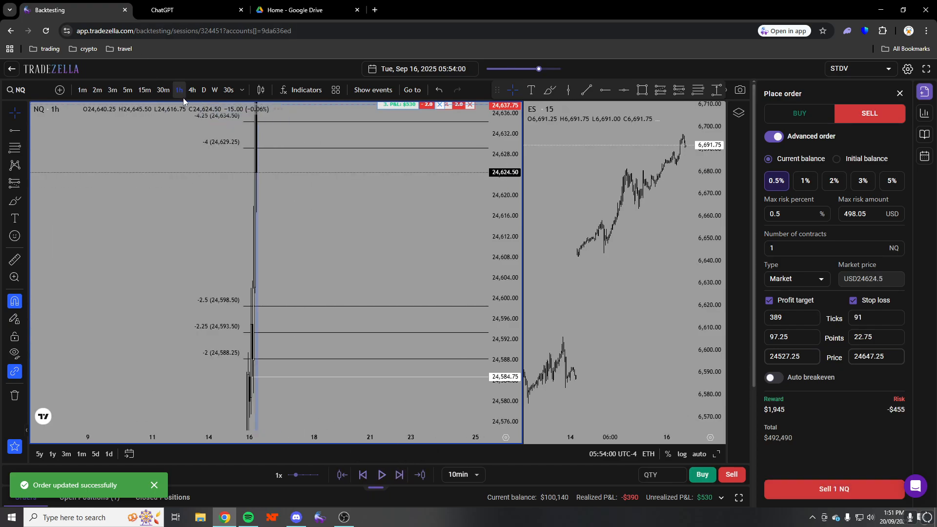
{"action": "left_click", "coordinate": [144, 90]}
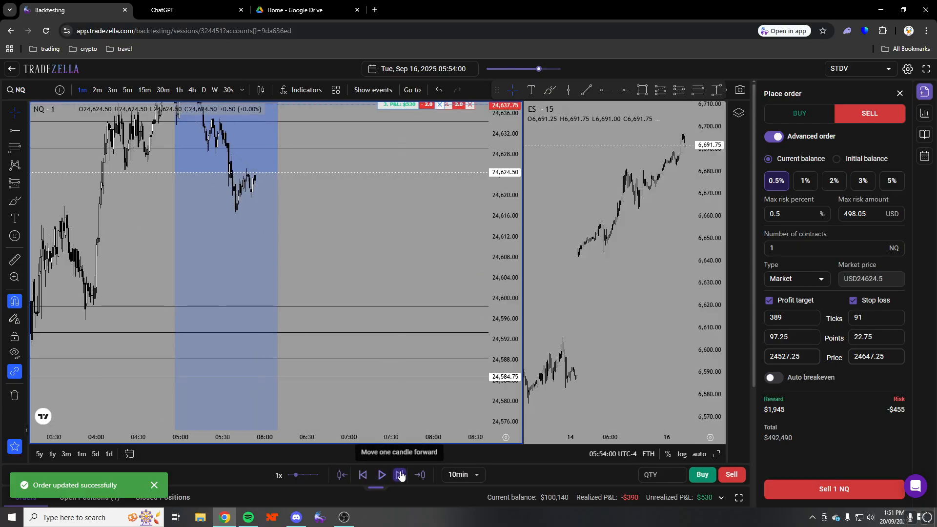
{"action": "left_click", "coordinate": [381, 474]}
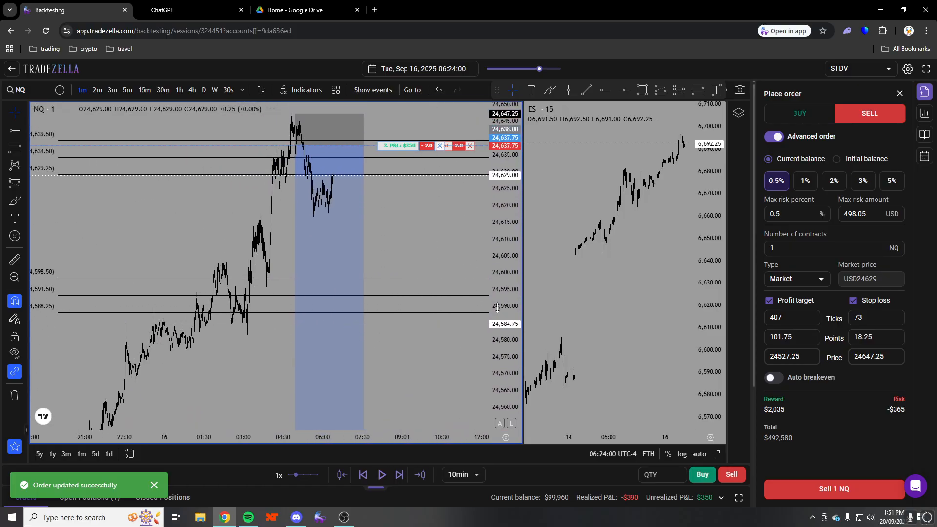
{"action": "left_click", "coordinate": [127, 90]}
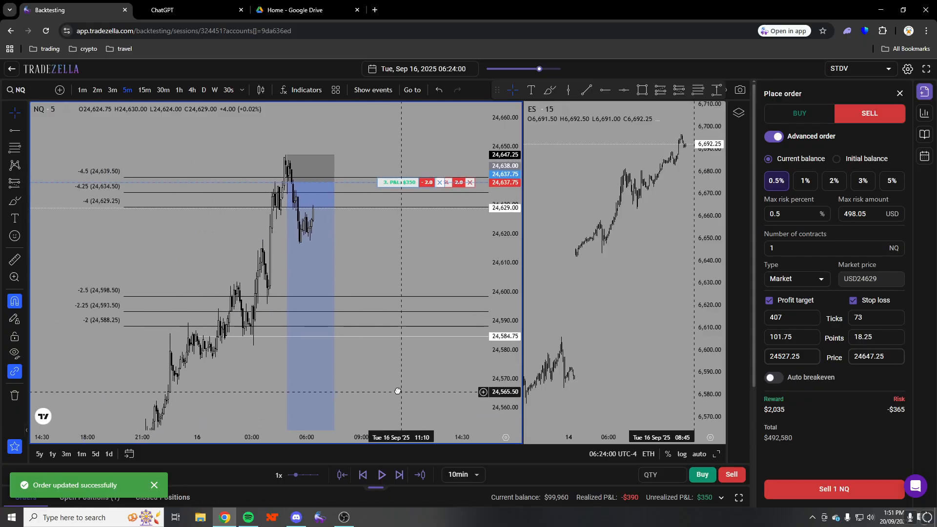
Step the replay to 11:44 until the short hits its target, realizing $4,030
{"action": "left_click", "coordinate": [398, 475]}
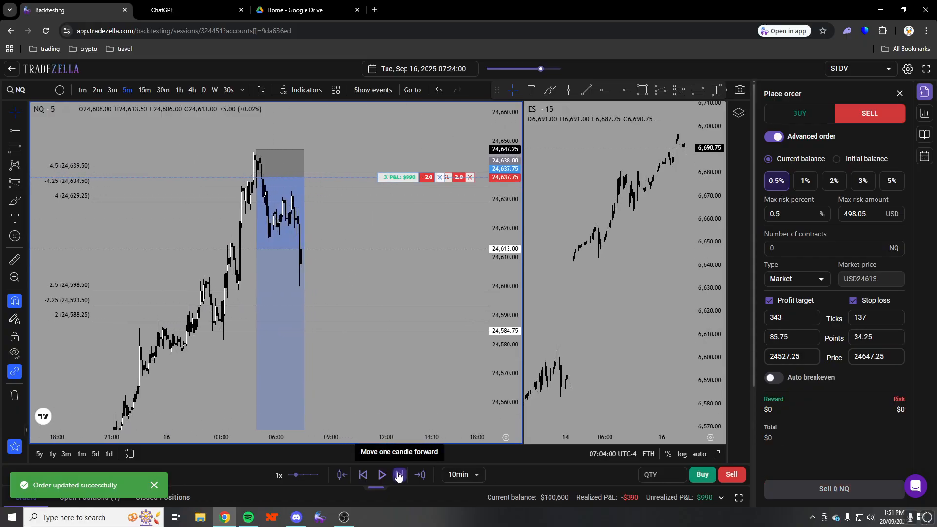
{"action": "left_click", "coordinate": [398, 475]}
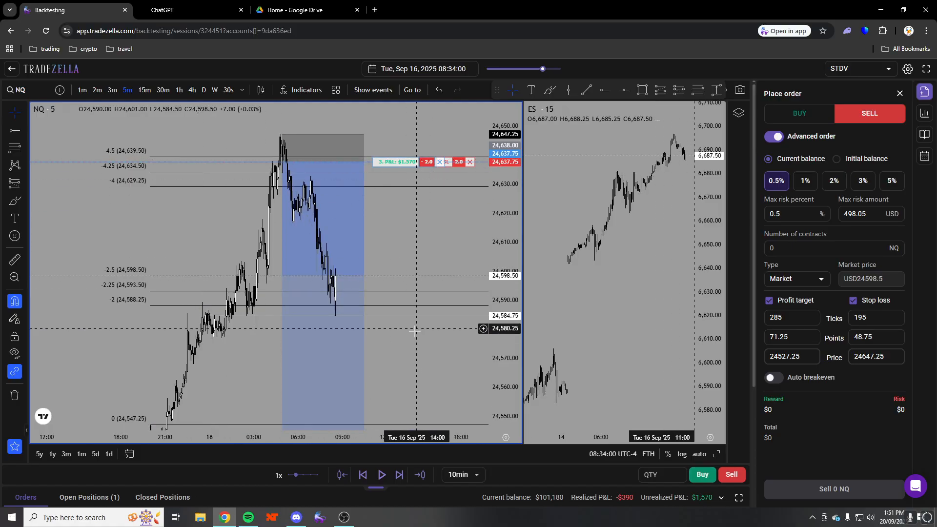
{"action": "left_click", "coordinate": [399, 475]}
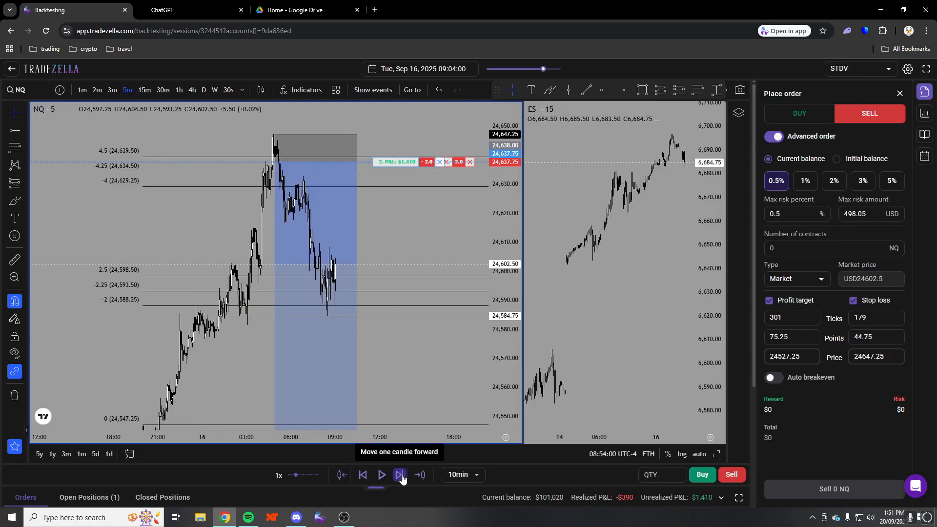
{"action": "left_click", "coordinate": [400, 474]}
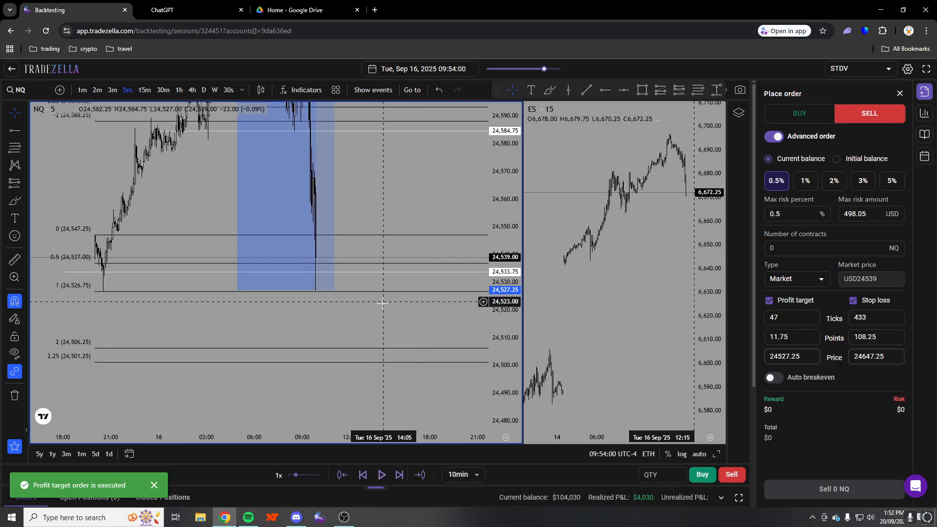
{"action": "left_click", "coordinate": [399, 475]}
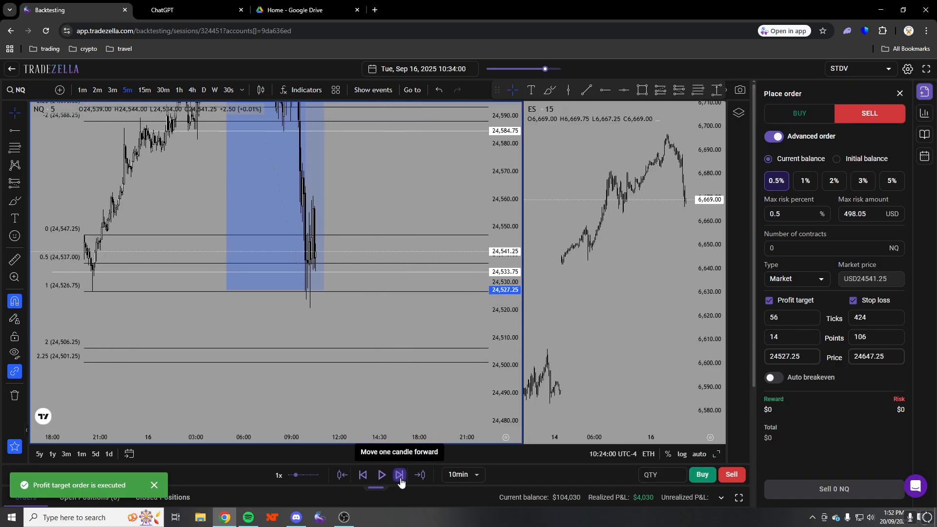
{"action": "left_click", "coordinate": [399, 475]}
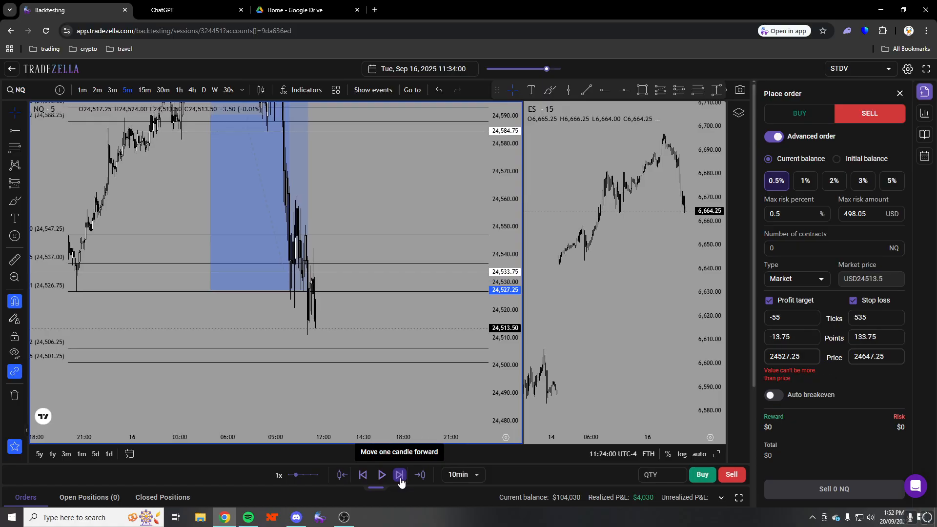
{"action": "left_click", "coordinate": [399, 475]}
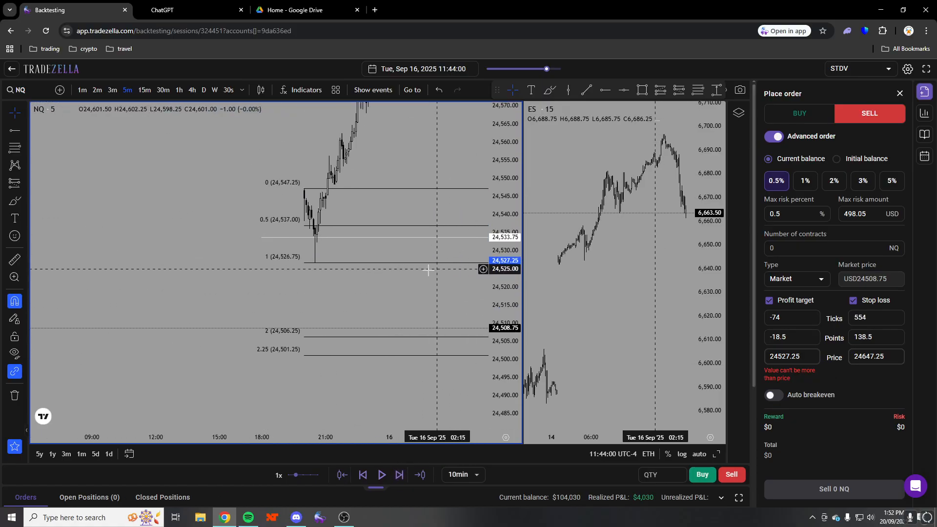
{"action": "left_click", "coordinate": [97, 90]}
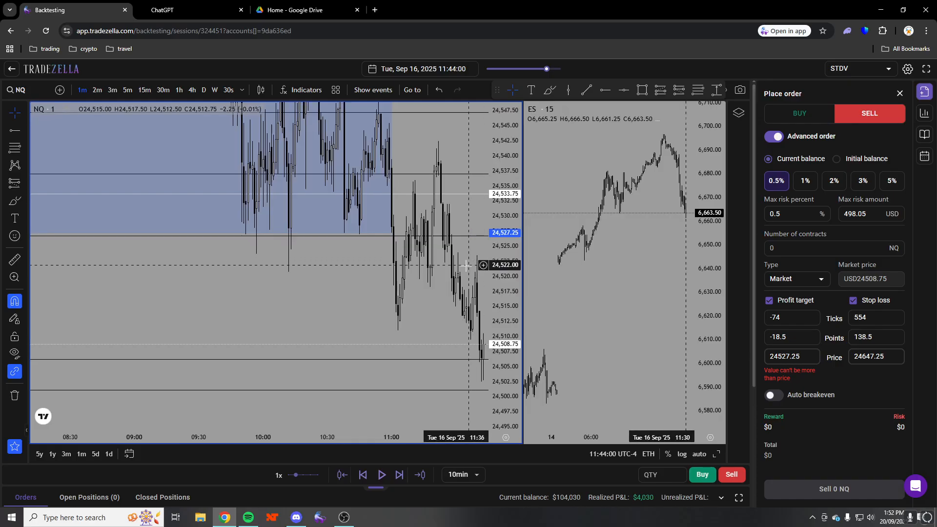
Put NQ on 30-second candles and draw a long from 24,267.75, stop 24,261.75, target 24,283
{"action": "left_click", "coordinate": [229, 90]}
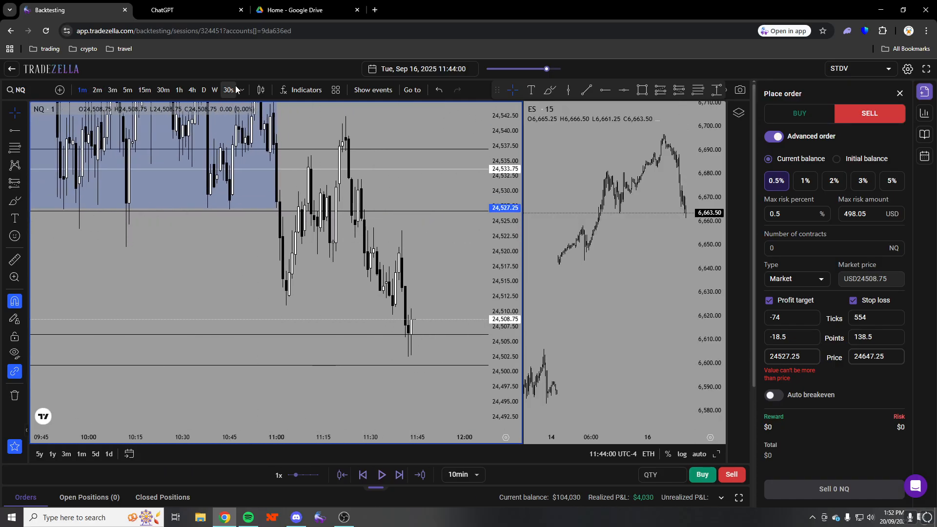
{"action": "left_click", "coordinate": [228, 90]}
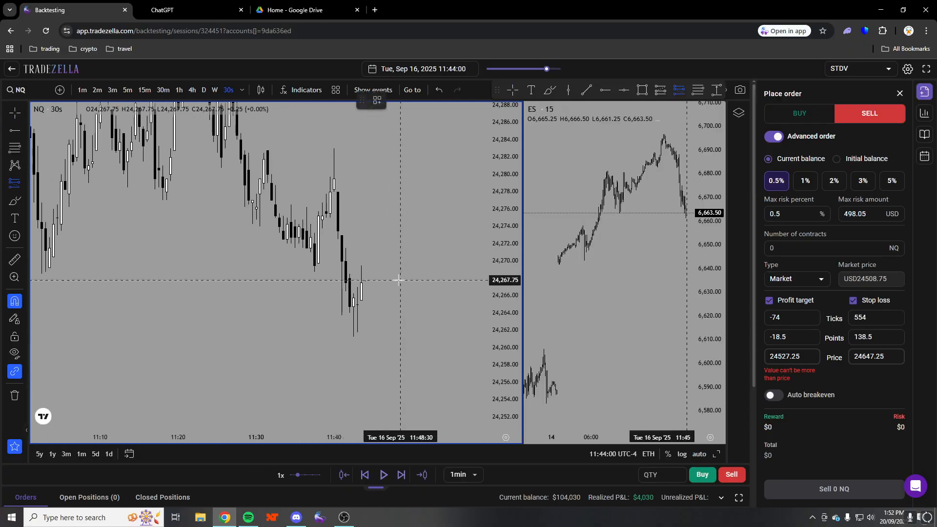
{"action": "mouse_move", "coordinate": [400, 266]}
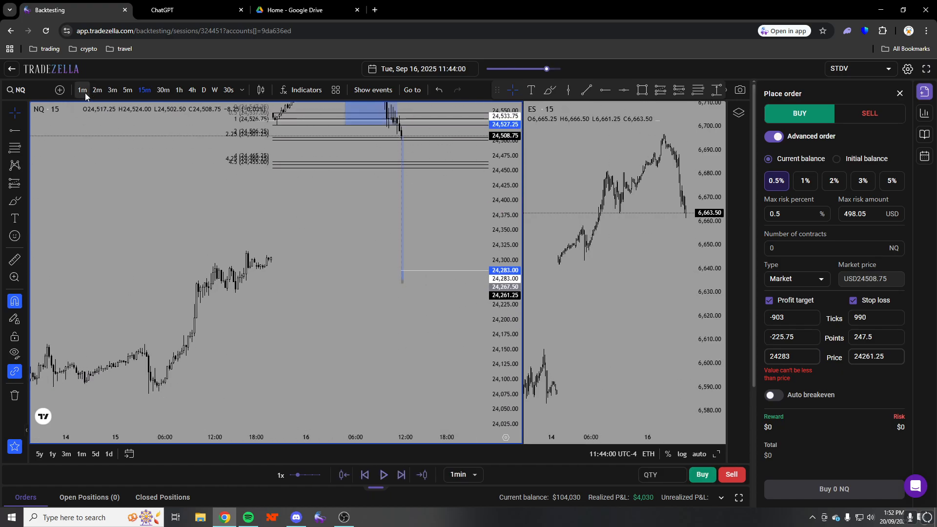
{"action": "left_click", "coordinate": [82, 89]}
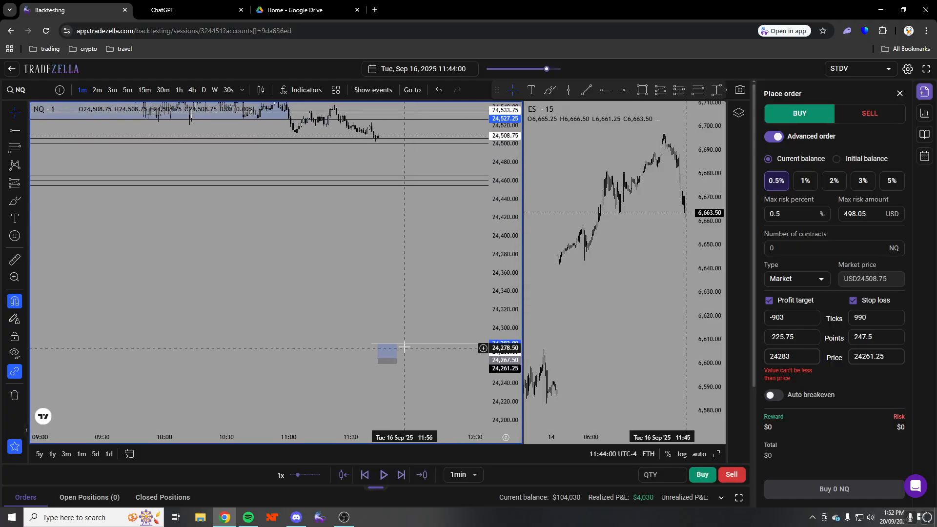
{"action": "left_click", "coordinate": [229, 90]}
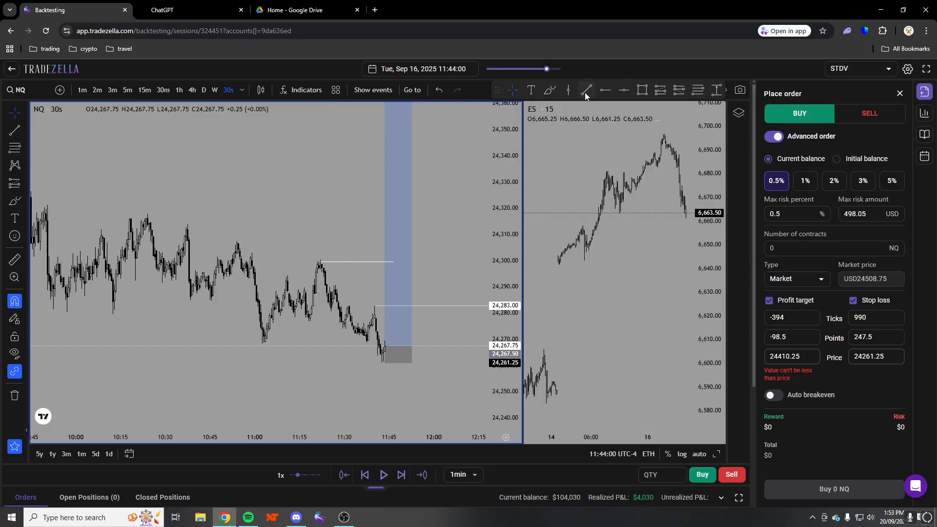
{"action": "left_click", "coordinate": [586, 90]}
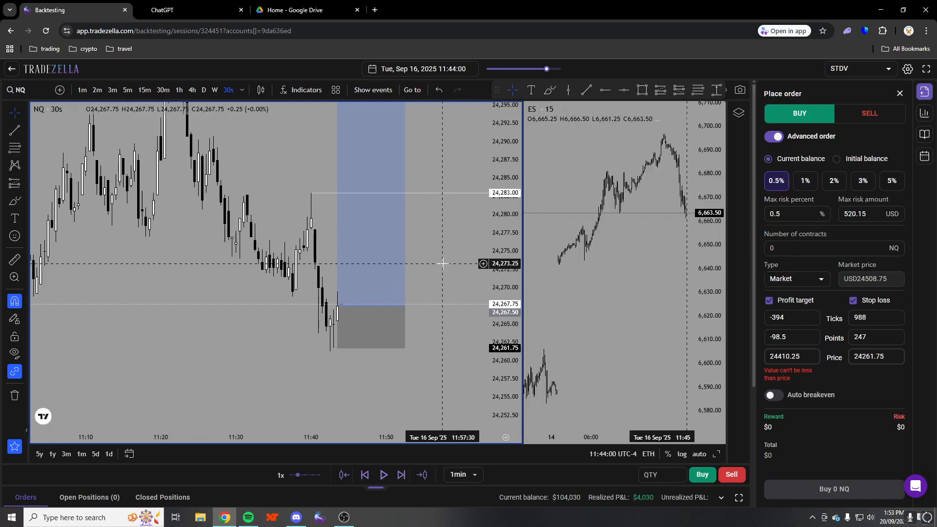
Buy 5 NQ contracts at market with 0% max risk and no target or stop
{"action": "left_click", "coordinate": [831, 248]}
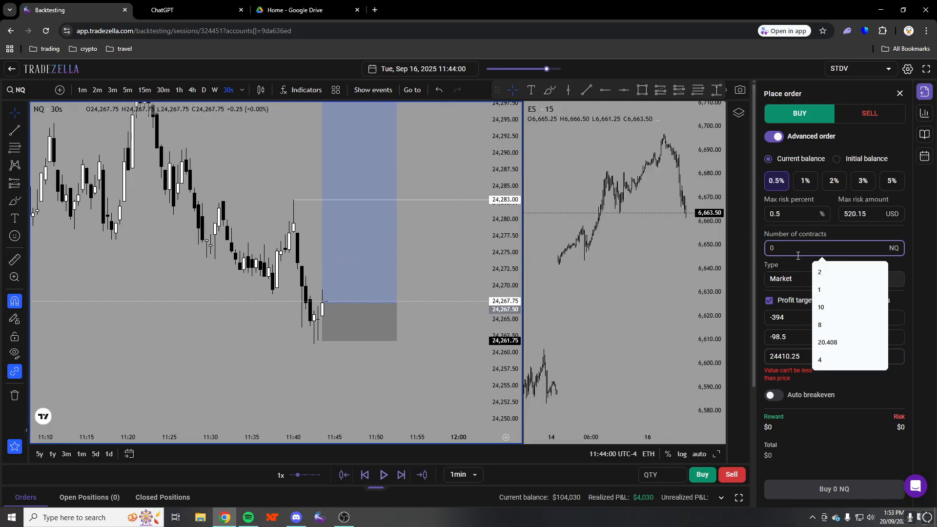
{"action": "type", "text": "5"}
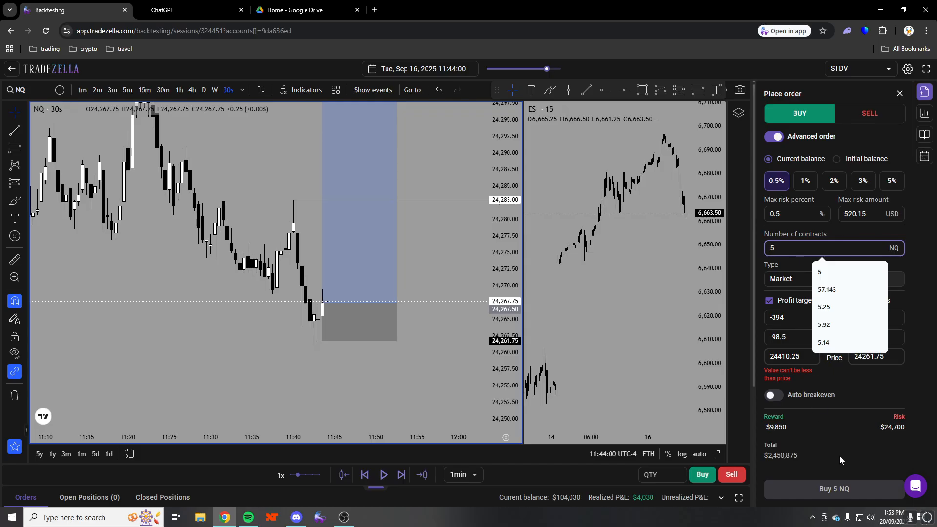
{"action": "left_click", "coordinate": [791, 214]}
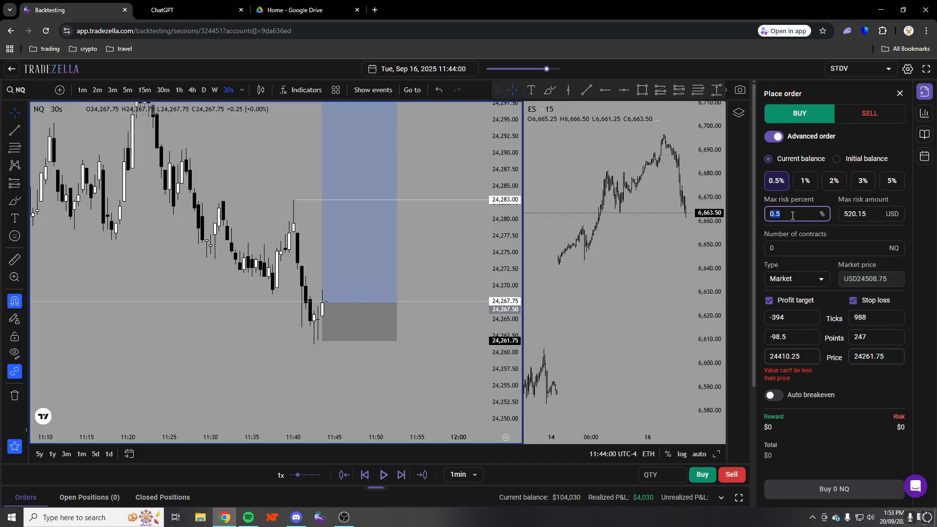
{"action": "type", "text": "0"}
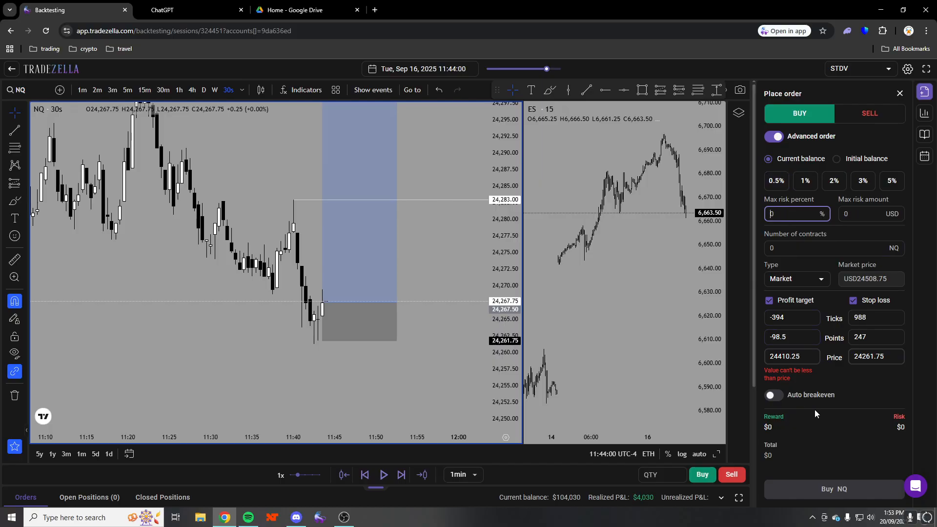
{"action": "left_click", "coordinate": [830, 248]}
{"action": "type", "text": "5"}
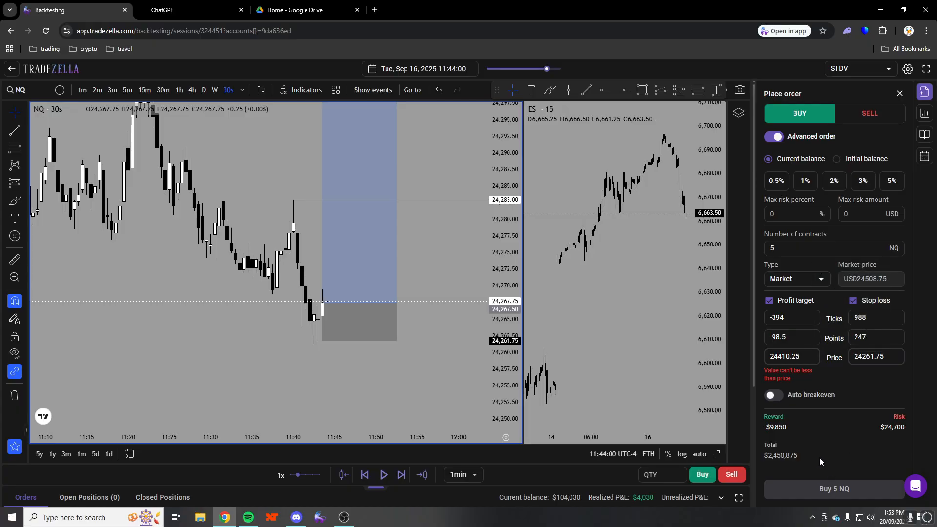
{"action": "left_click", "coordinate": [791, 357]}
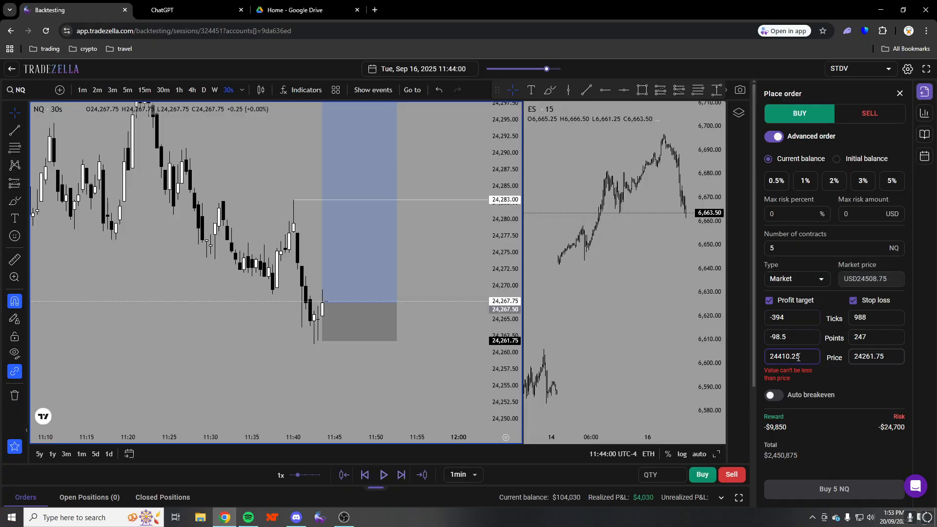
{"action": "left_click", "coordinate": [769, 300]}
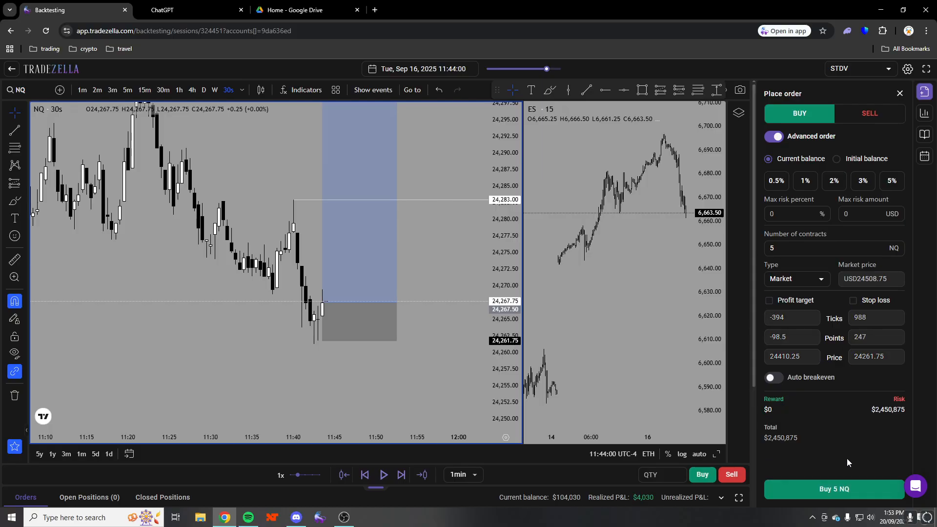
{"action": "left_click", "coordinate": [834, 489]}
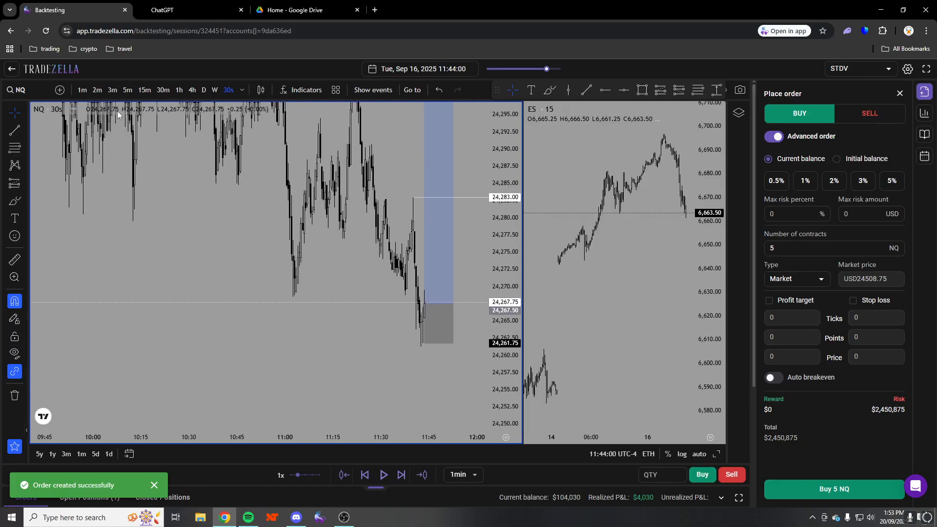
{"action": "left_click", "coordinate": [96, 90]}
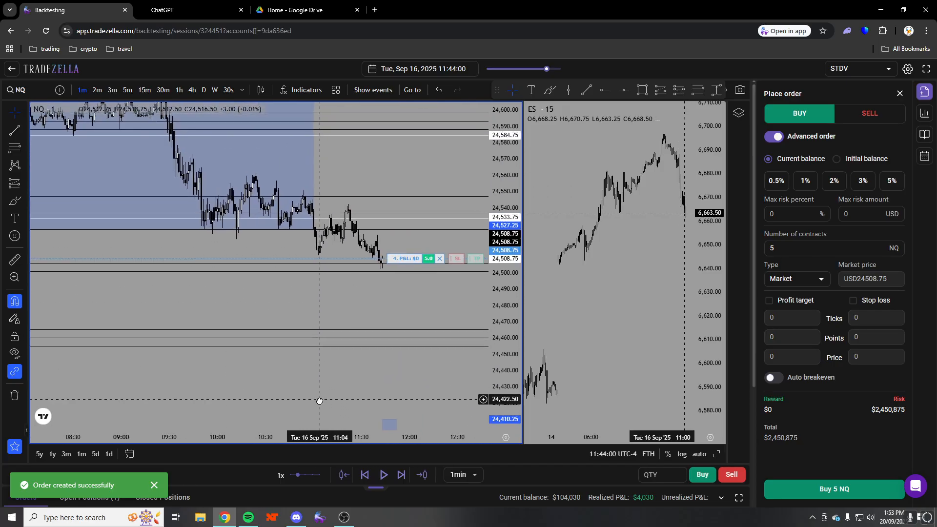
Remove the nine chart drawings and attach a profit target and stop loss to the long
{"action": "right_click", "coordinate": [320, 401]}
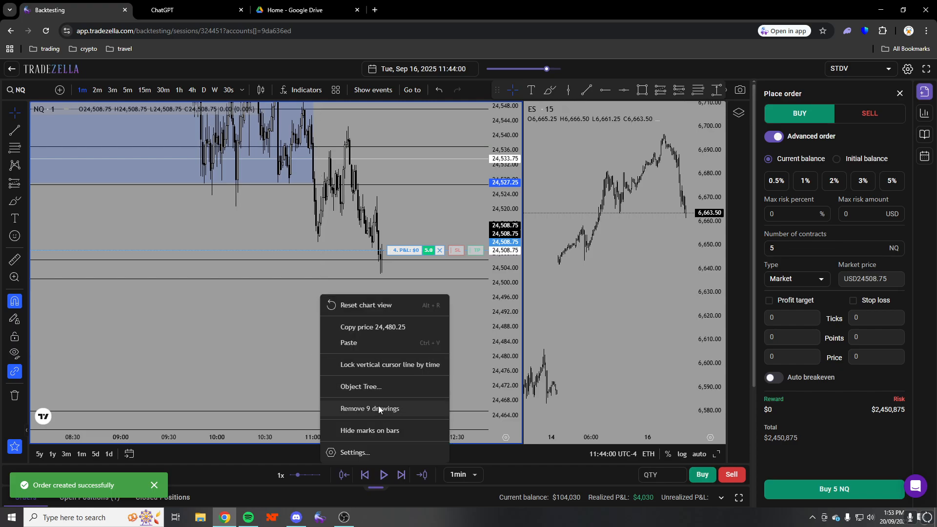
{"action": "left_click", "coordinate": [400, 474]}
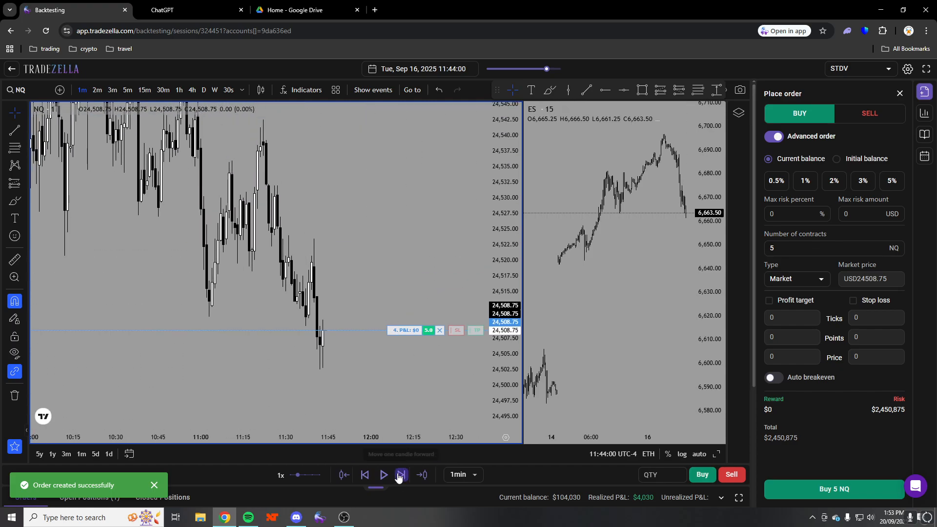
{"action": "left_click", "coordinate": [398, 477]}
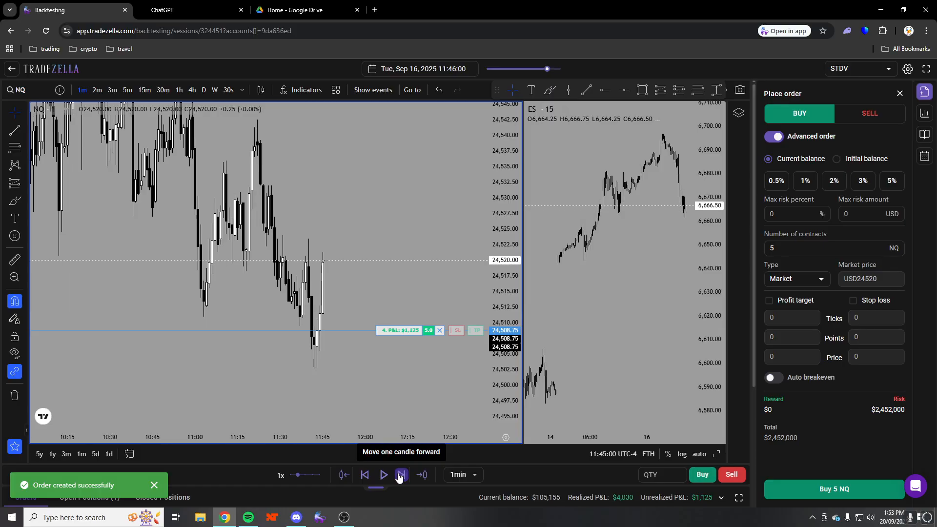
{"action": "left_click", "coordinate": [400, 474]}
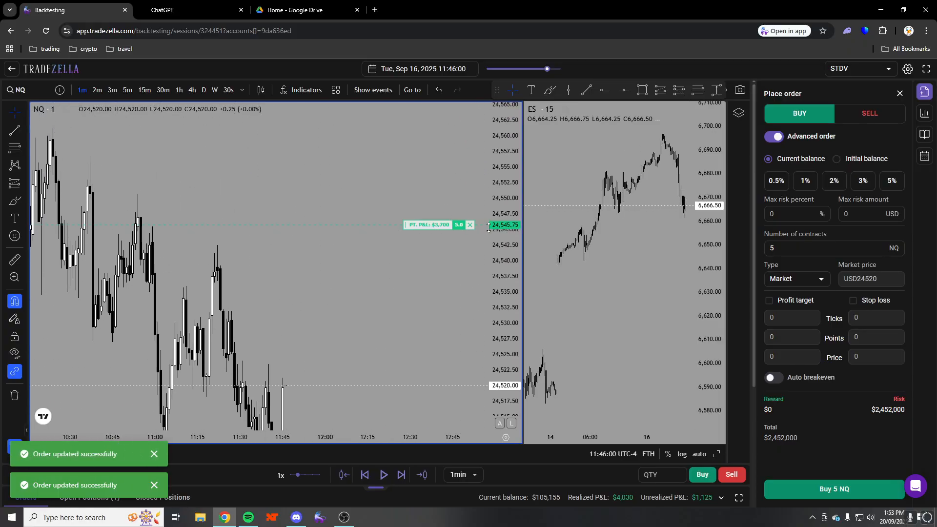
{"action": "left_click", "coordinate": [401, 474]}
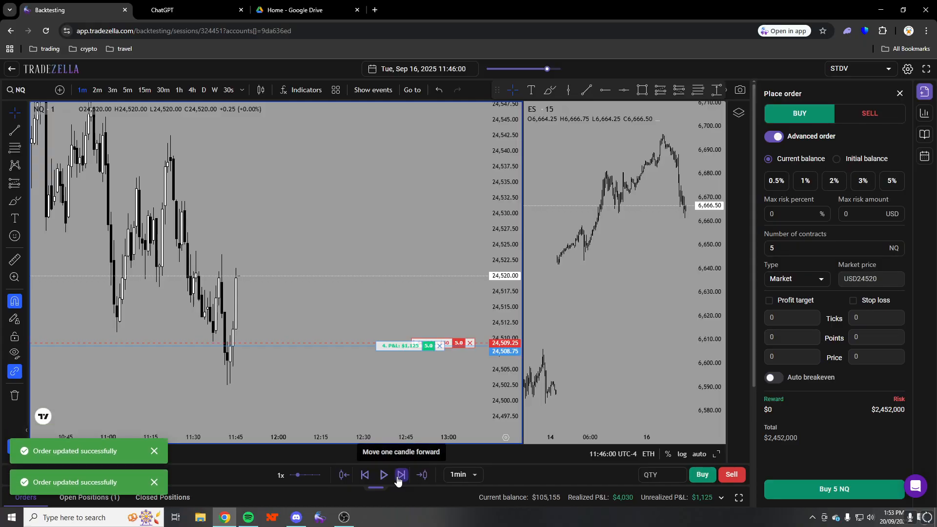
Advance the replay to 12:07 until the stop executes, bringing realized P&L to $4,080
{"action": "left_click", "coordinate": [401, 475]}
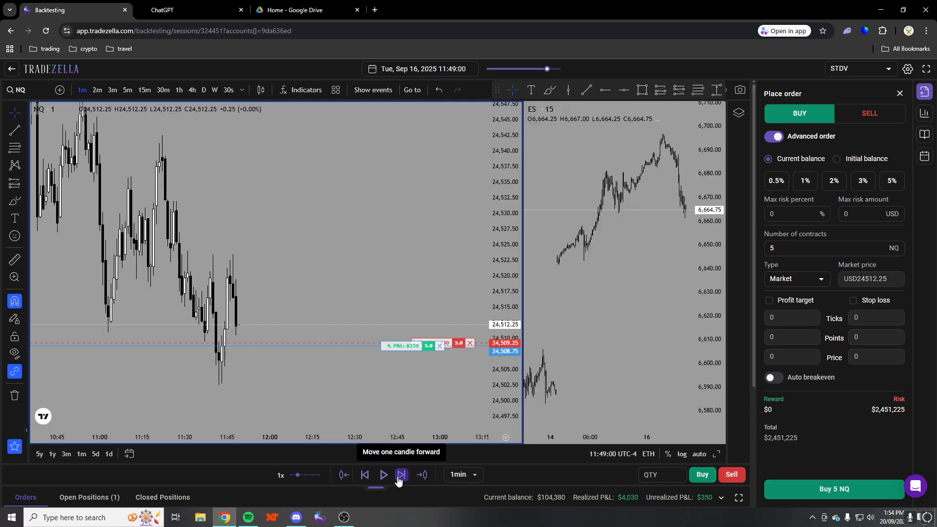
{"action": "left_click", "coordinate": [402, 474]}
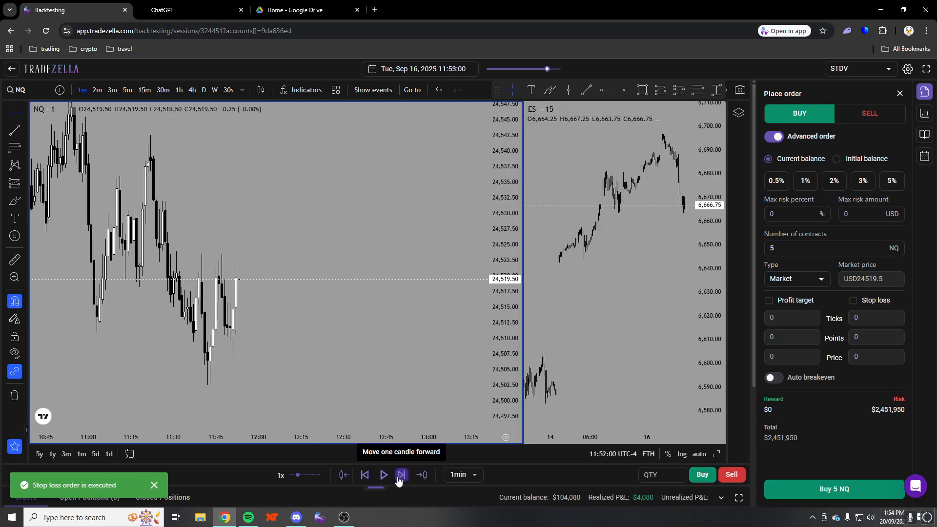
{"action": "left_click", "coordinate": [401, 475]}
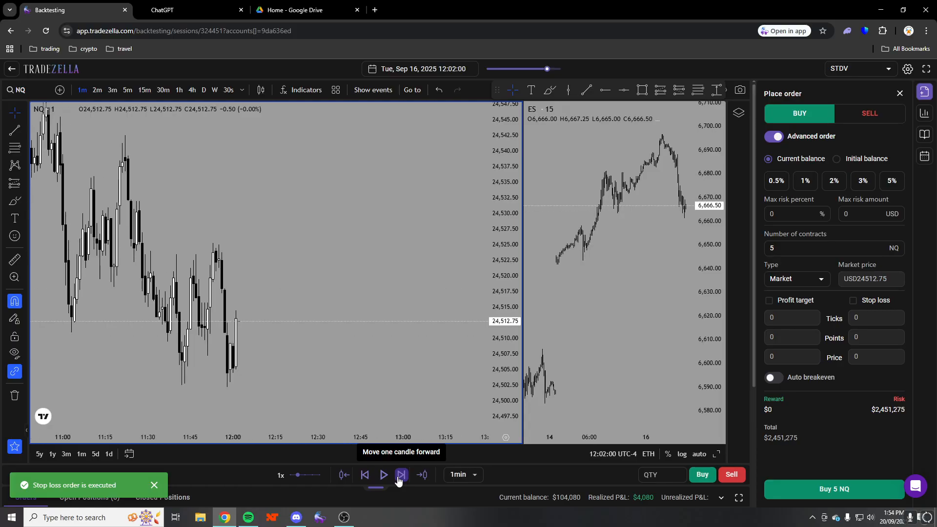
{"action": "left_click", "coordinate": [401, 474]}
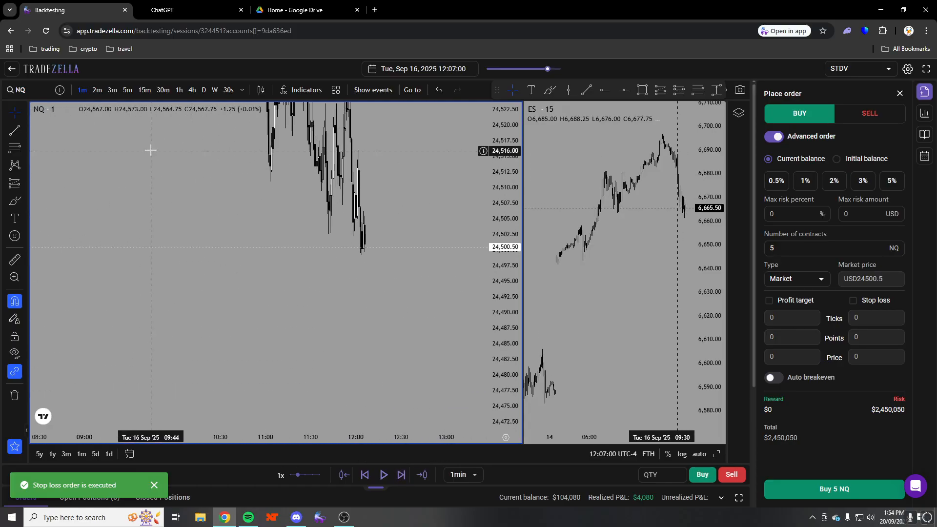
Add a 2.5 level to the Fib retracement's level settings
{"action": "left_click", "coordinate": [144, 90]}
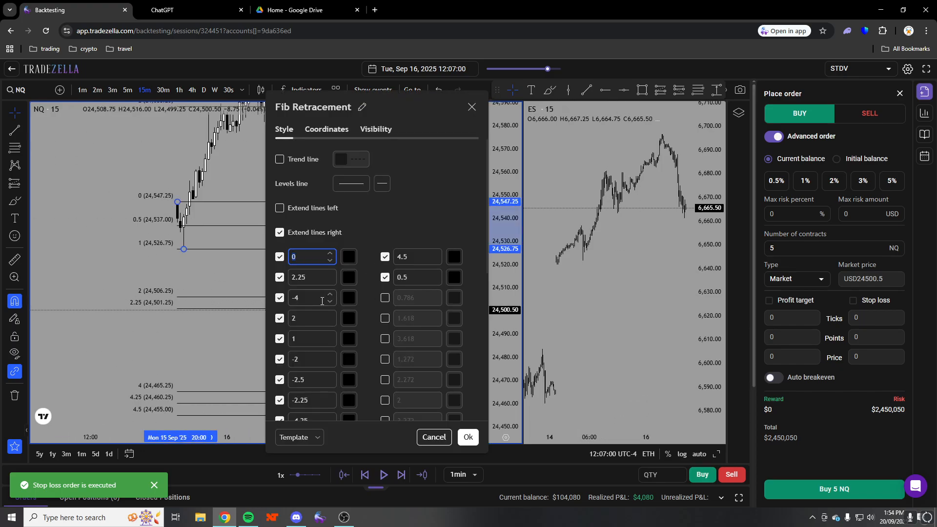
{"action": "left_click", "coordinate": [385, 297]}
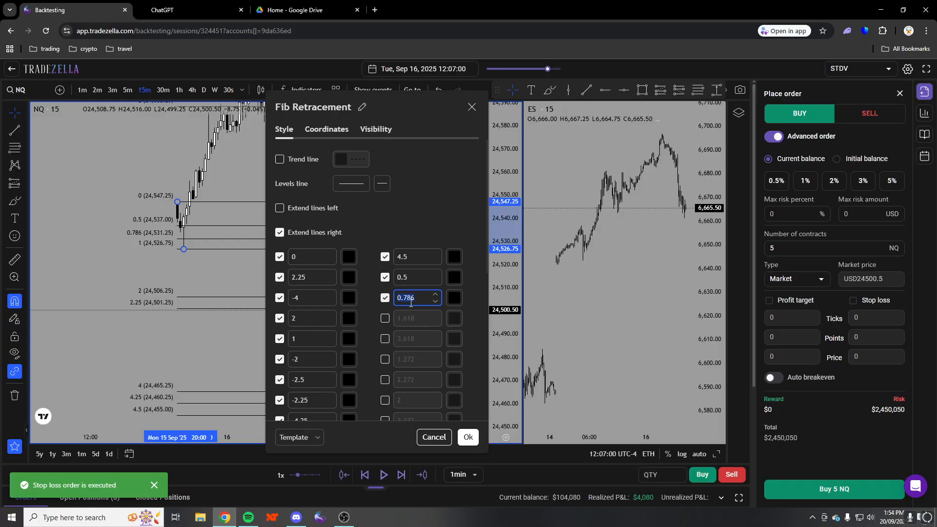
{"action": "type", "text": "2.5"}
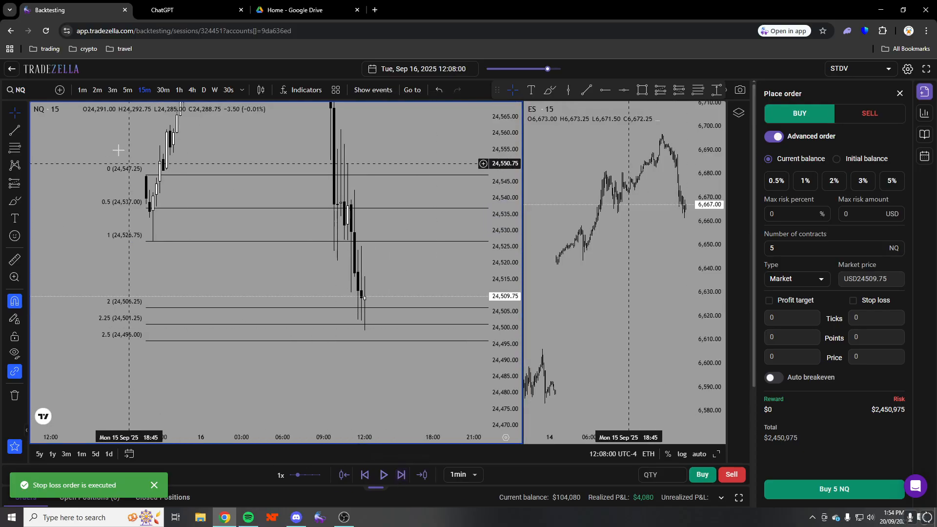
Switch NQ to 15-minute candles with a 10-minute replay step
{"action": "left_click", "coordinate": [402, 474]}
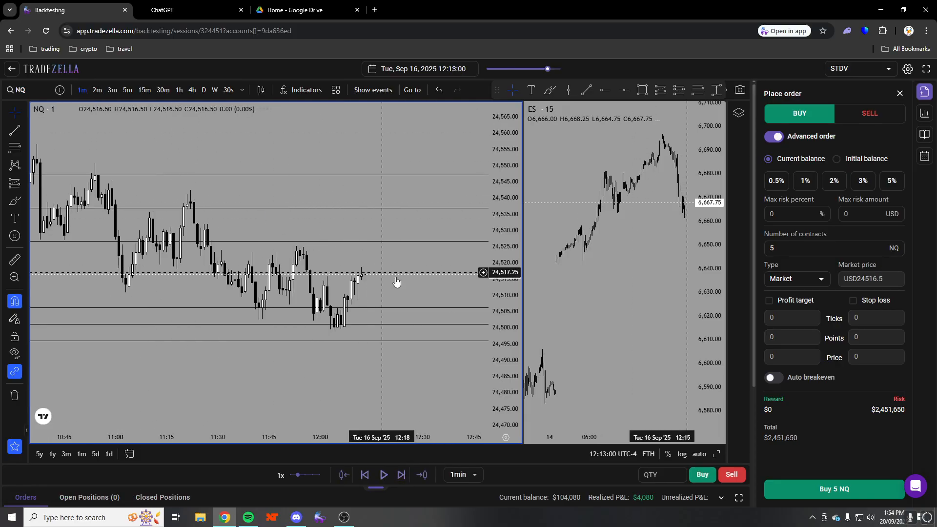
{"action": "left_click", "coordinate": [402, 474]}
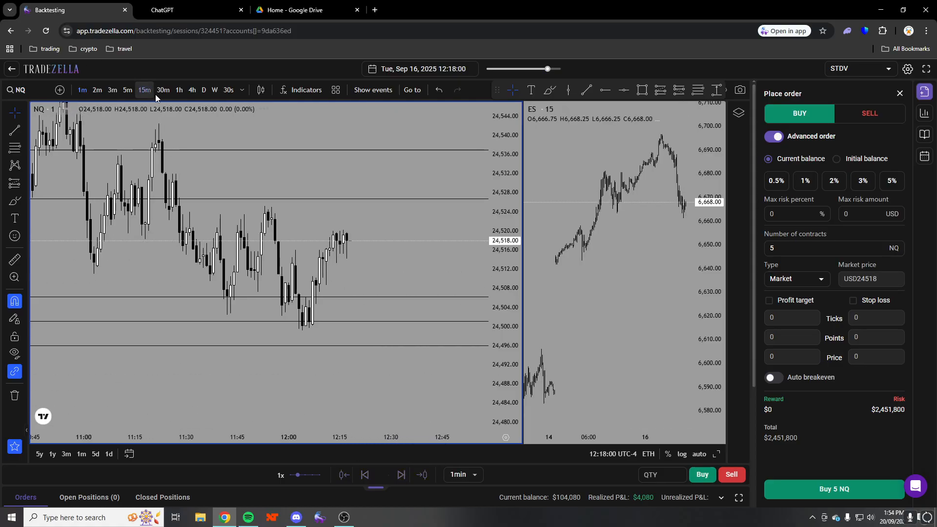
{"action": "left_click", "coordinate": [402, 475]}
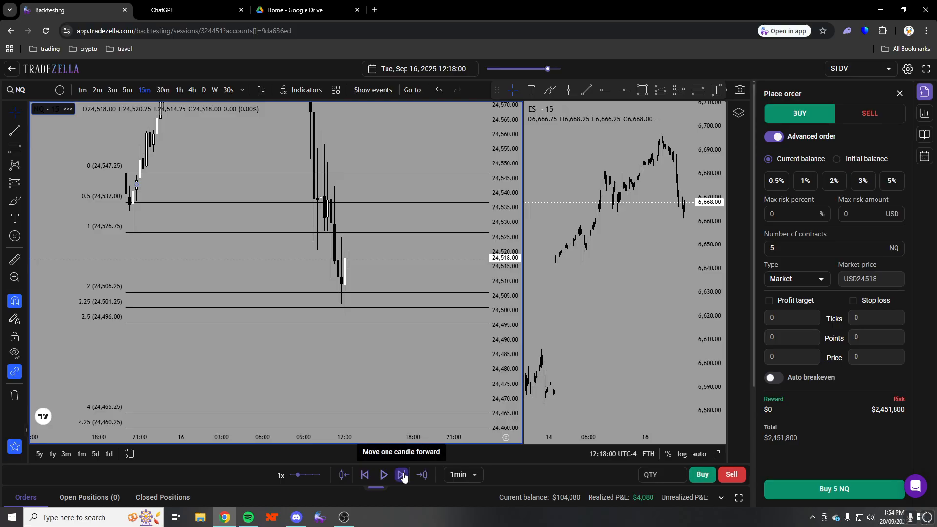
Step the replay forward to 16:15 Tuesday, with NQ near 24,535
{"action": "left_click", "coordinate": [402, 475]}
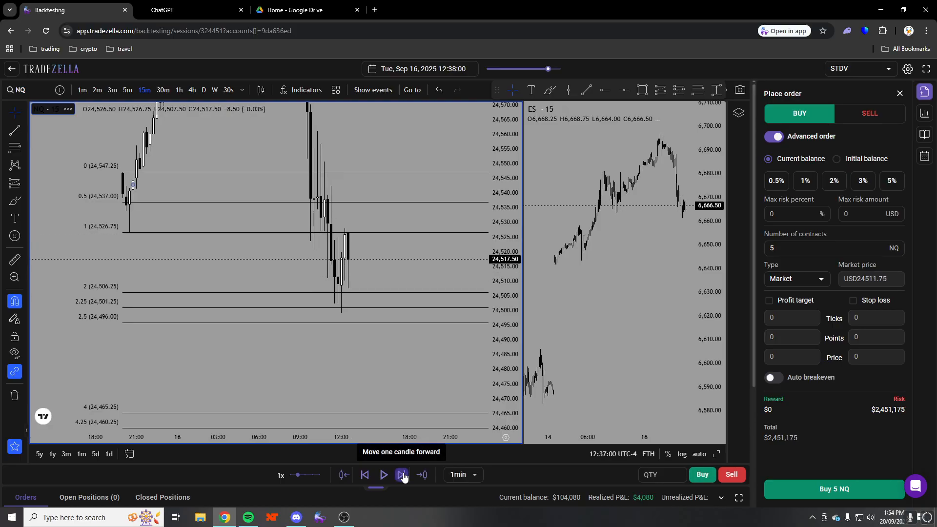
{"action": "left_click", "coordinate": [401, 474]}
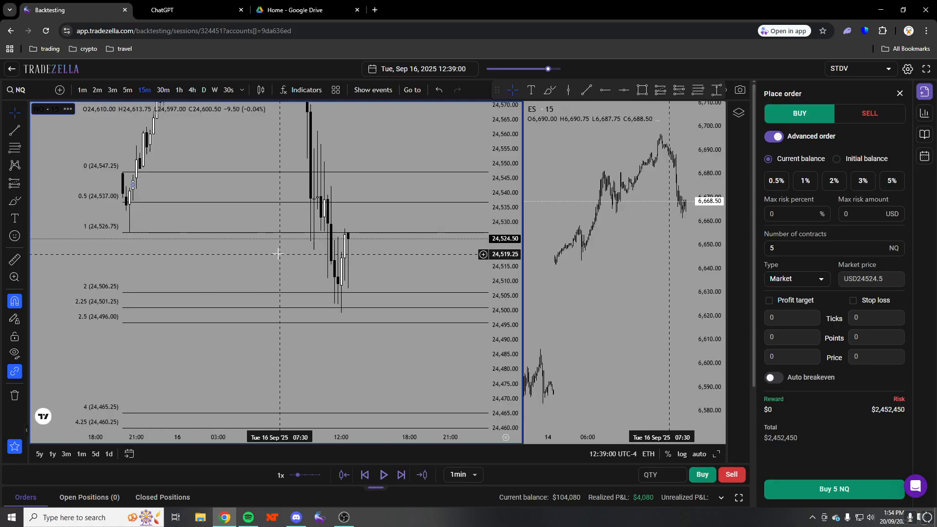
{"action": "left_click", "coordinate": [399, 474]}
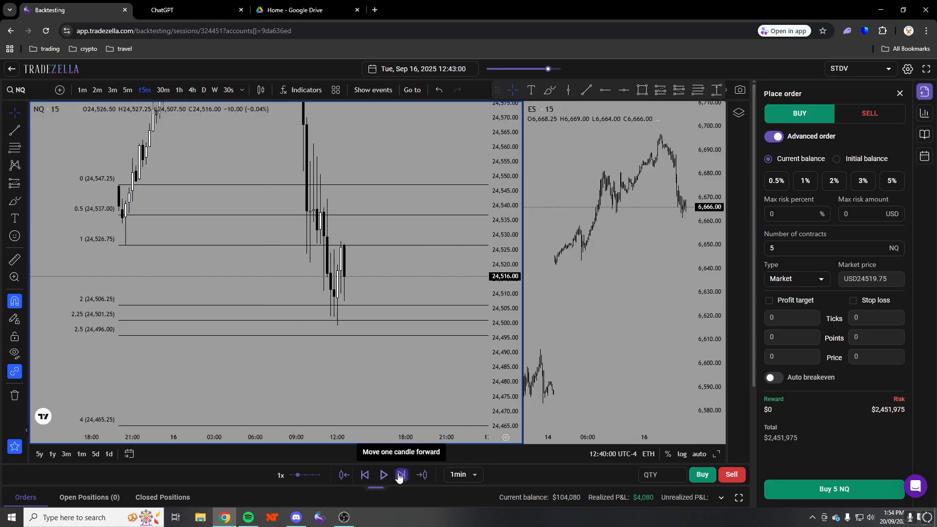
{"action": "left_click", "coordinate": [399, 475]}
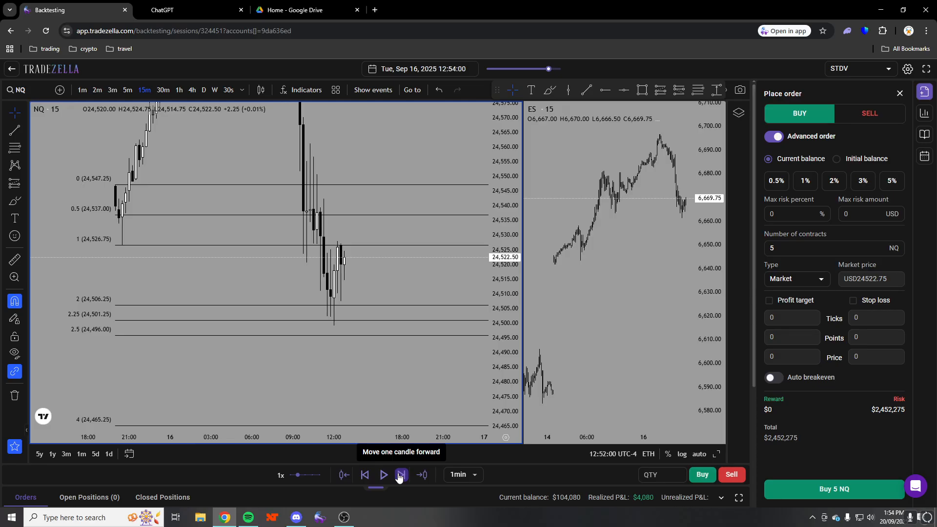
{"action": "left_click", "coordinate": [399, 474]}
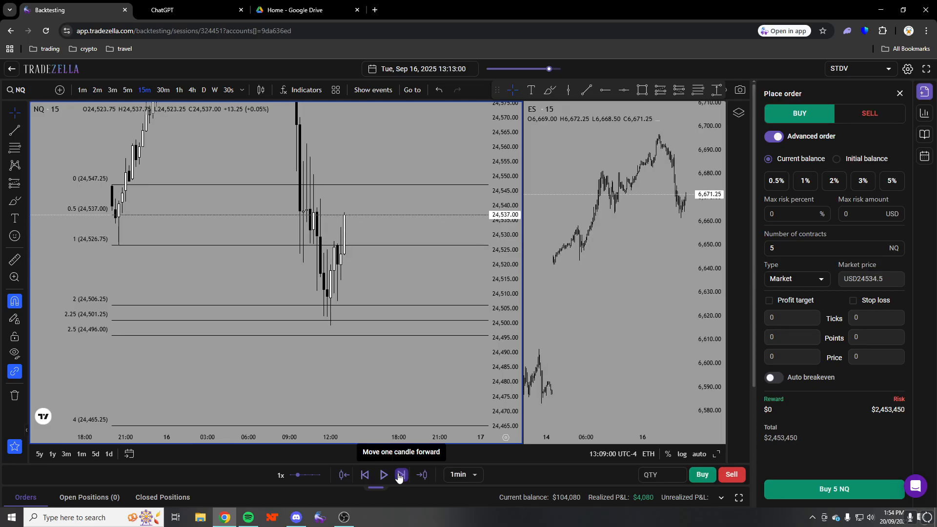
{"action": "left_click", "coordinate": [400, 475]}
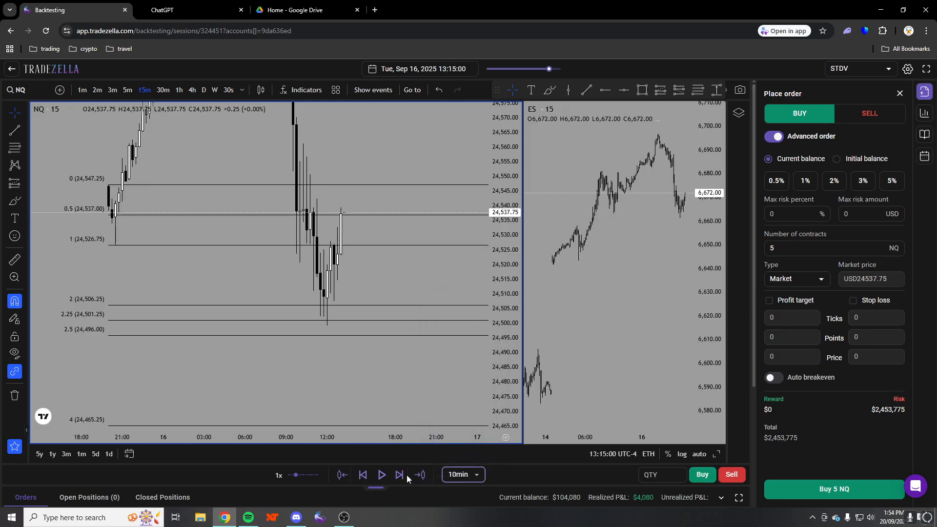
{"action": "left_click", "coordinate": [399, 475]}
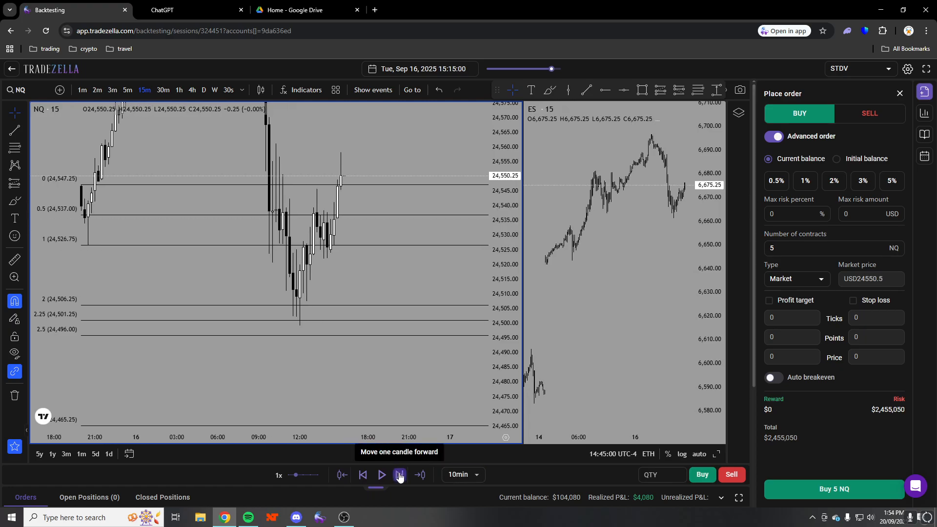
{"action": "left_click", "coordinate": [398, 475]}
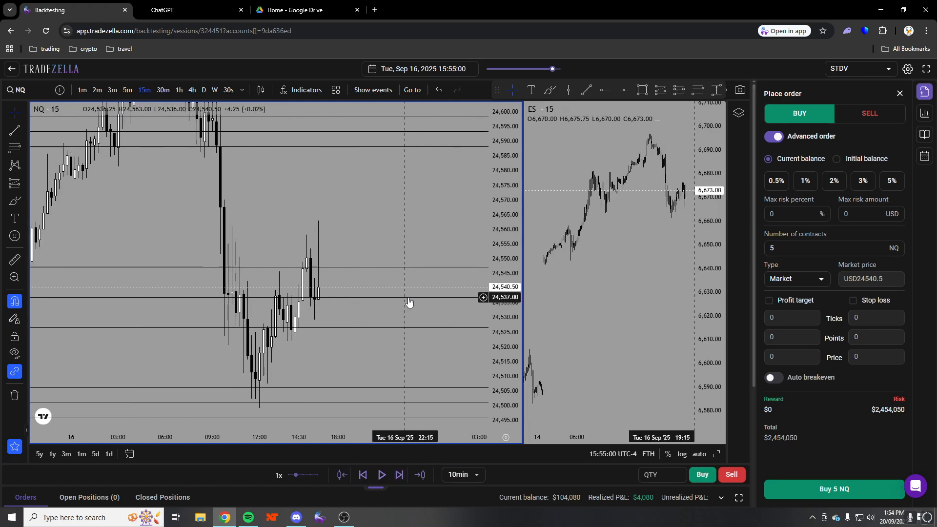
{"action": "left_click", "coordinate": [399, 474]}
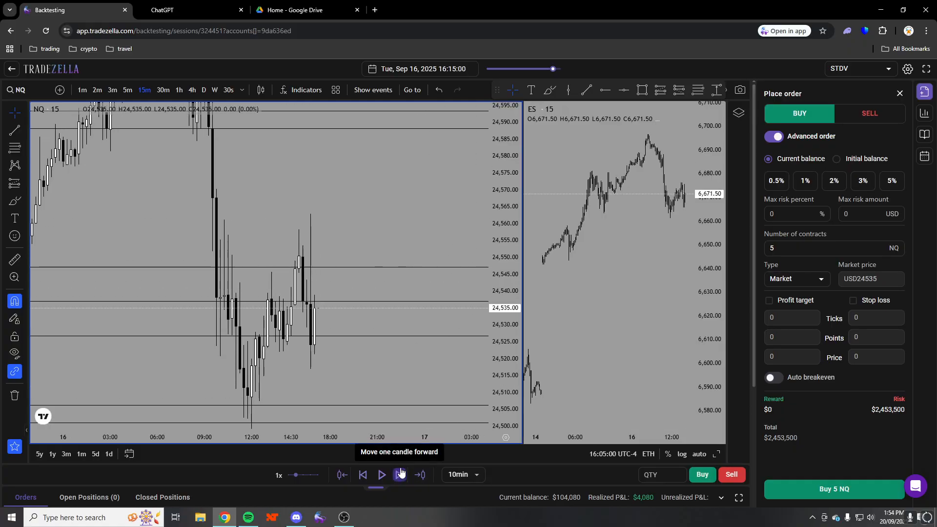
Mark 24,584.75 and step the replay in 30-minute increments to 23:35 Tuesday
{"action": "left_click", "coordinate": [399, 475]}
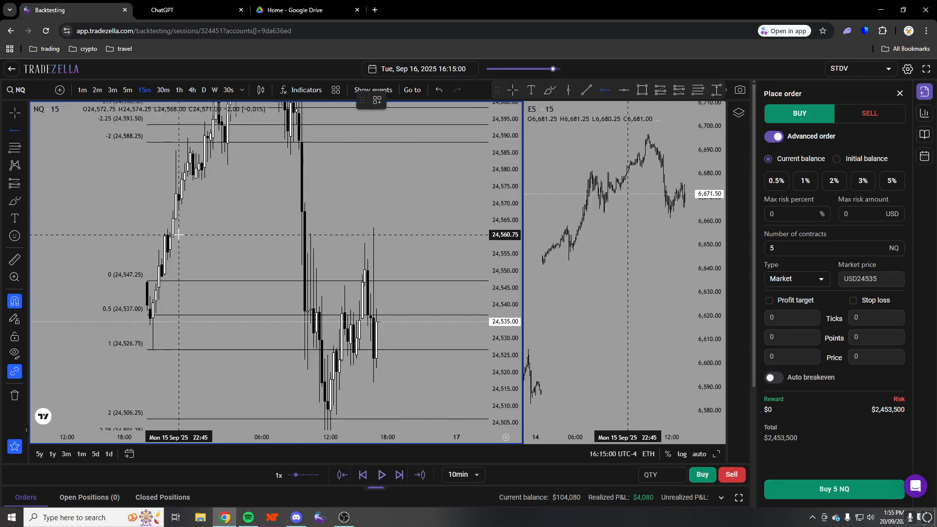
{"action": "mouse_move", "coordinate": [192, 232]}
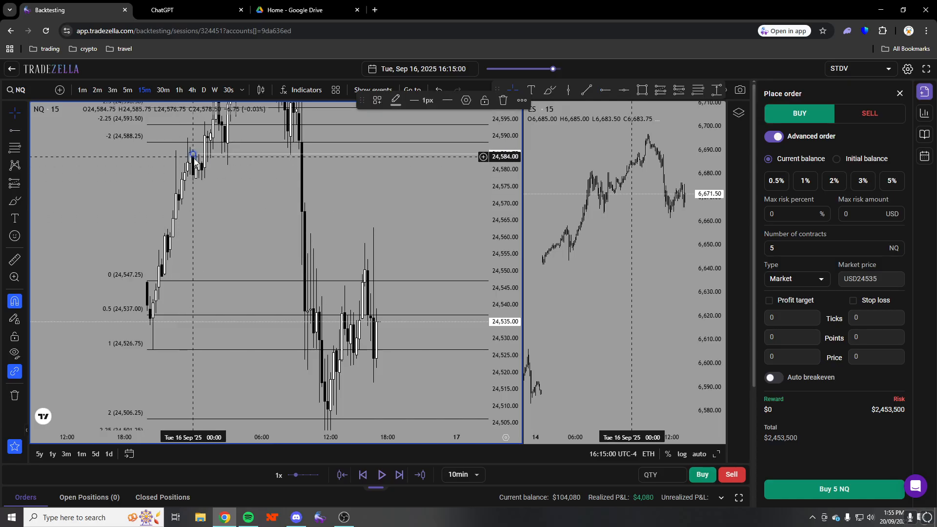
{"action": "left_click", "coordinate": [399, 474]}
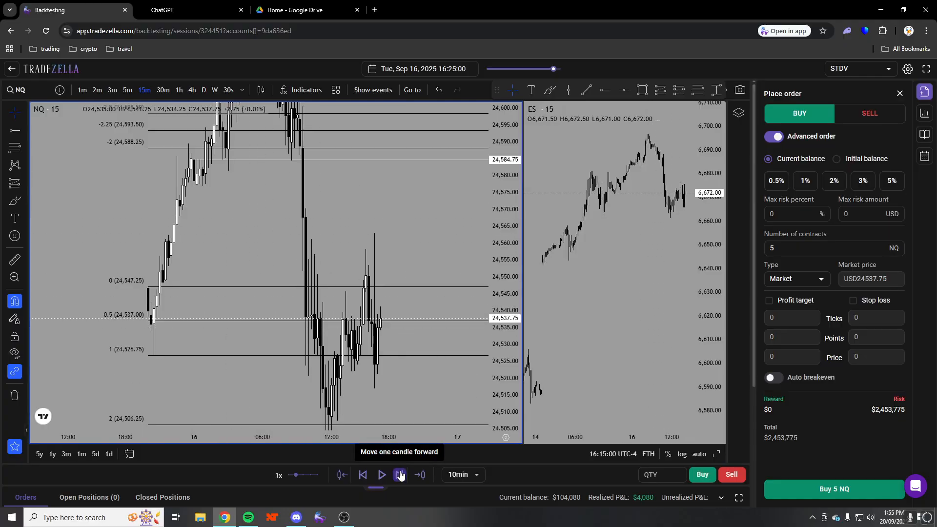
{"action": "left_click", "coordinate": [400, 474]}
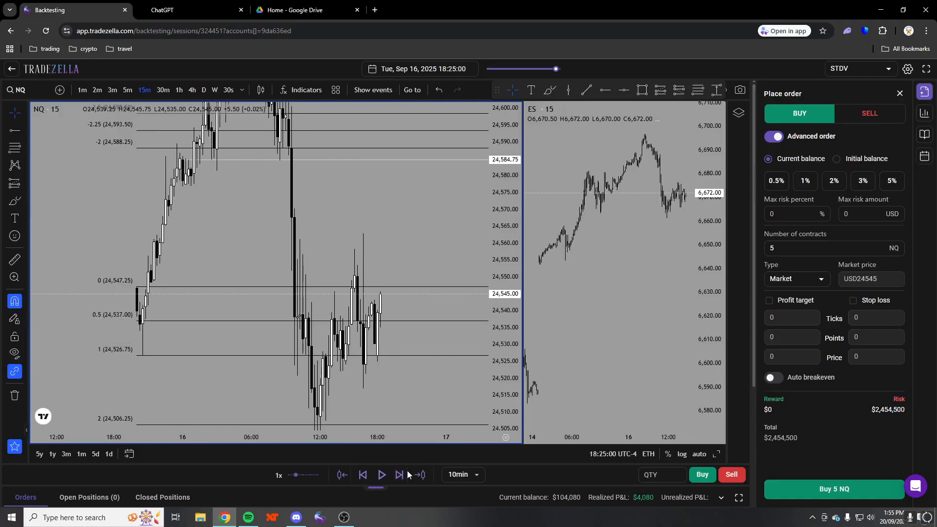
{"action": "left_click", "coordinate": [399, 475]}
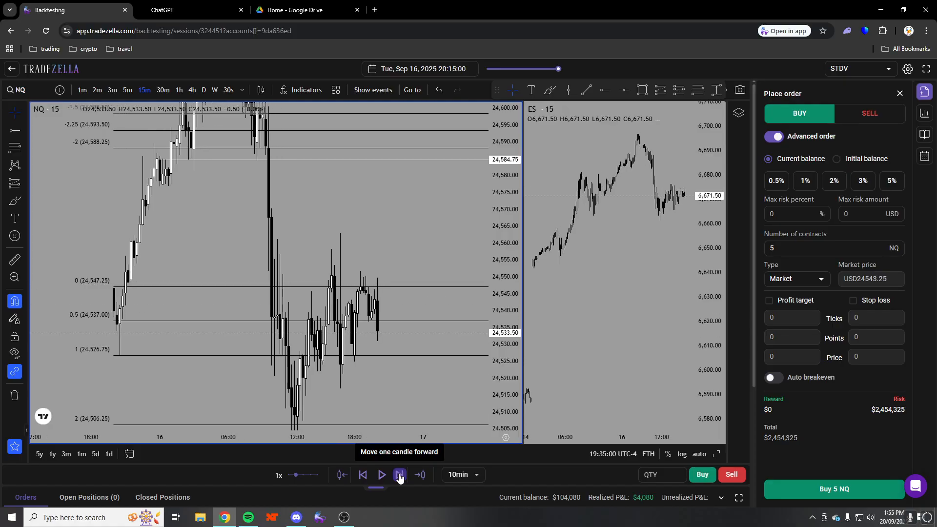
{"action": "left_click", "coordinate": [399, 474]}
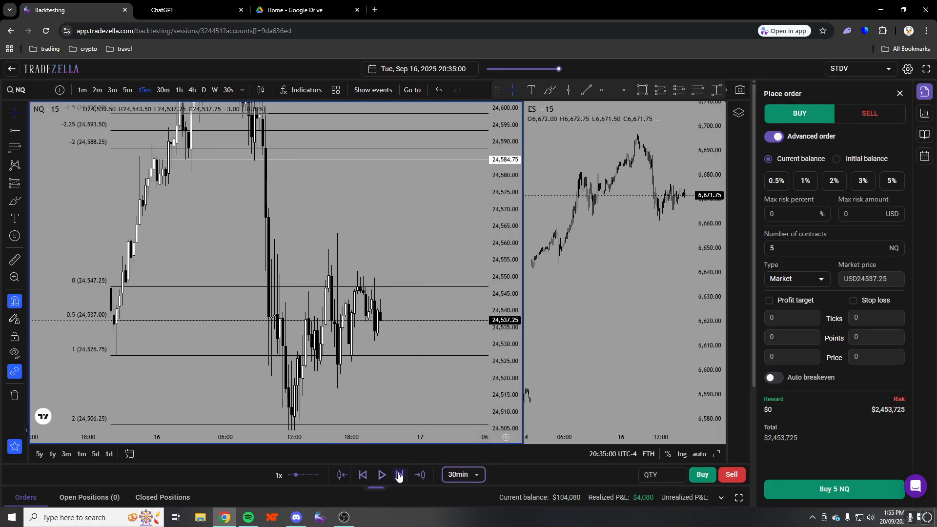
{"action": "left_click", "coordinate": [399, 475]}
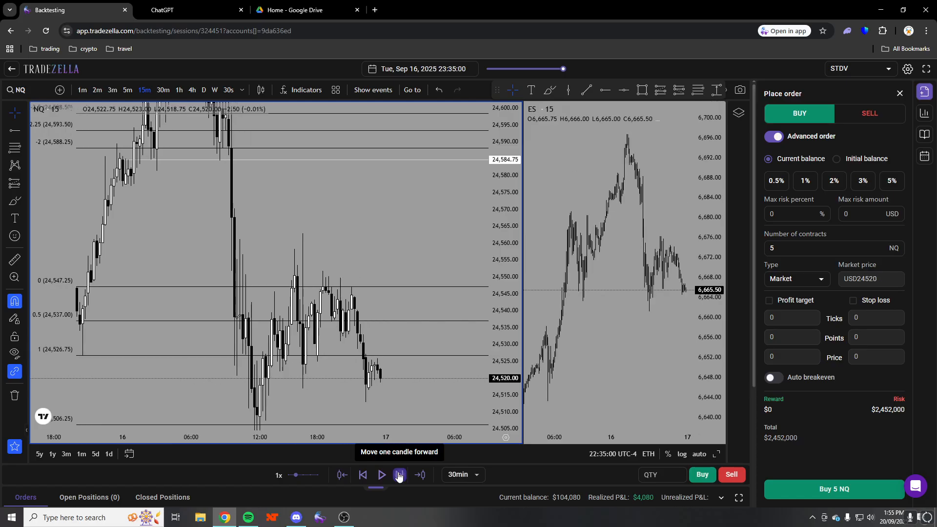
Advance the replay one more candle to midnight Wednesday, Sep 17
{"action": "left_click", "coordinate": [399, 474]}
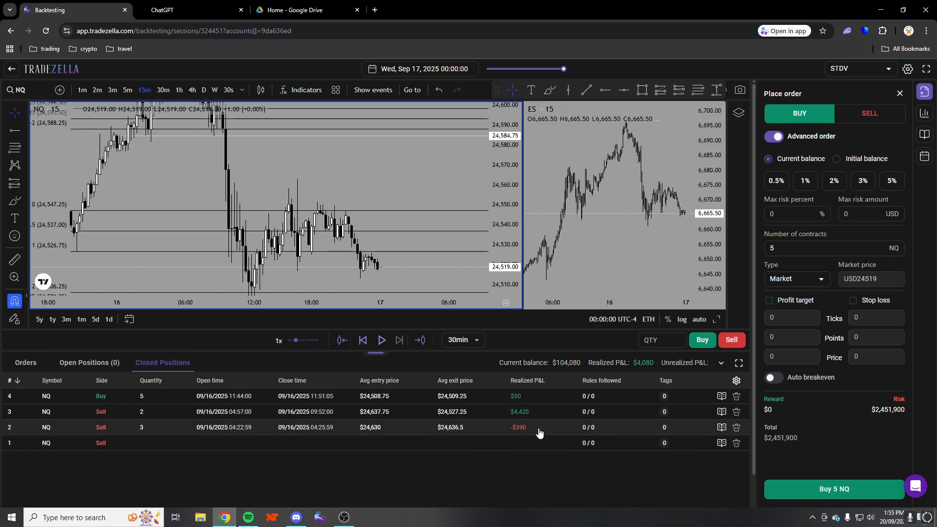
{"action": "mouse_move", "coordinate": [475, 413]}
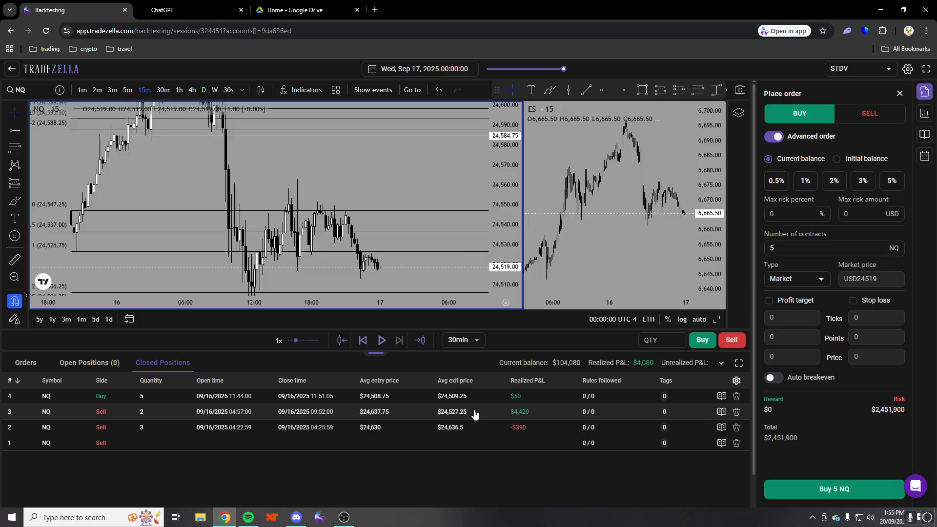
{"action": "mouse_move", "coordinate": [402, 373]}
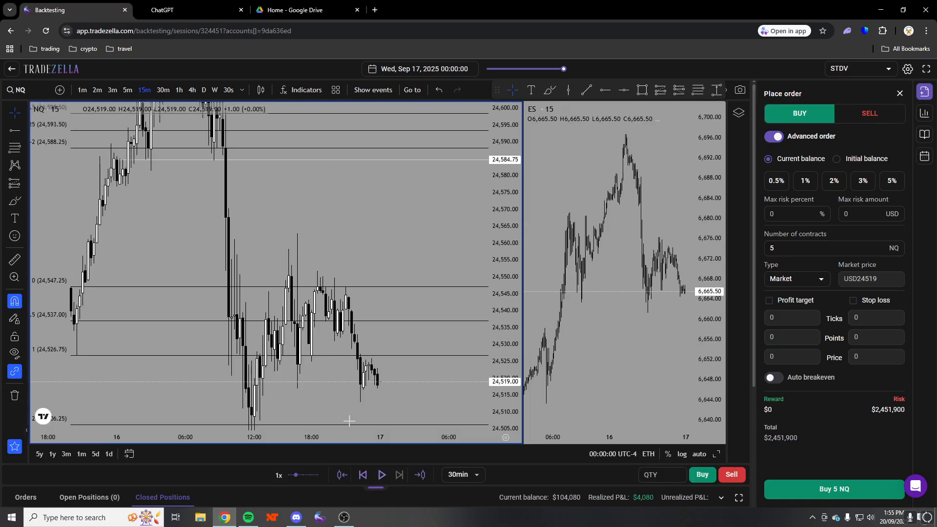
Redraw the Fib with standard-deviation levels to -4.5 at 24,639.50 and re-centre the candles
{"action": "right_click", "coordinate": [349, 421]}
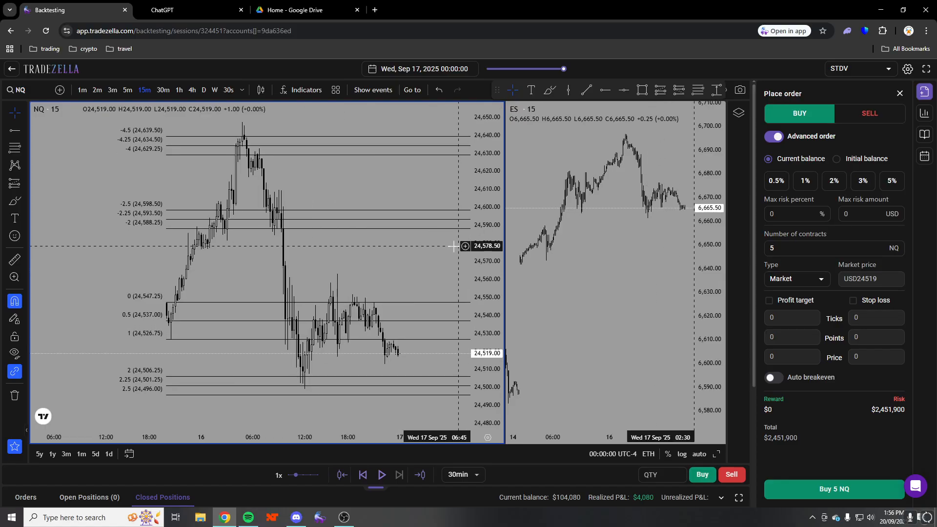
{"action": "left_click_drag", "start_coordinate": [454, 246], "coordinate": [325, 309]}
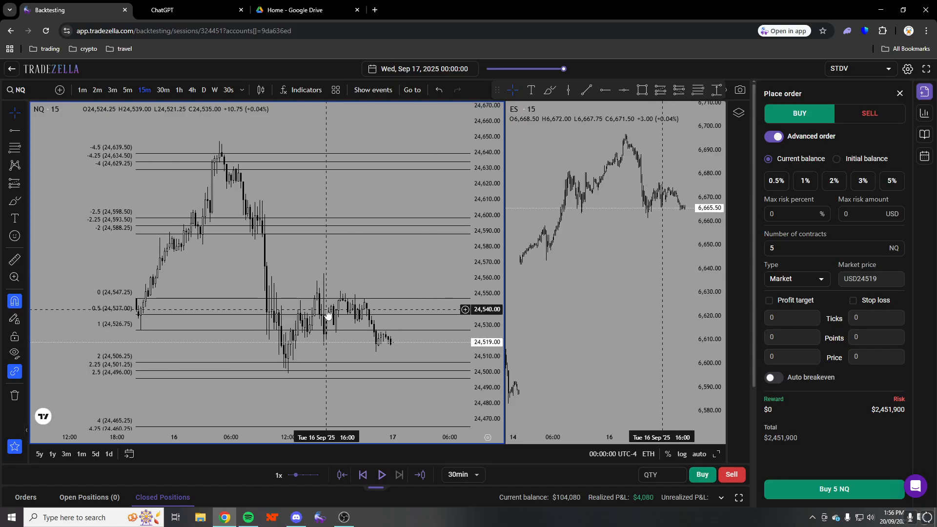